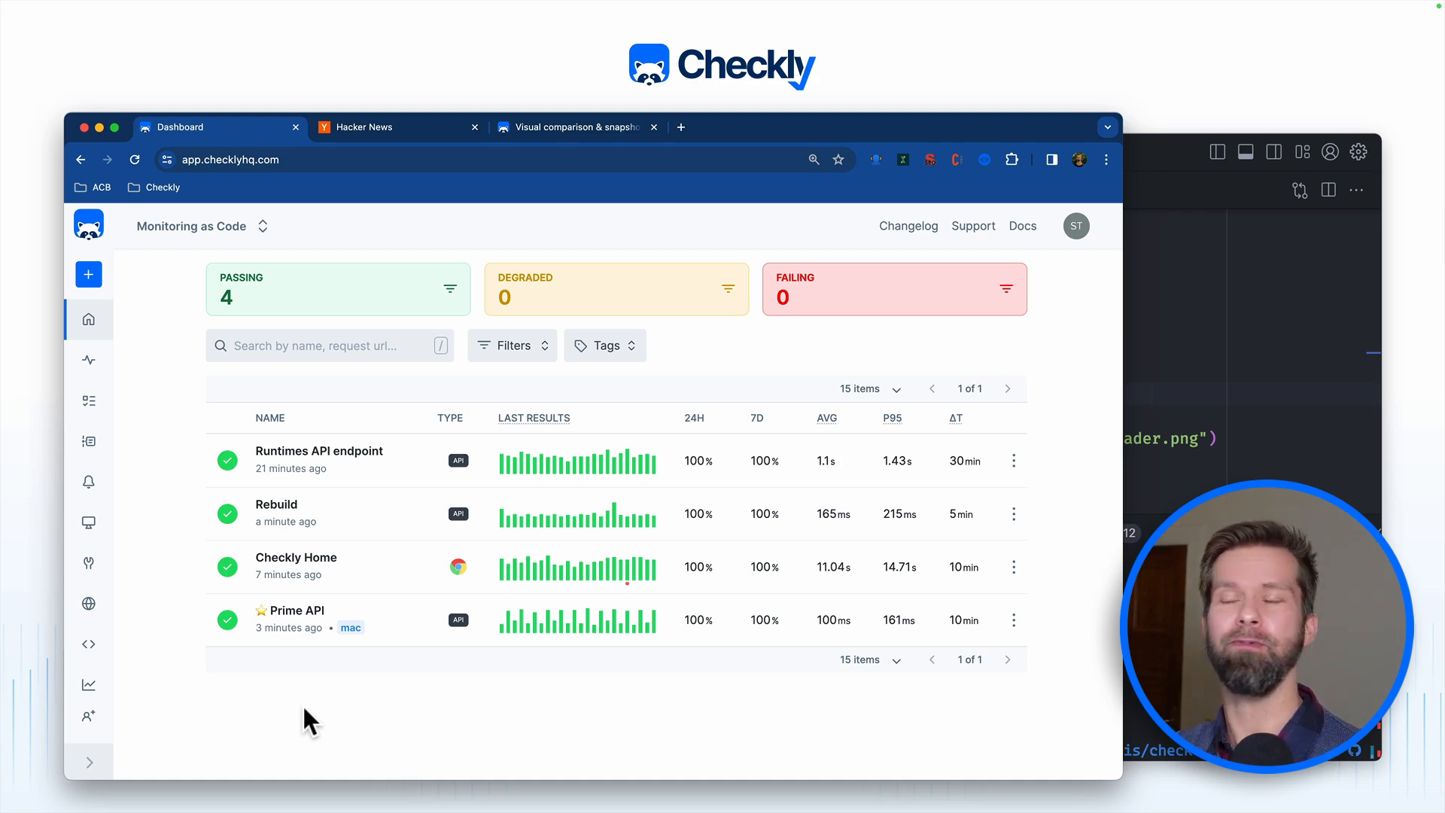
mouse_move(294, 569)
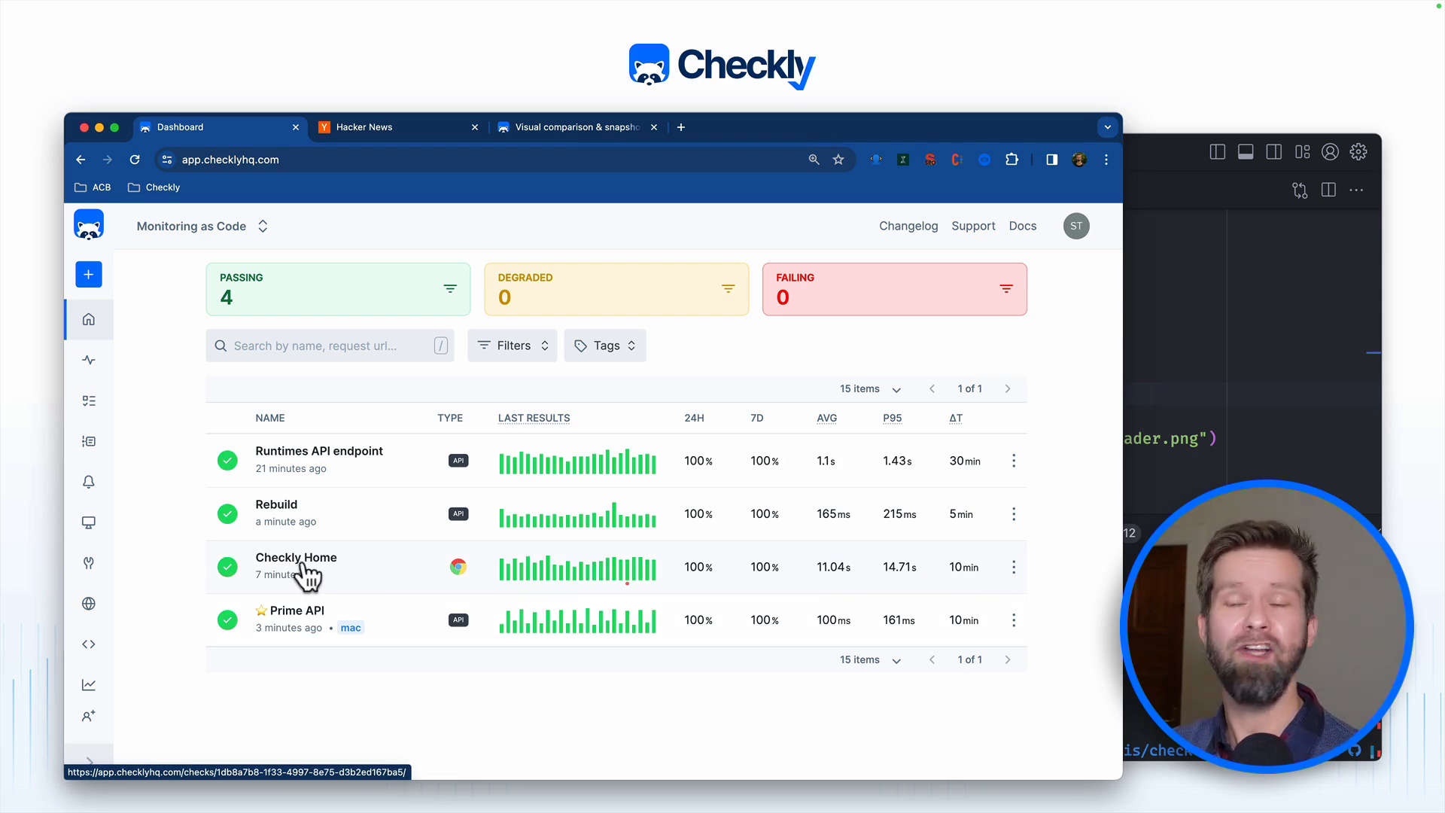
mouse_move(507, 589)
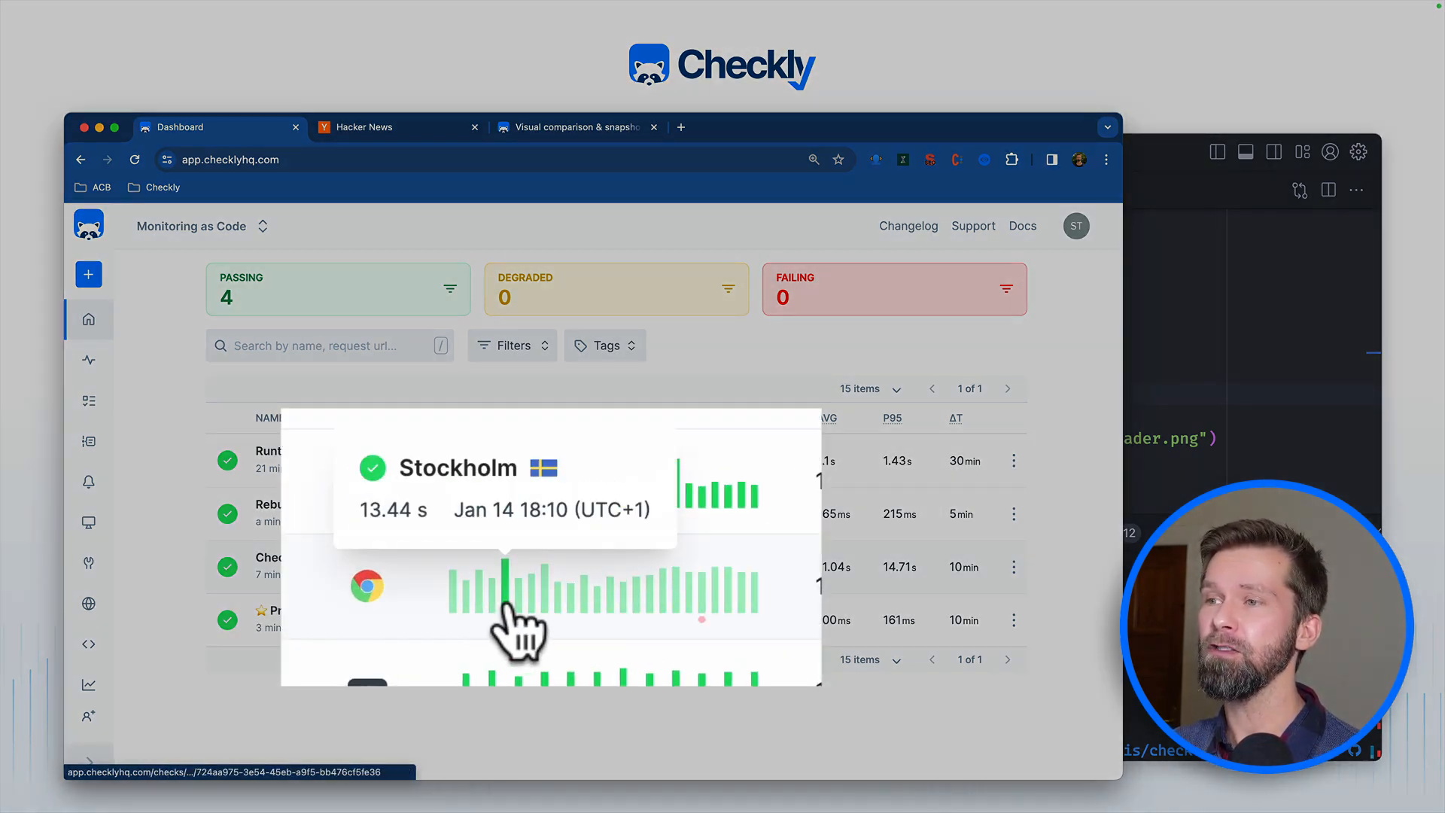
mouse_move(612, 607)
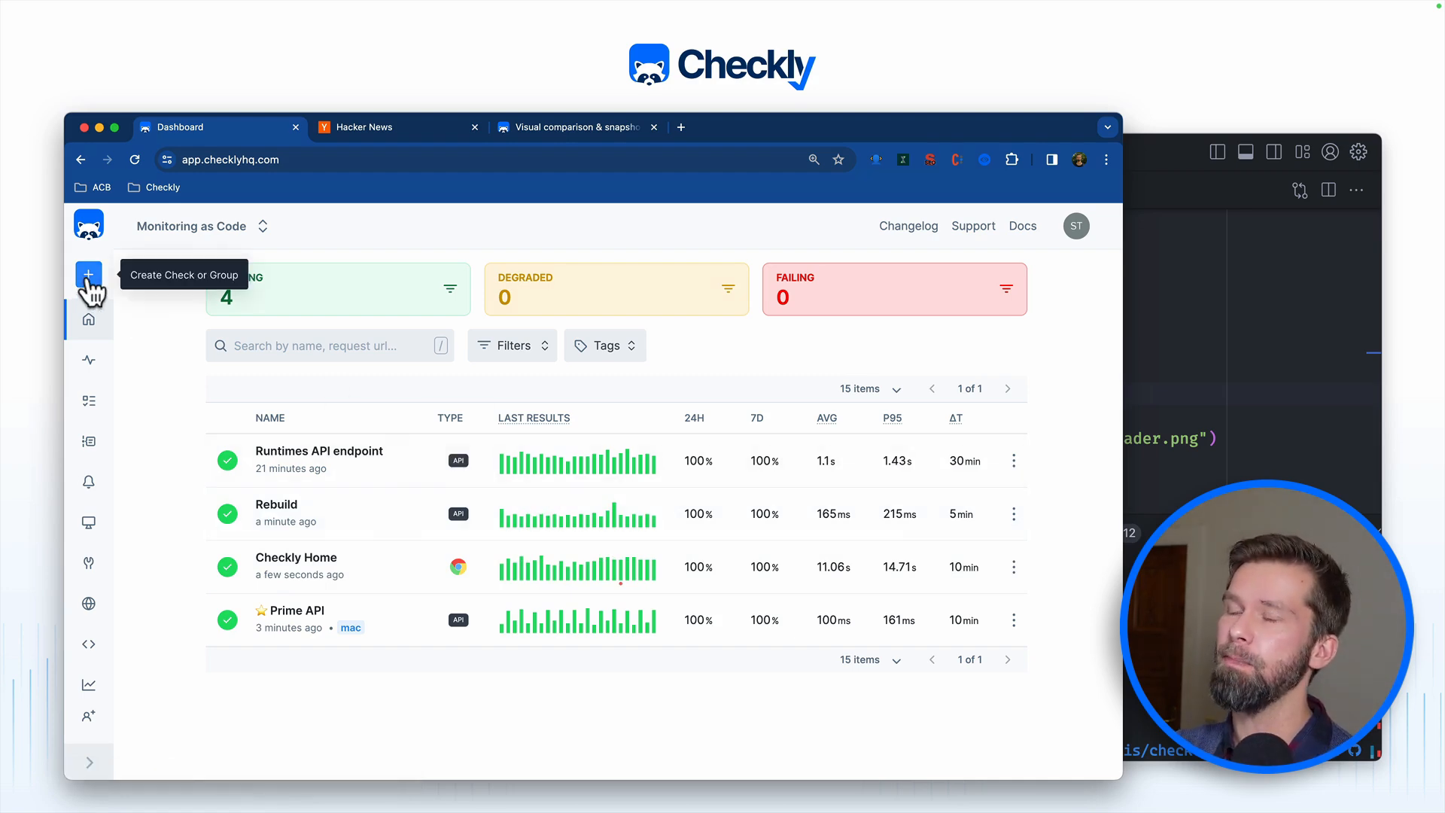
Step: Create a new browser check and apply the 'Visual regression testing with snapshots' template
click(88, 274)
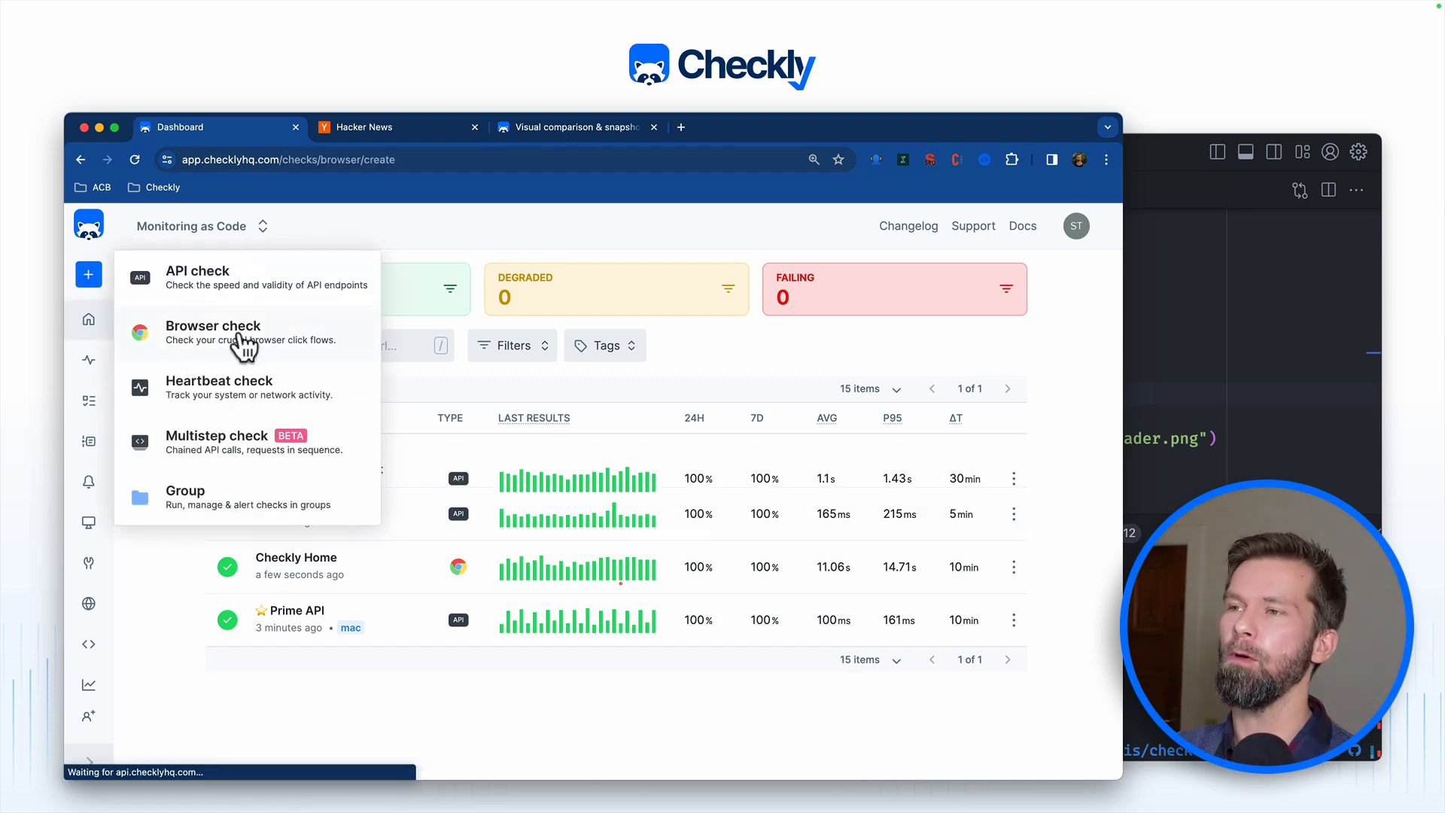
click(213, 331)
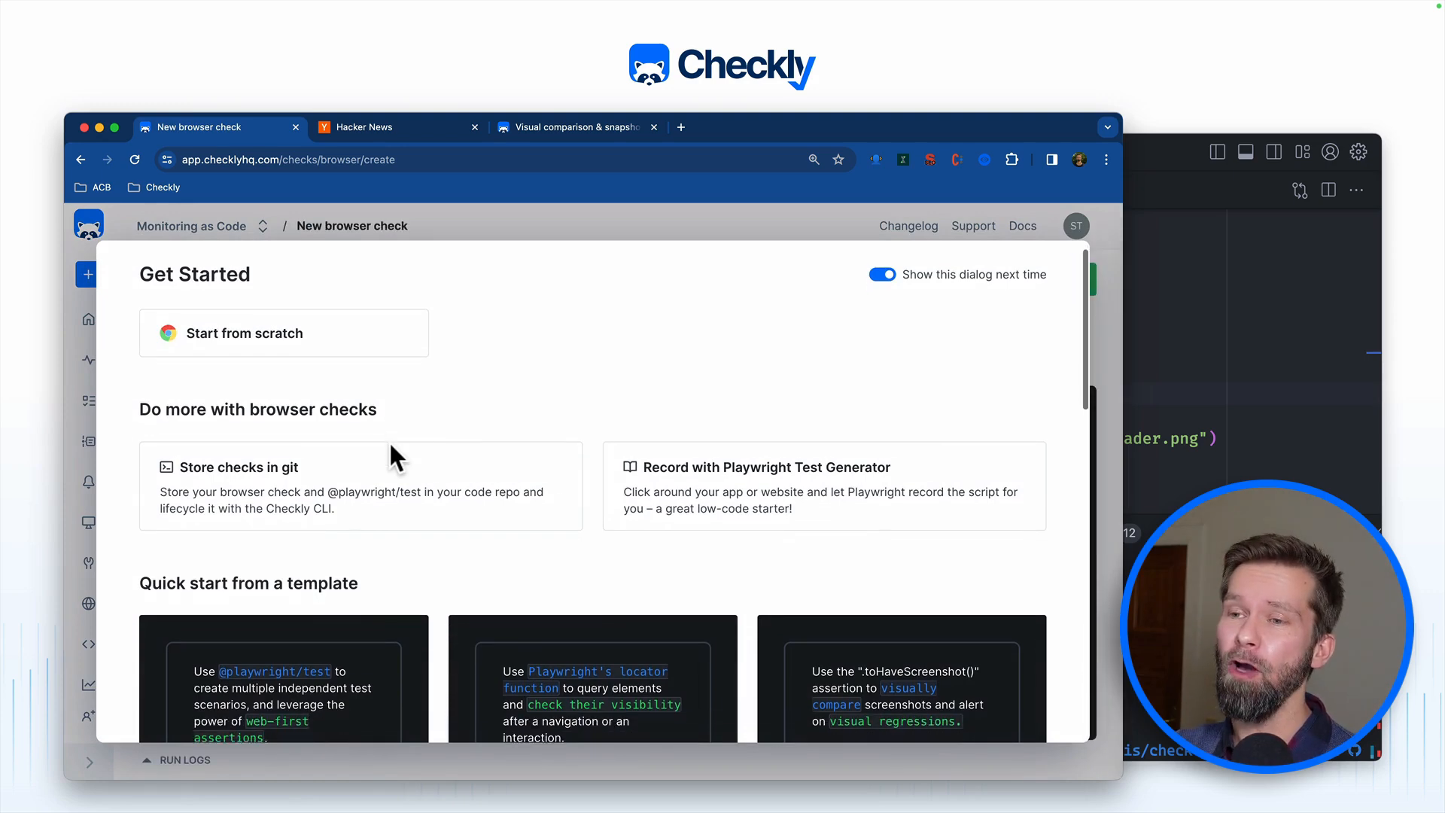
scroll(down, 3)
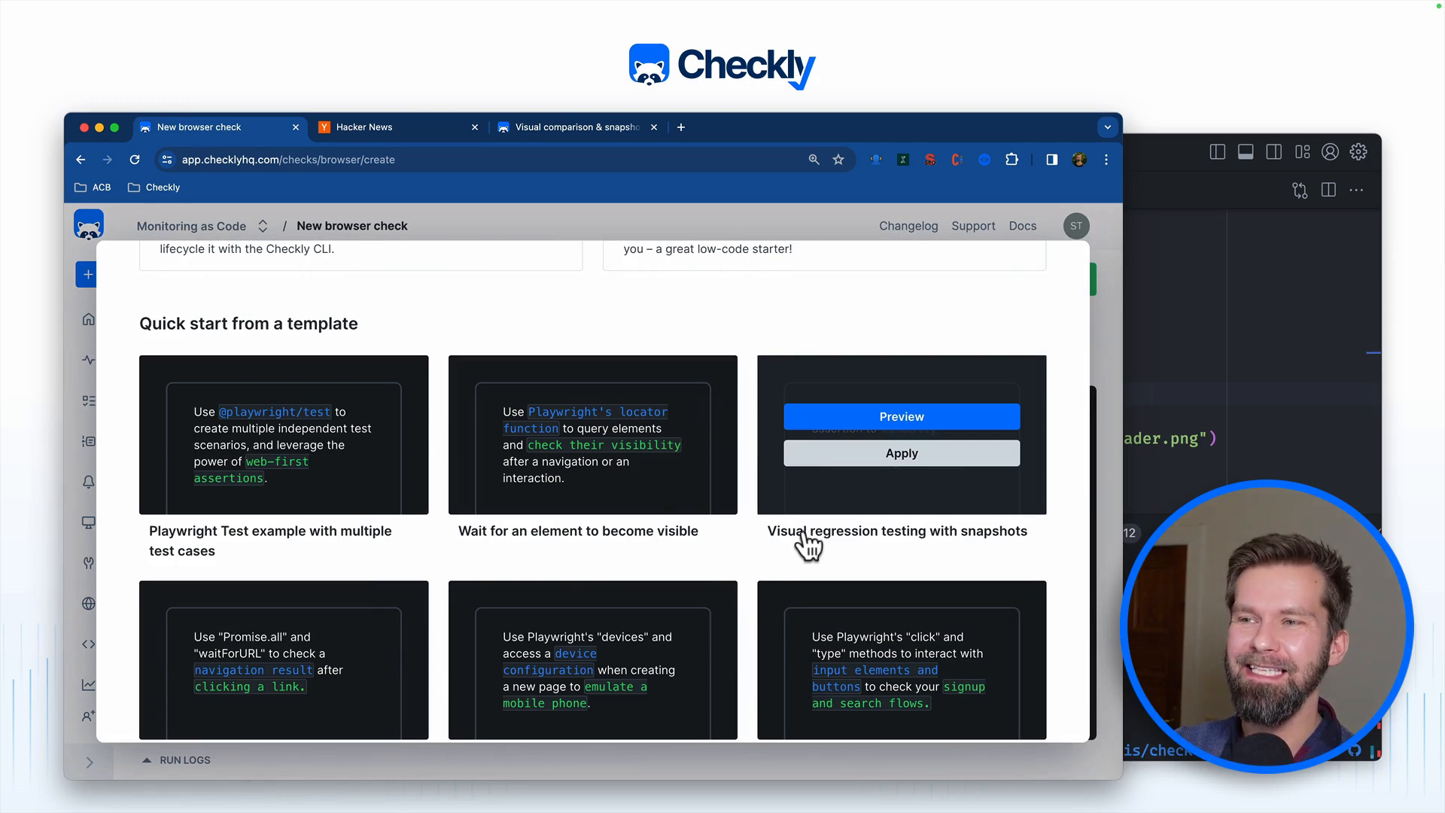
mouse_move(877, 545)
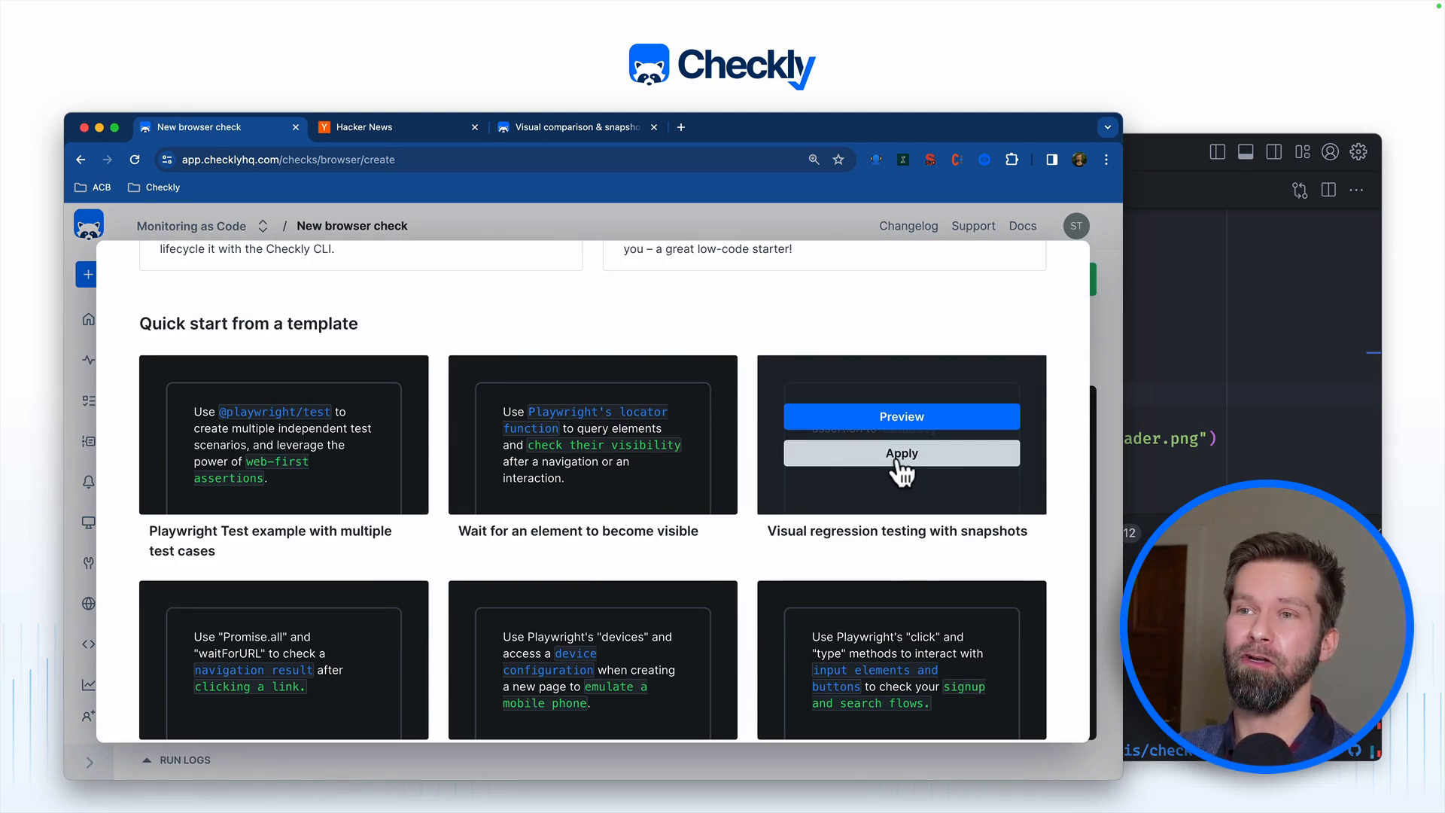
click(900, 453)
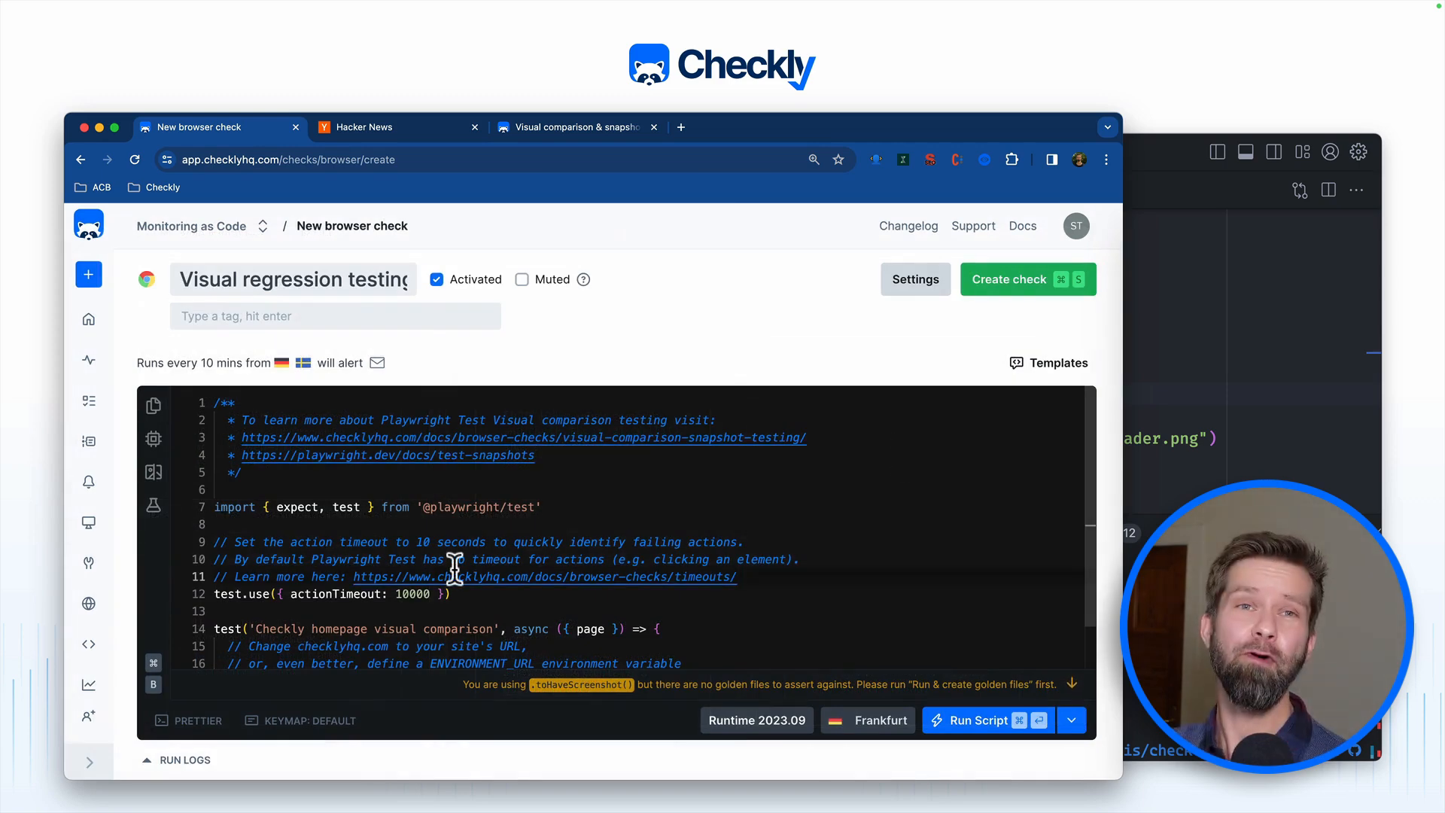
scroll(down, 3)
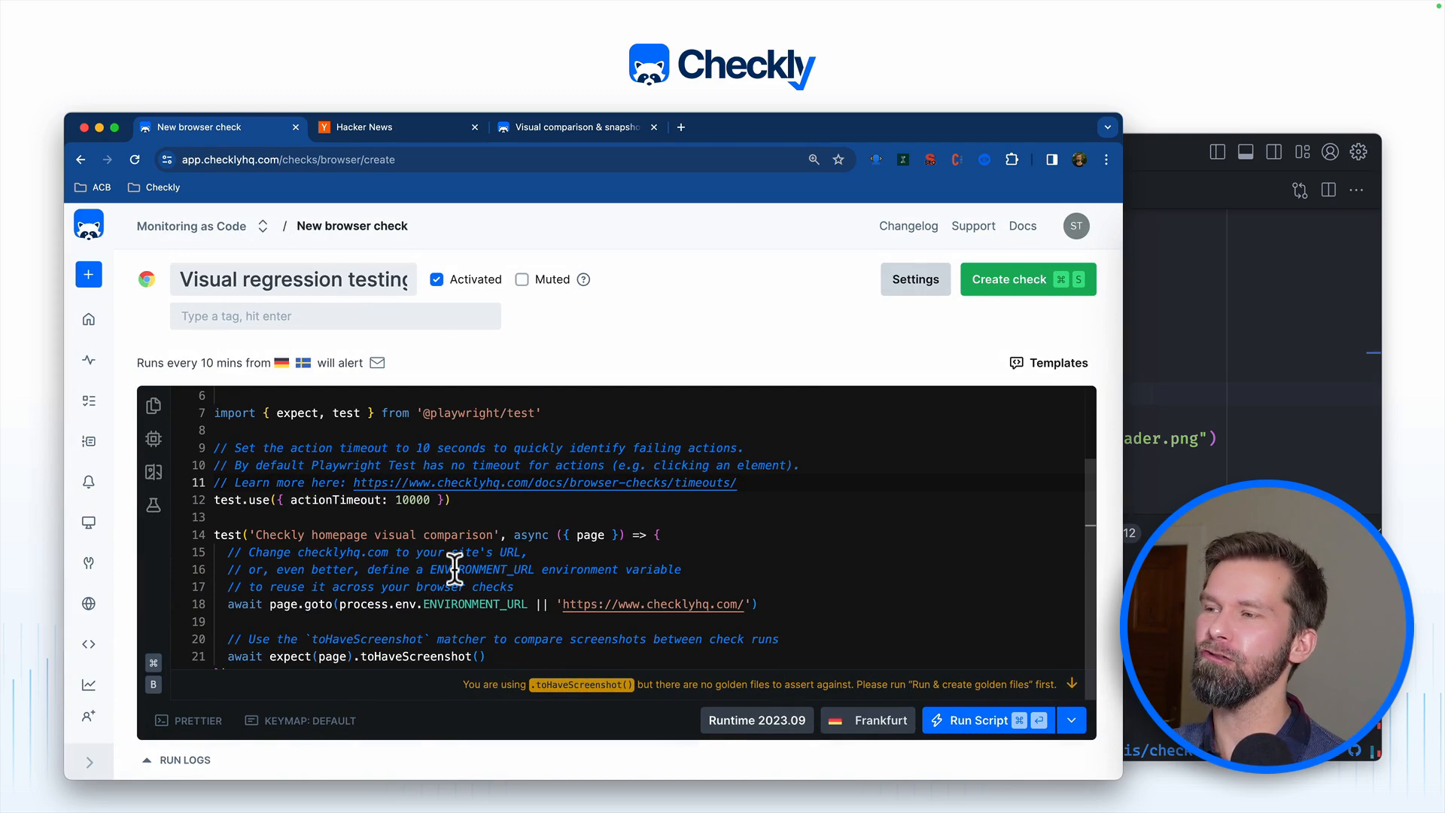
double_click(295, 603)
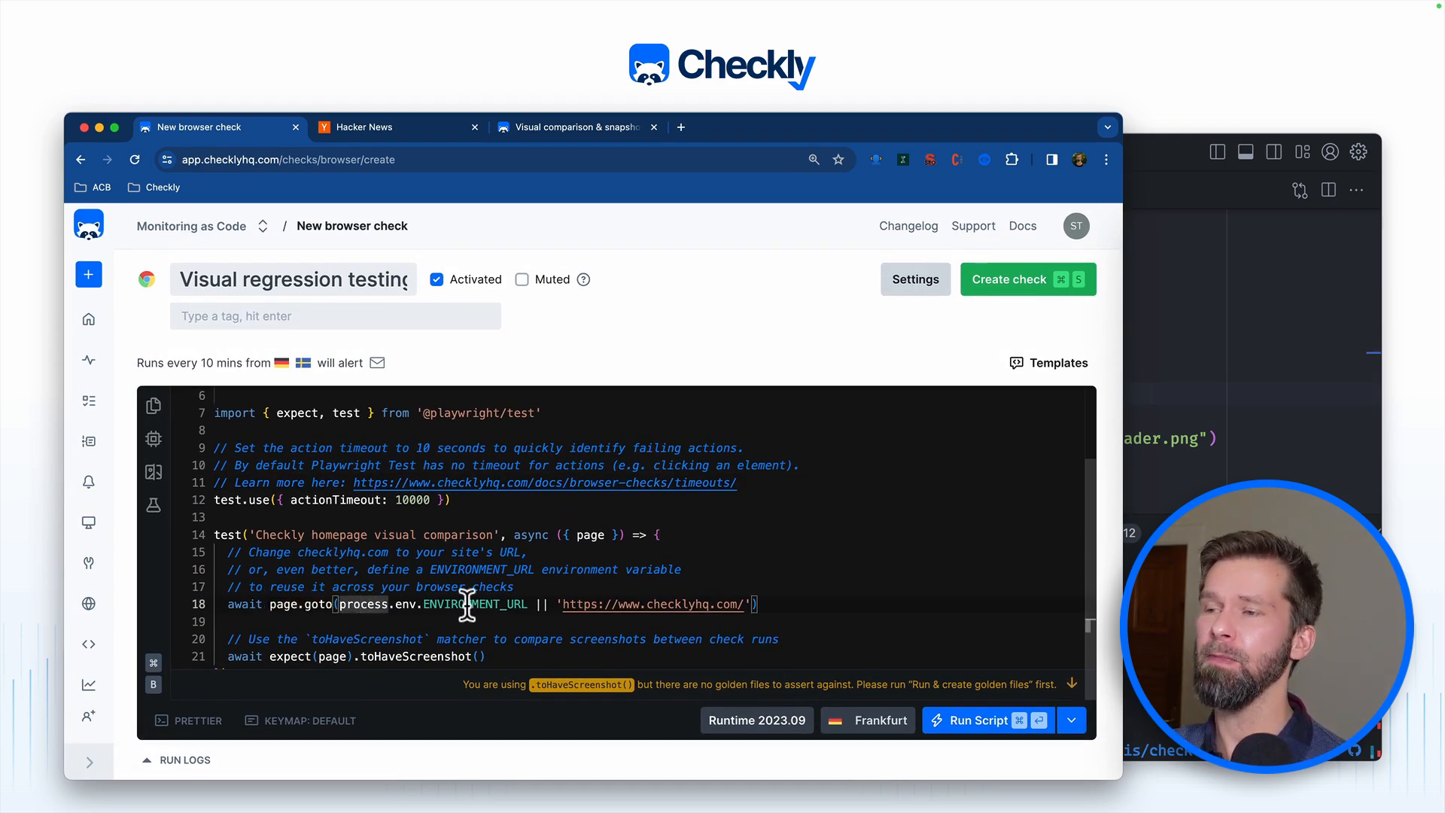
double_click(473, 603)
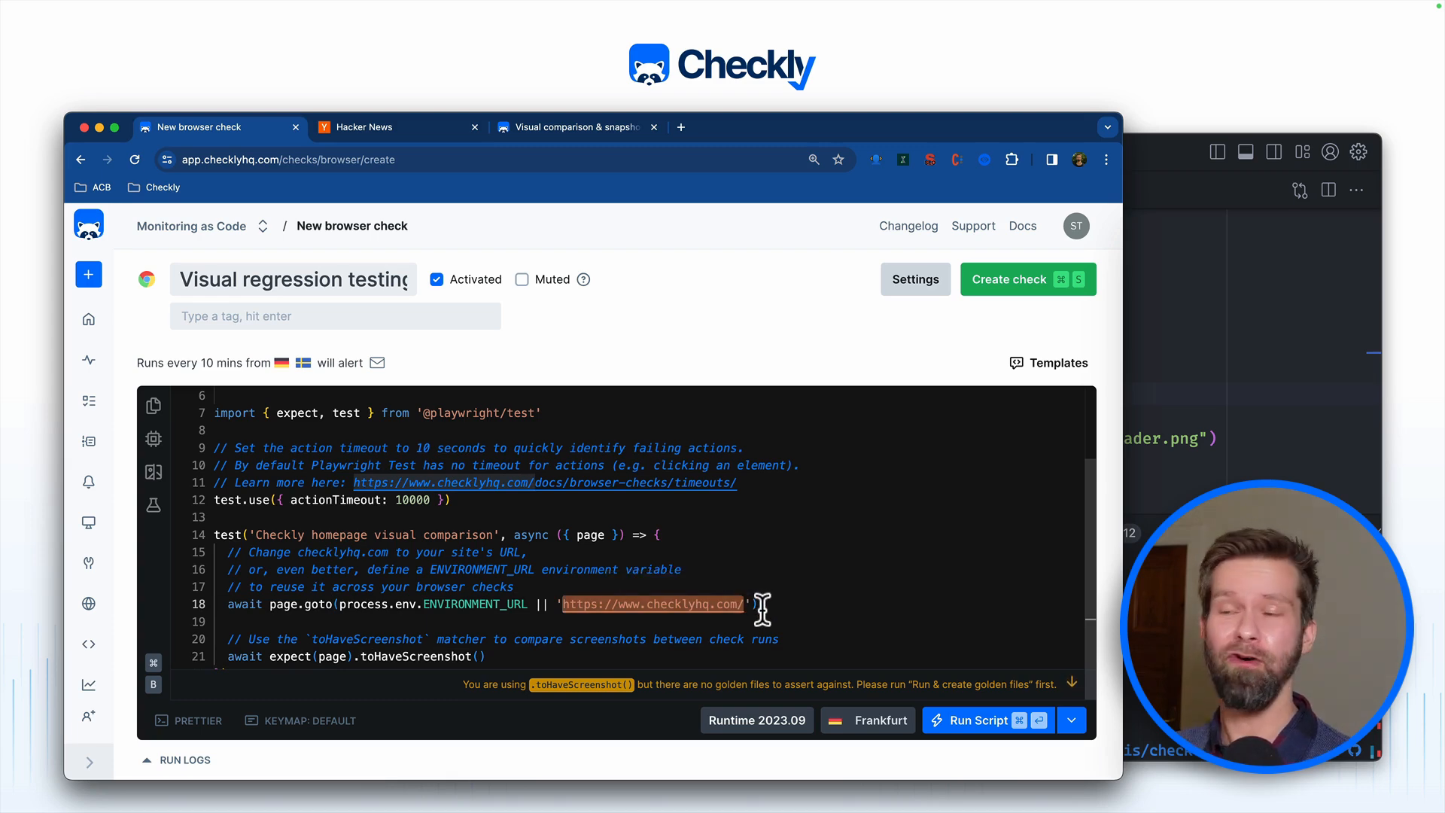
text(https://news.ycombinator.com/)
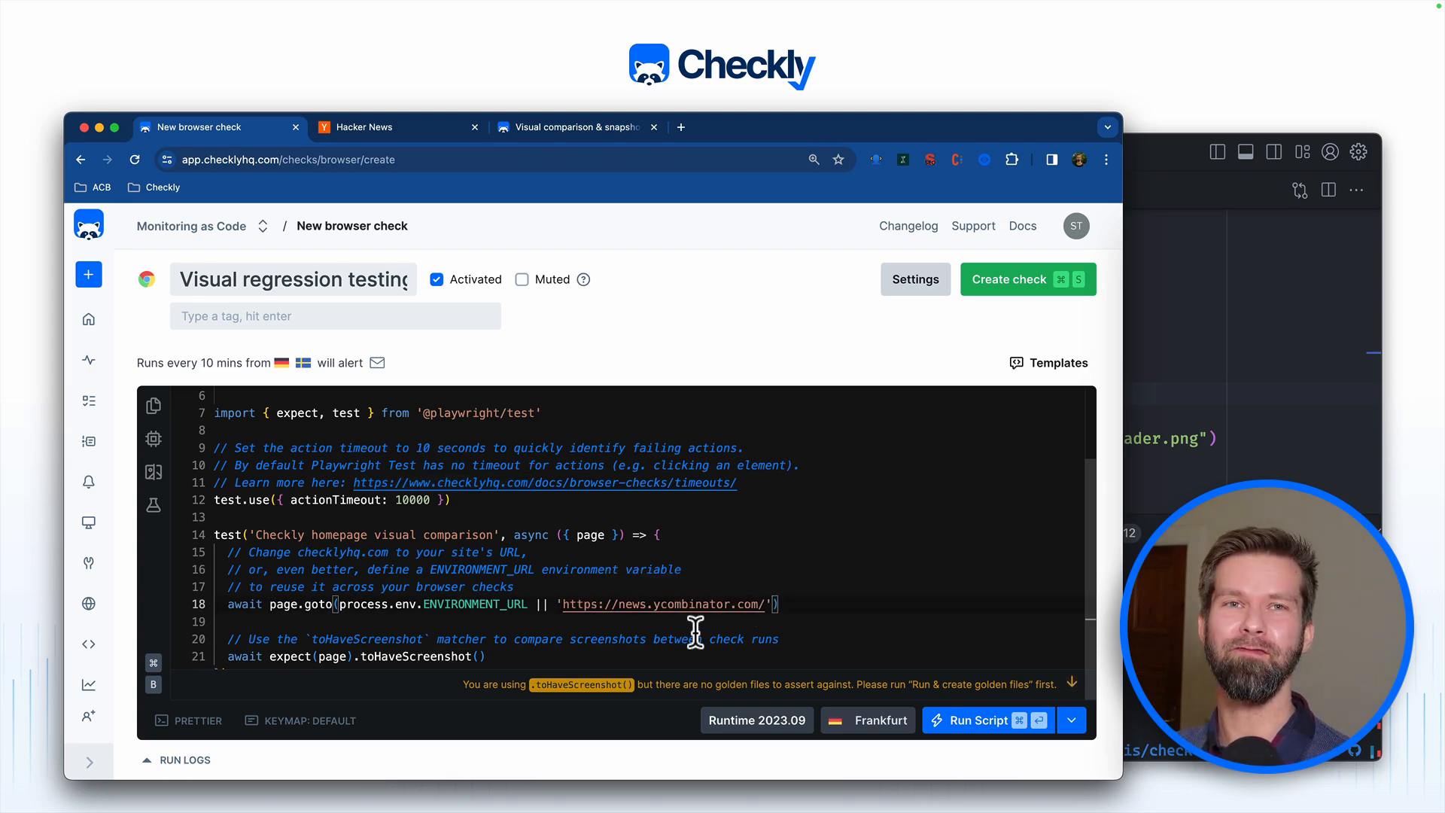
mouse_move(465, 656)
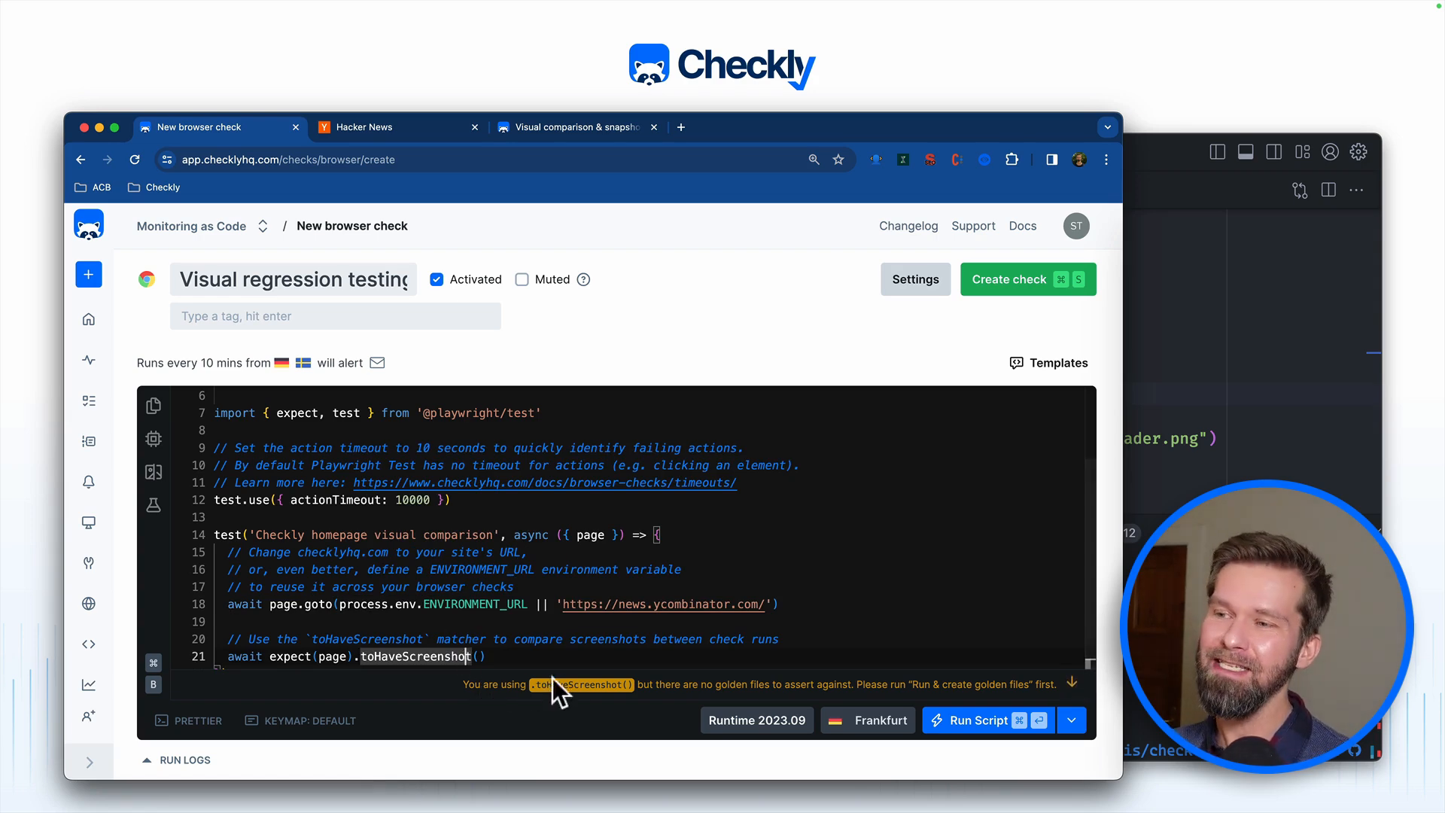
mouse_move(704, 691)
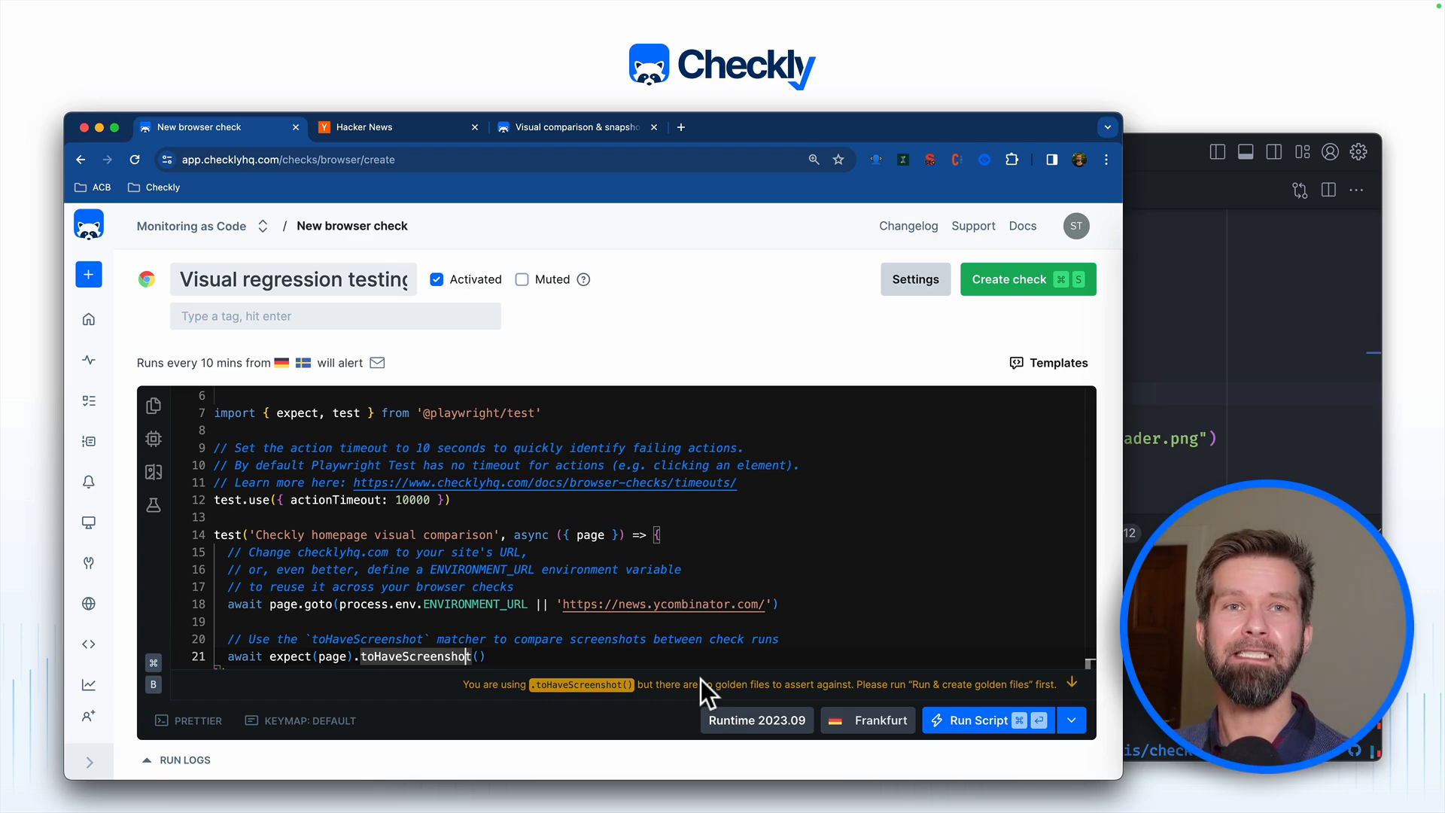
mouse_move(885, 689)
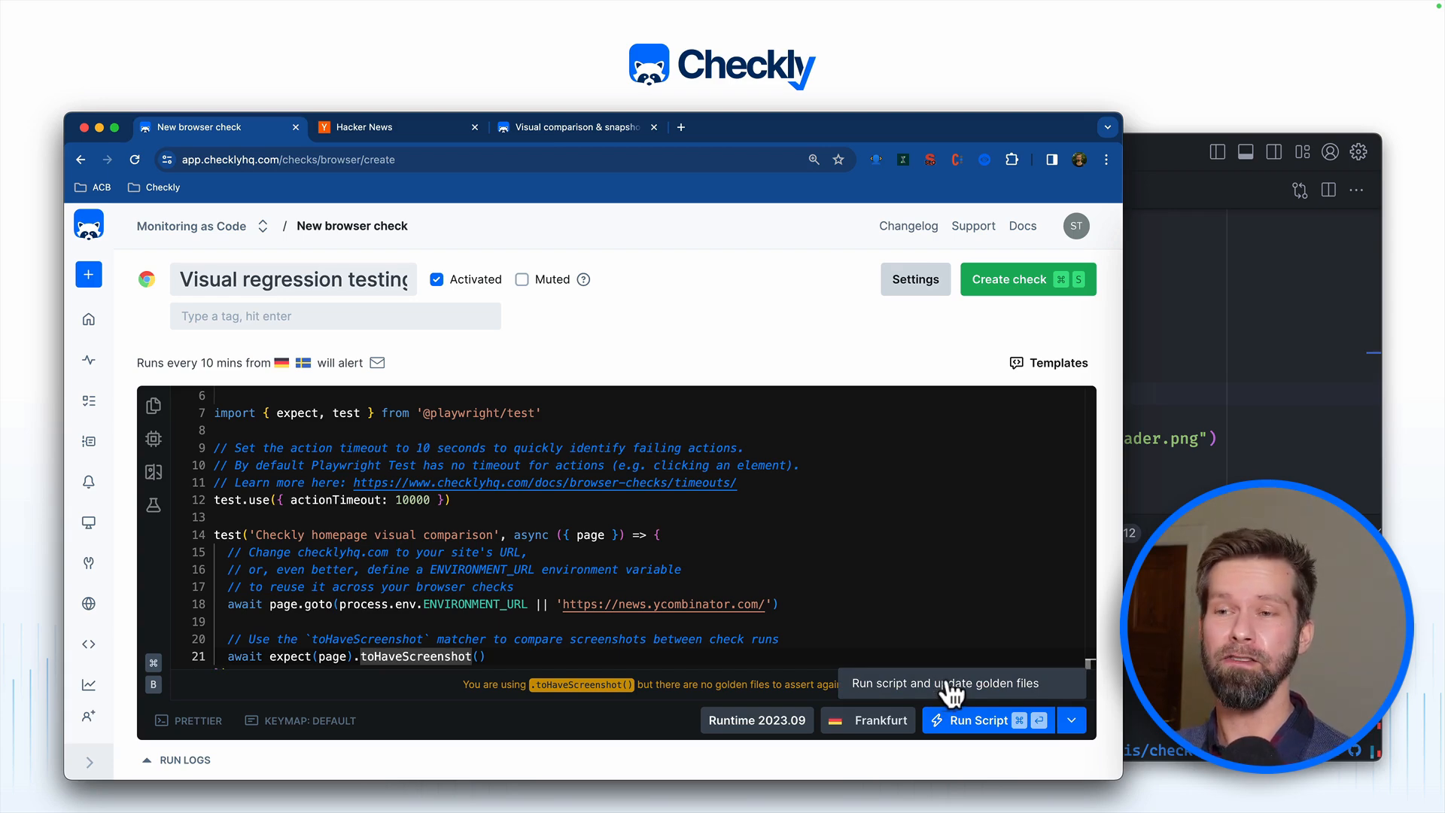
Step: Run the script updating golden files and view the captured Hacker News snapshot in the report
click(975, 720)
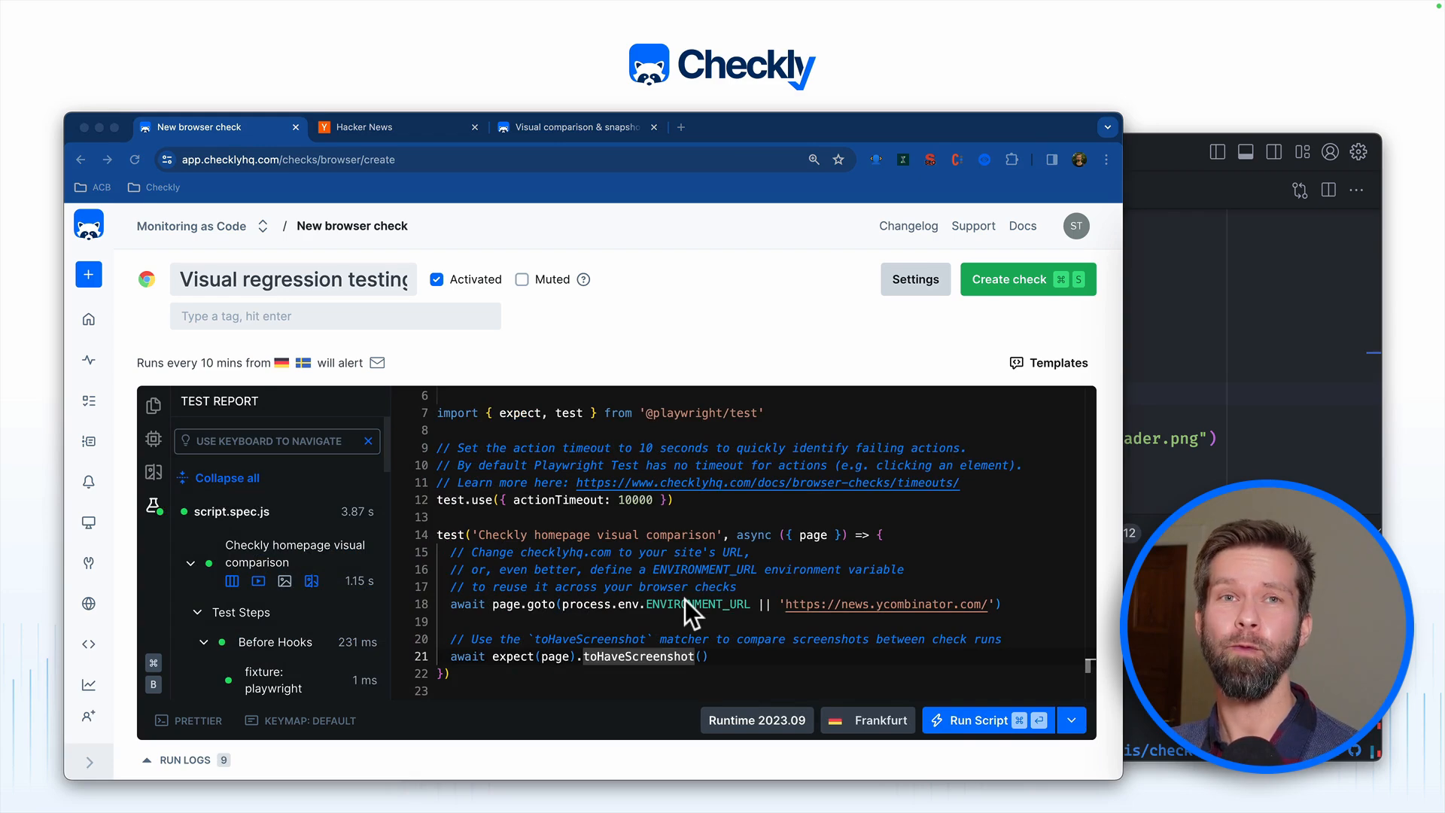
mouse_move(346, 581)
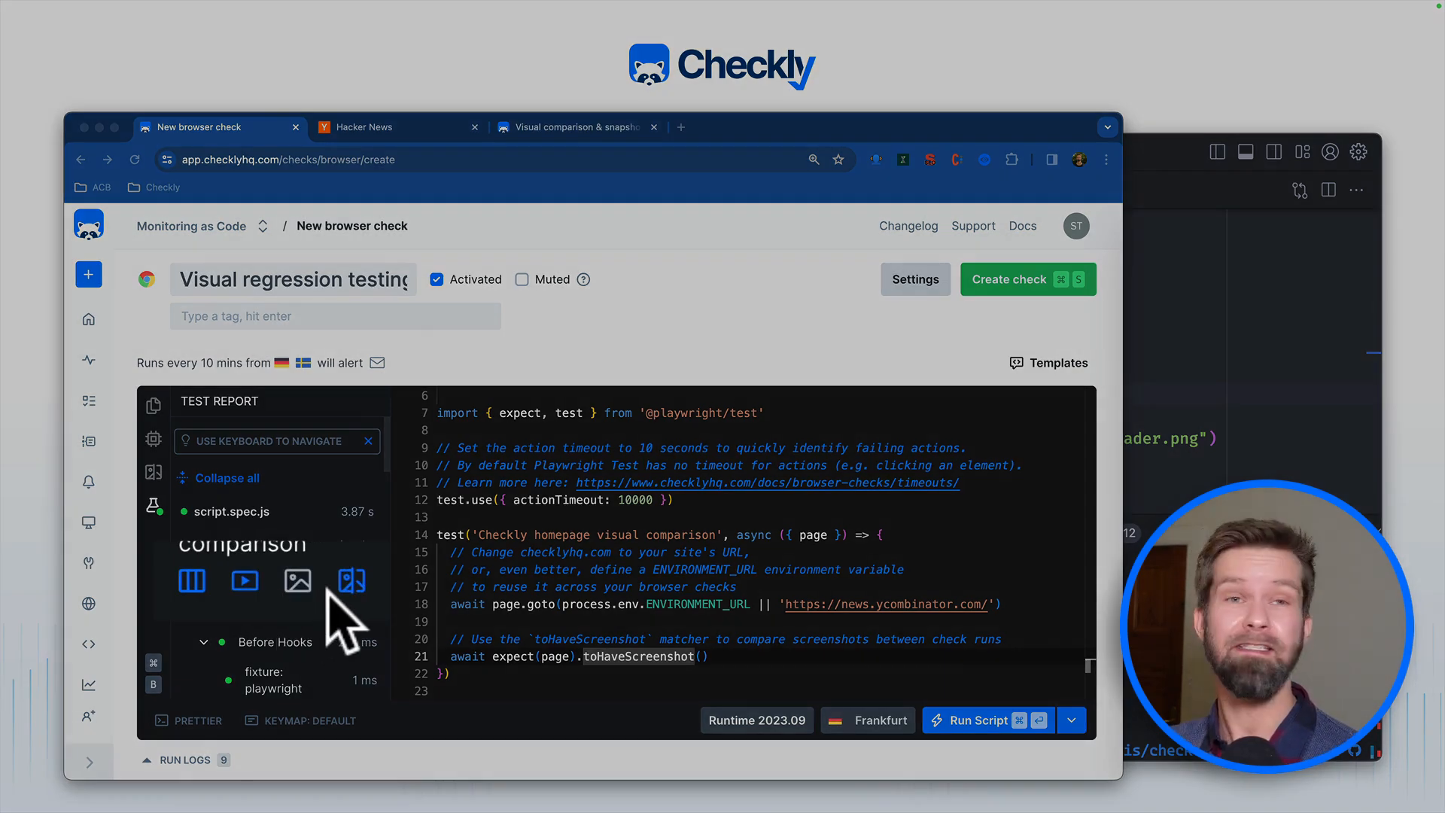
click(348, 580)
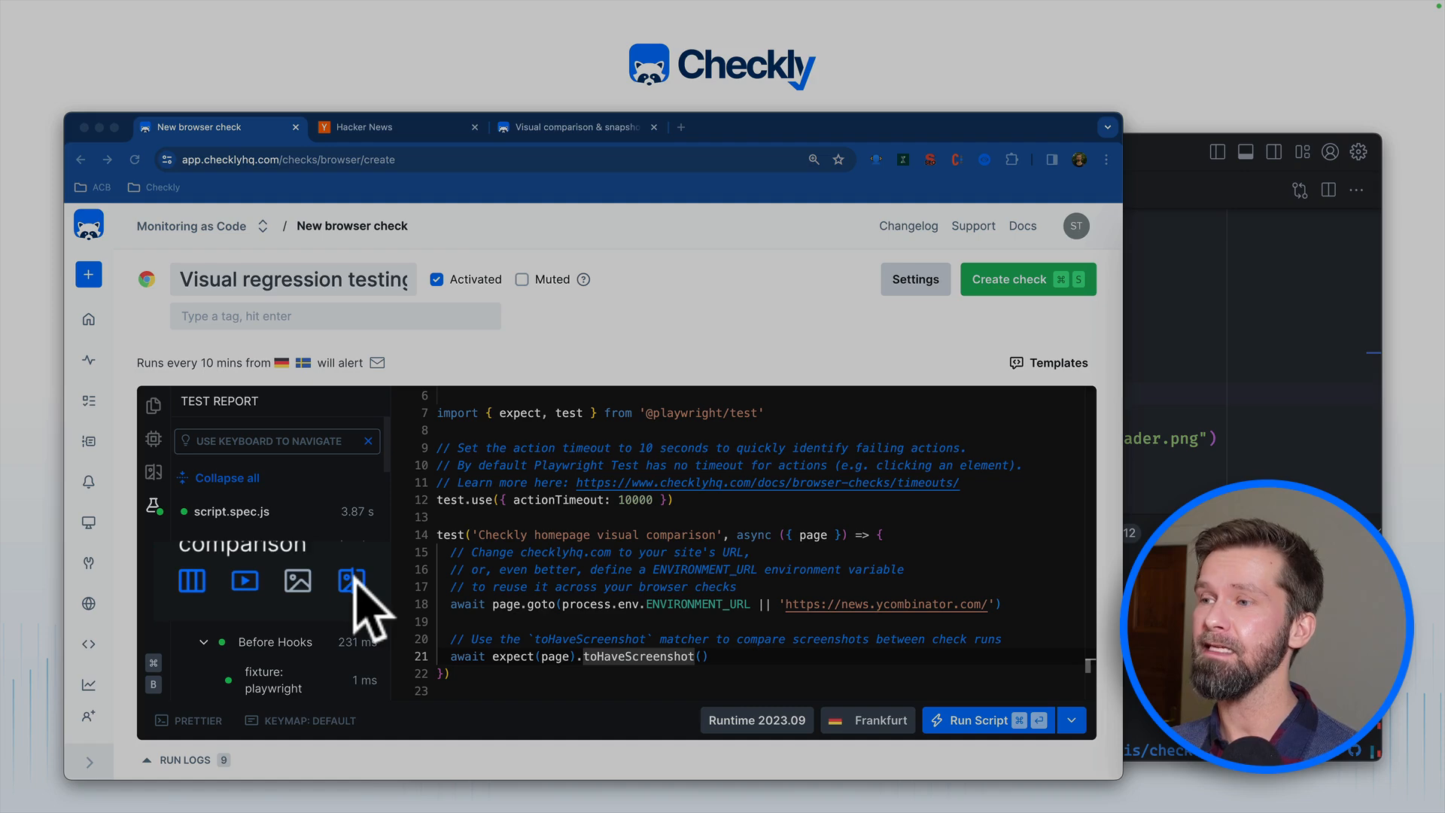
click(352, 580)
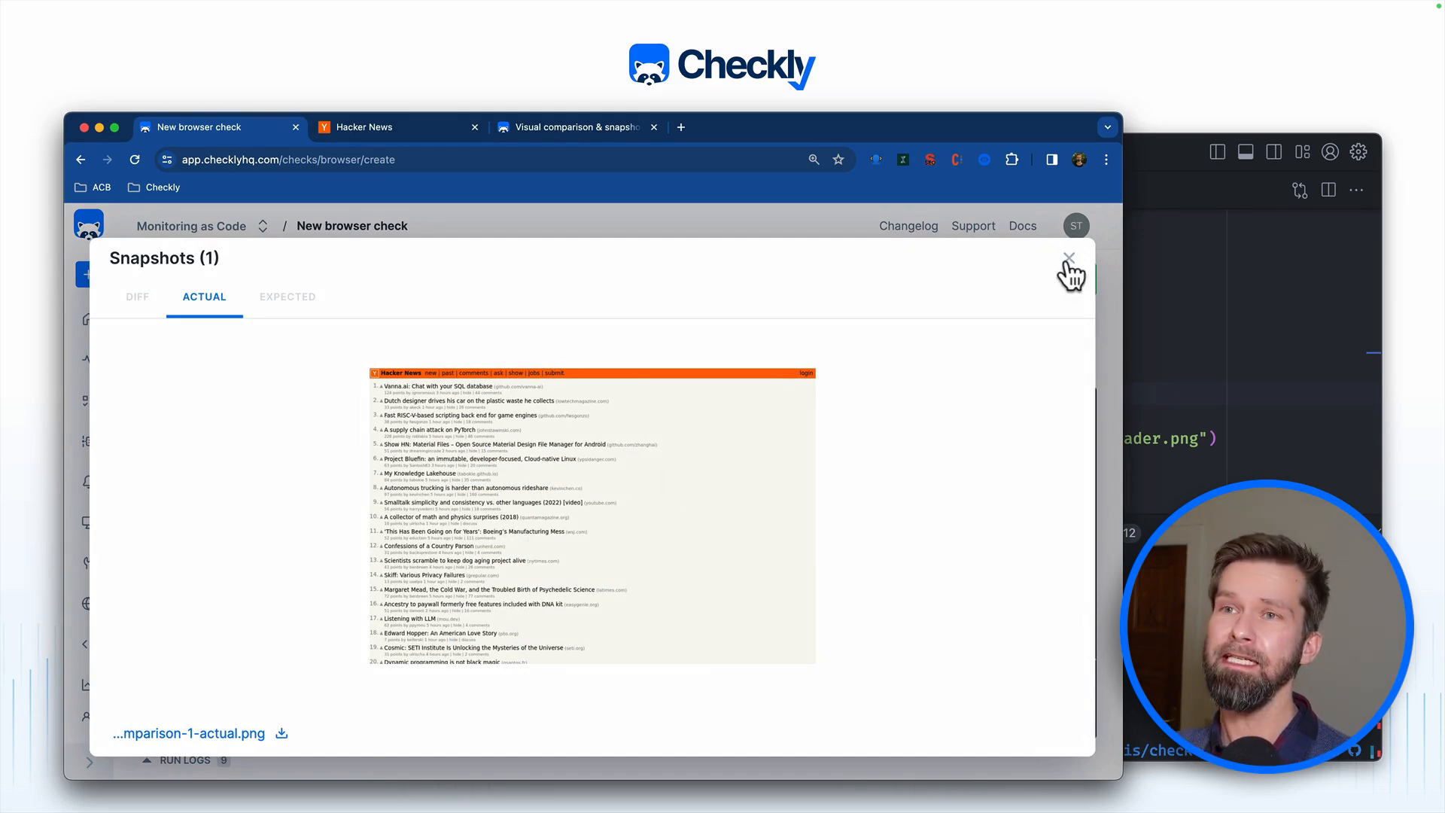
click(1068, 258)
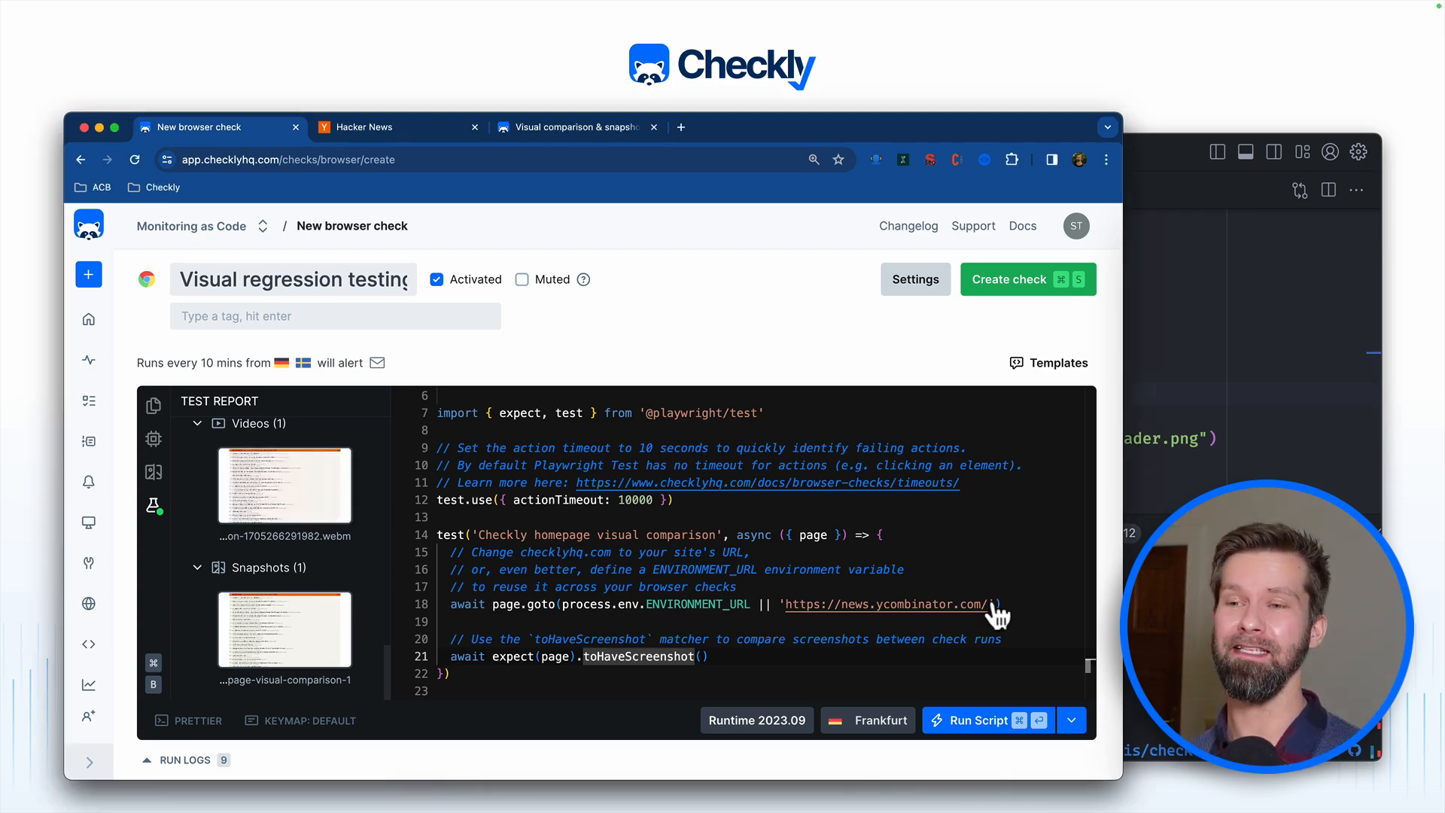
Step: Rerun the script and slide between the actual and expected Hacker News snapshots to compare them
click(975, 720)
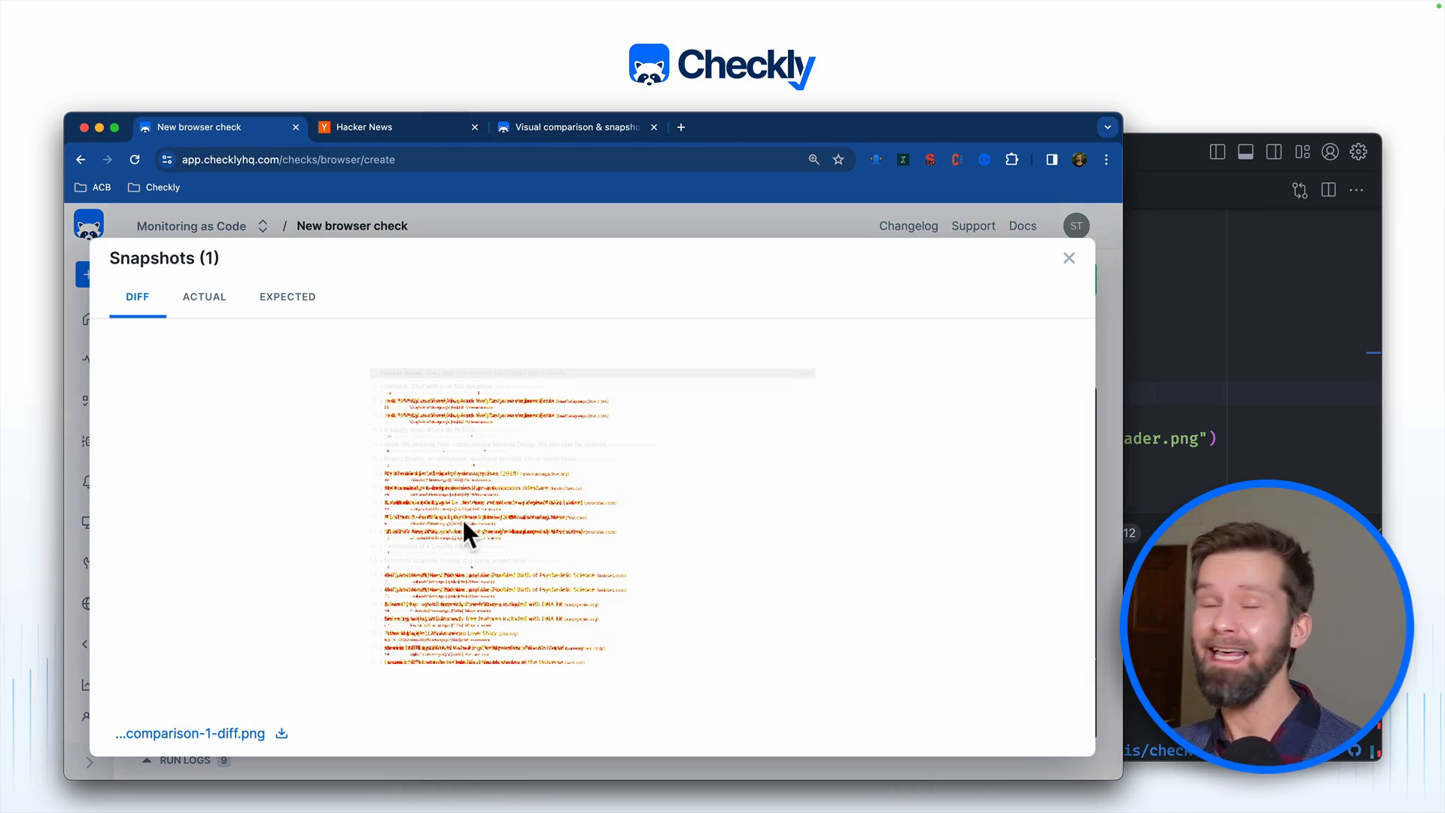
mouse_move(488, 607)
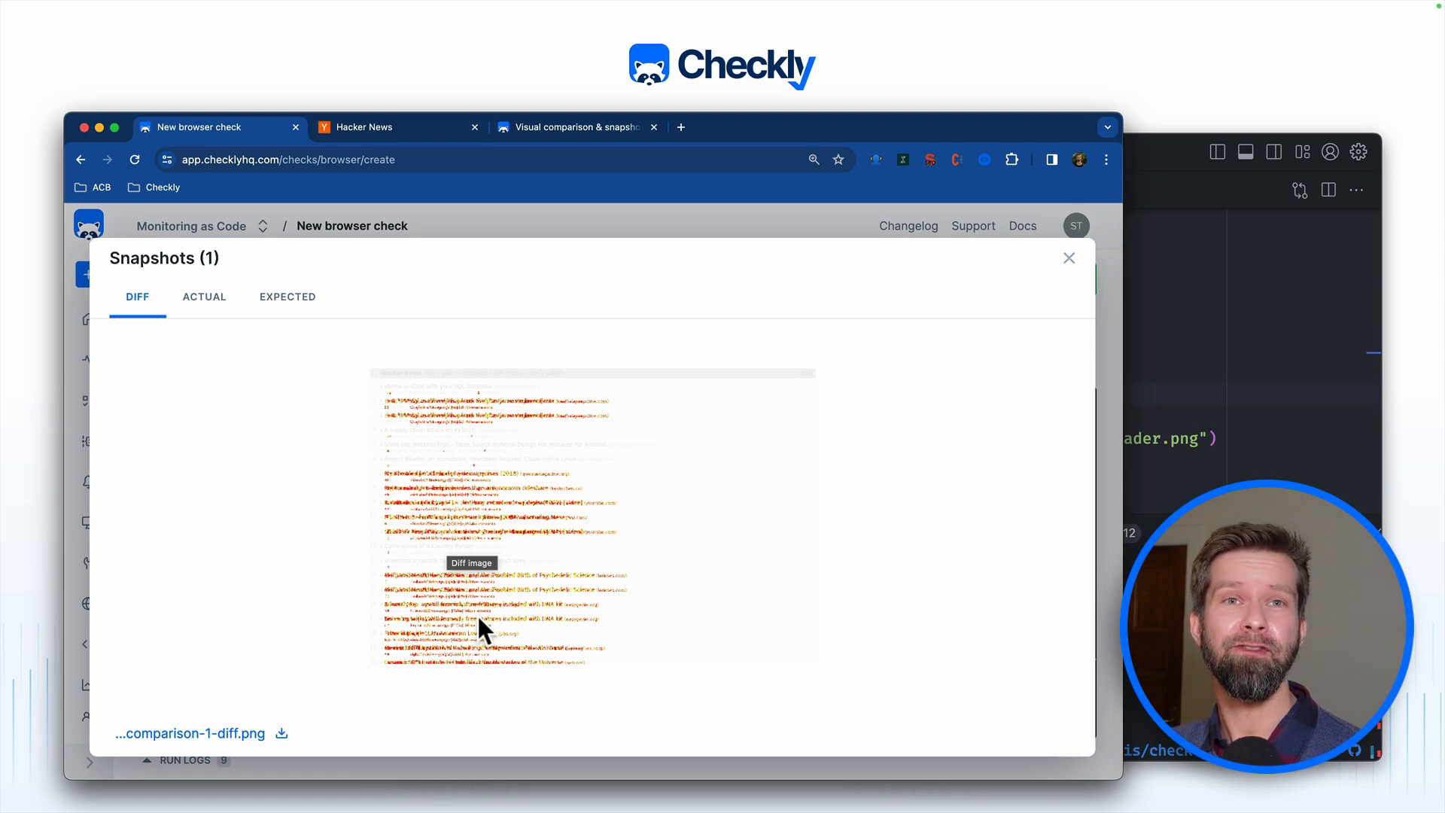
mouse_move(283, 477)
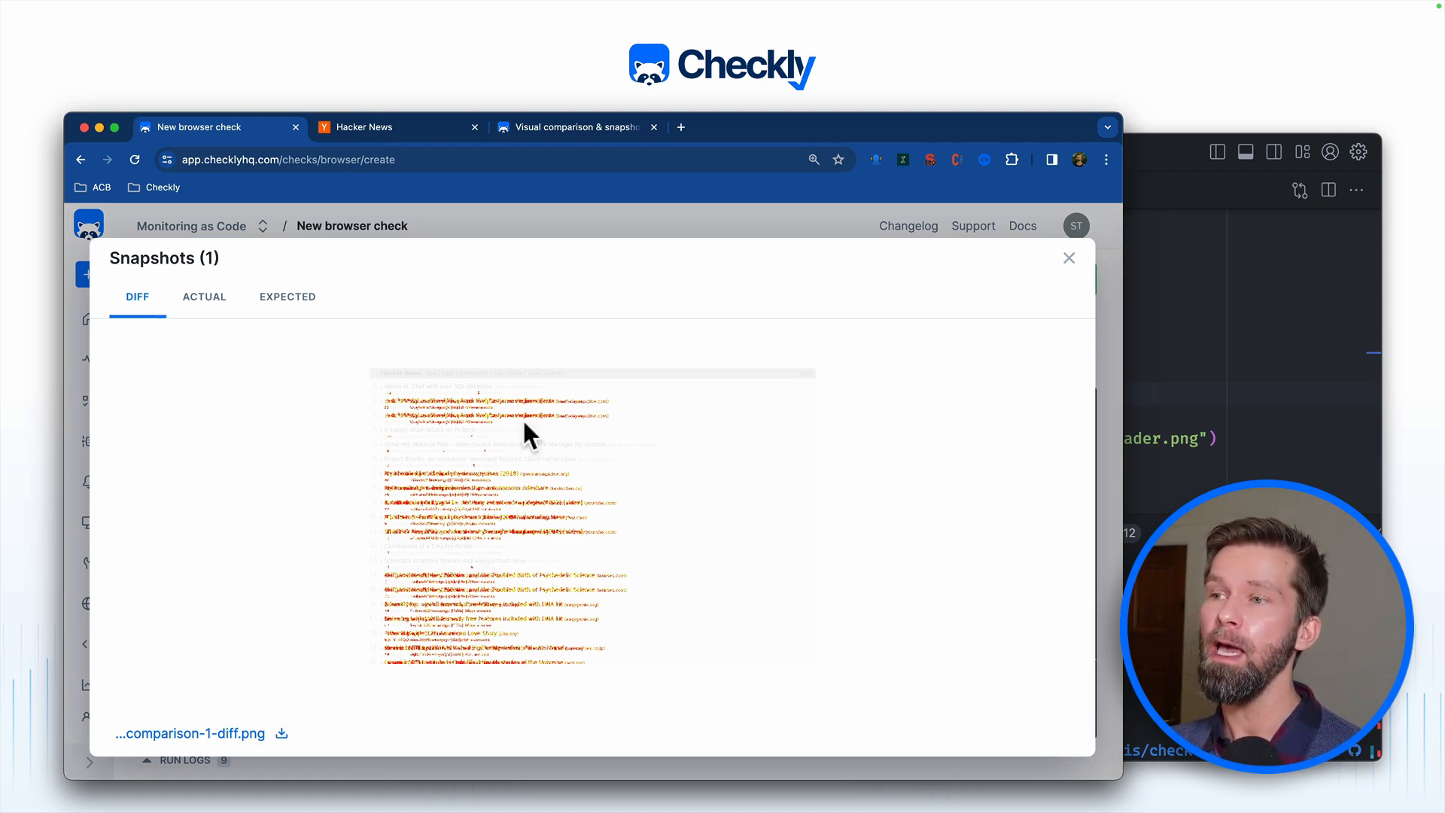
click(203, 296)
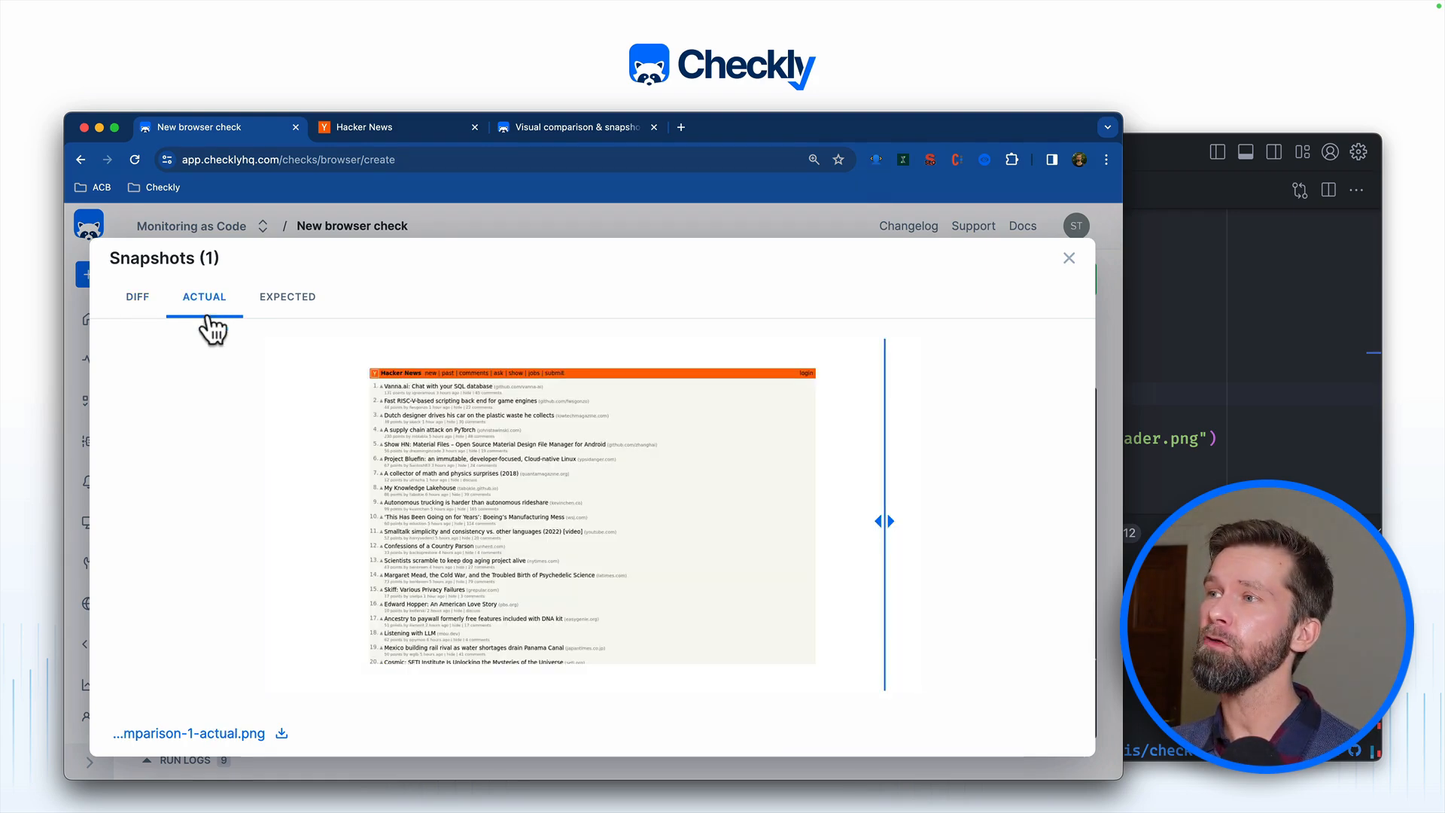
mouse_move(532, 529)
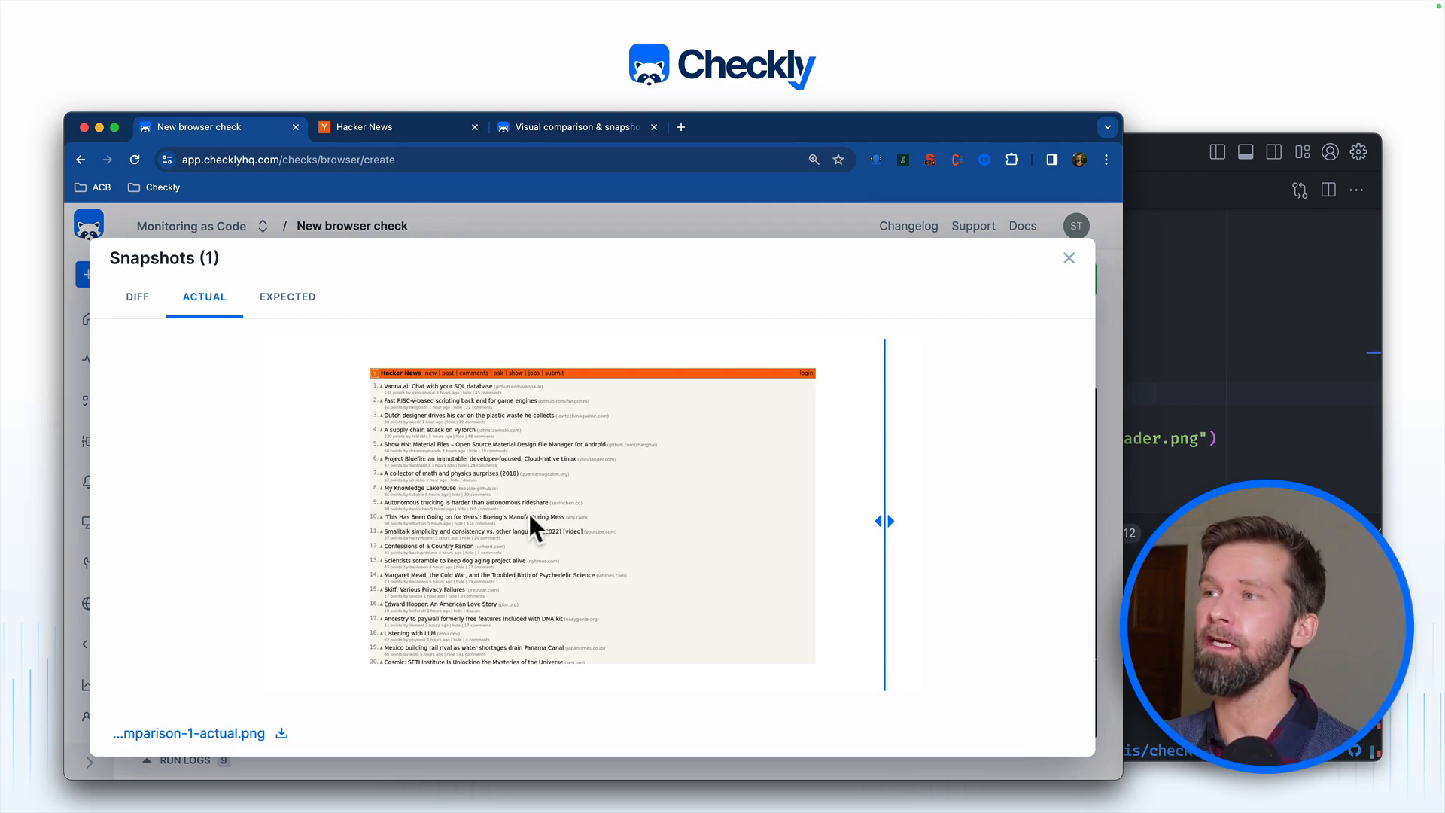
click(287, 297)
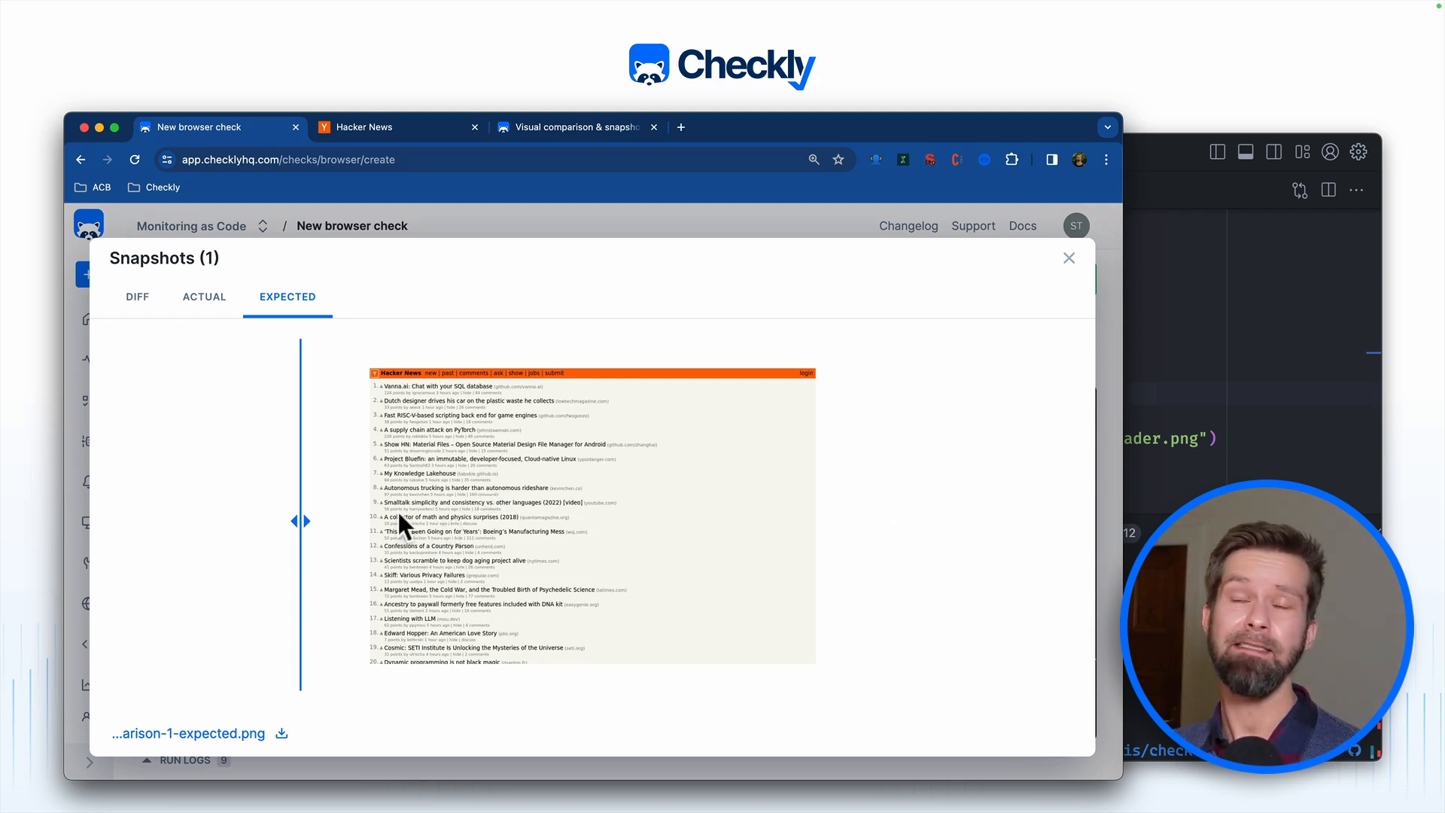
drag(301, 520, 589, 521)
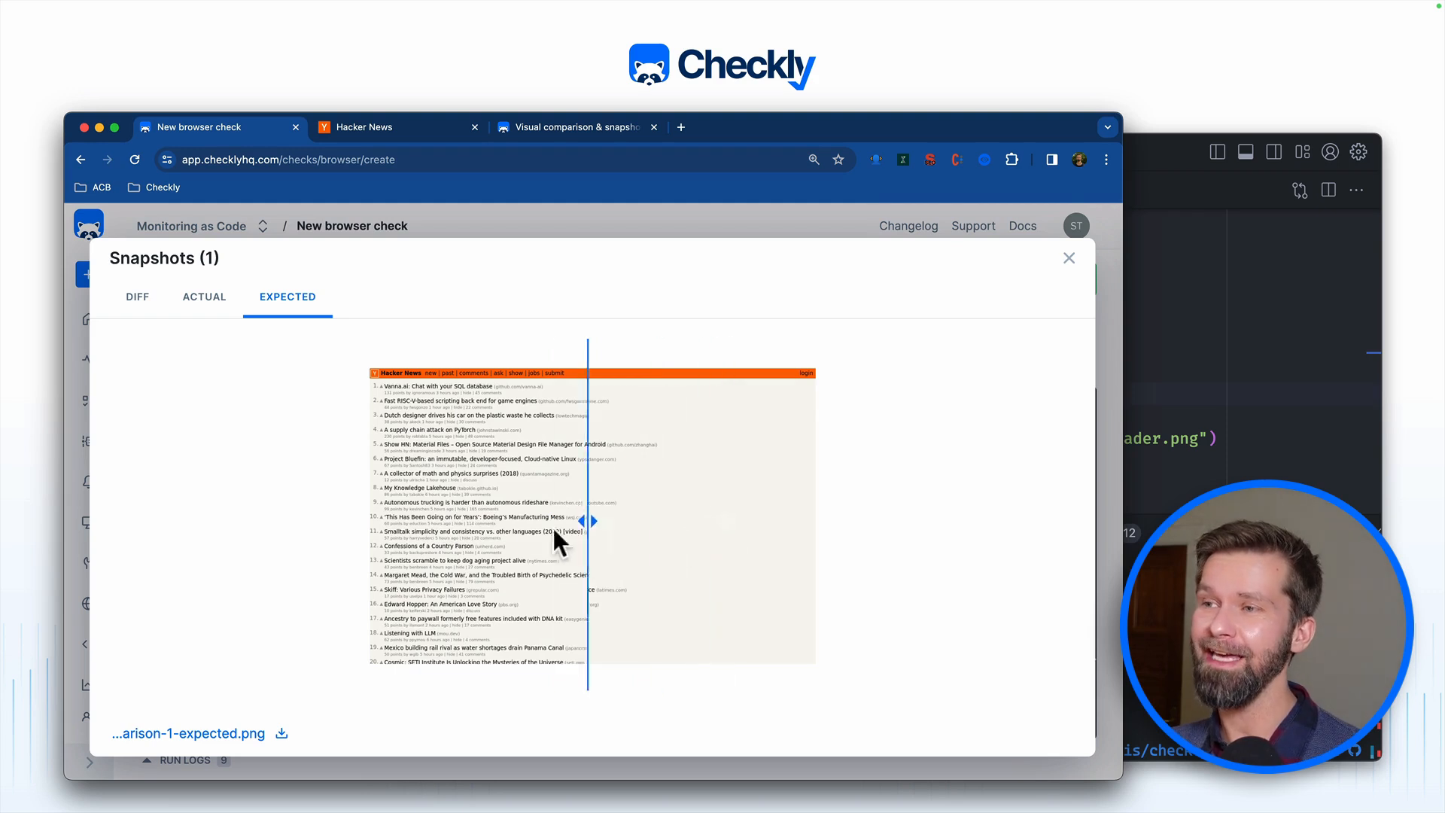
drag(587, 520, 658, 520)
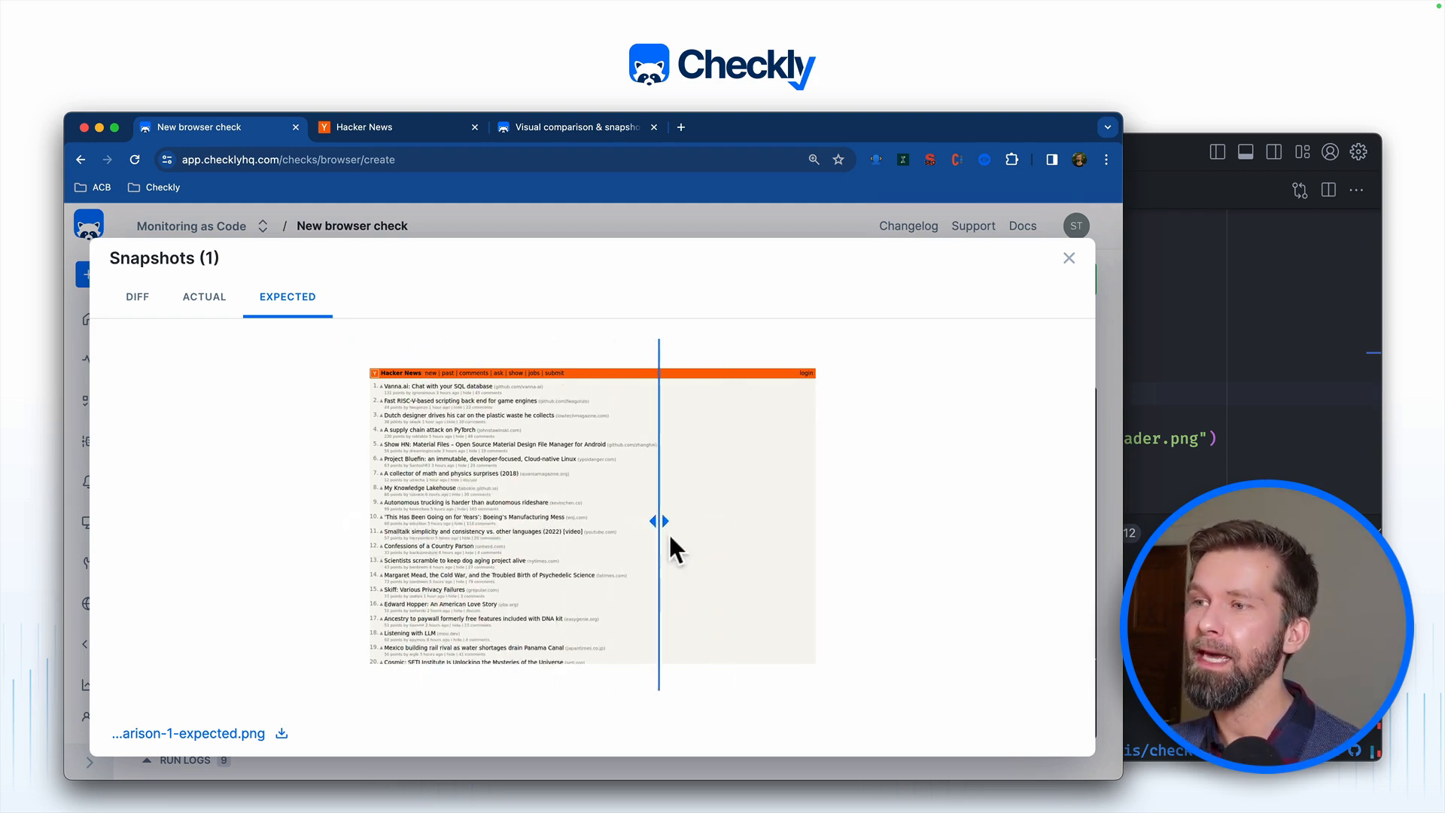
drag(659, 521, 704, 538)
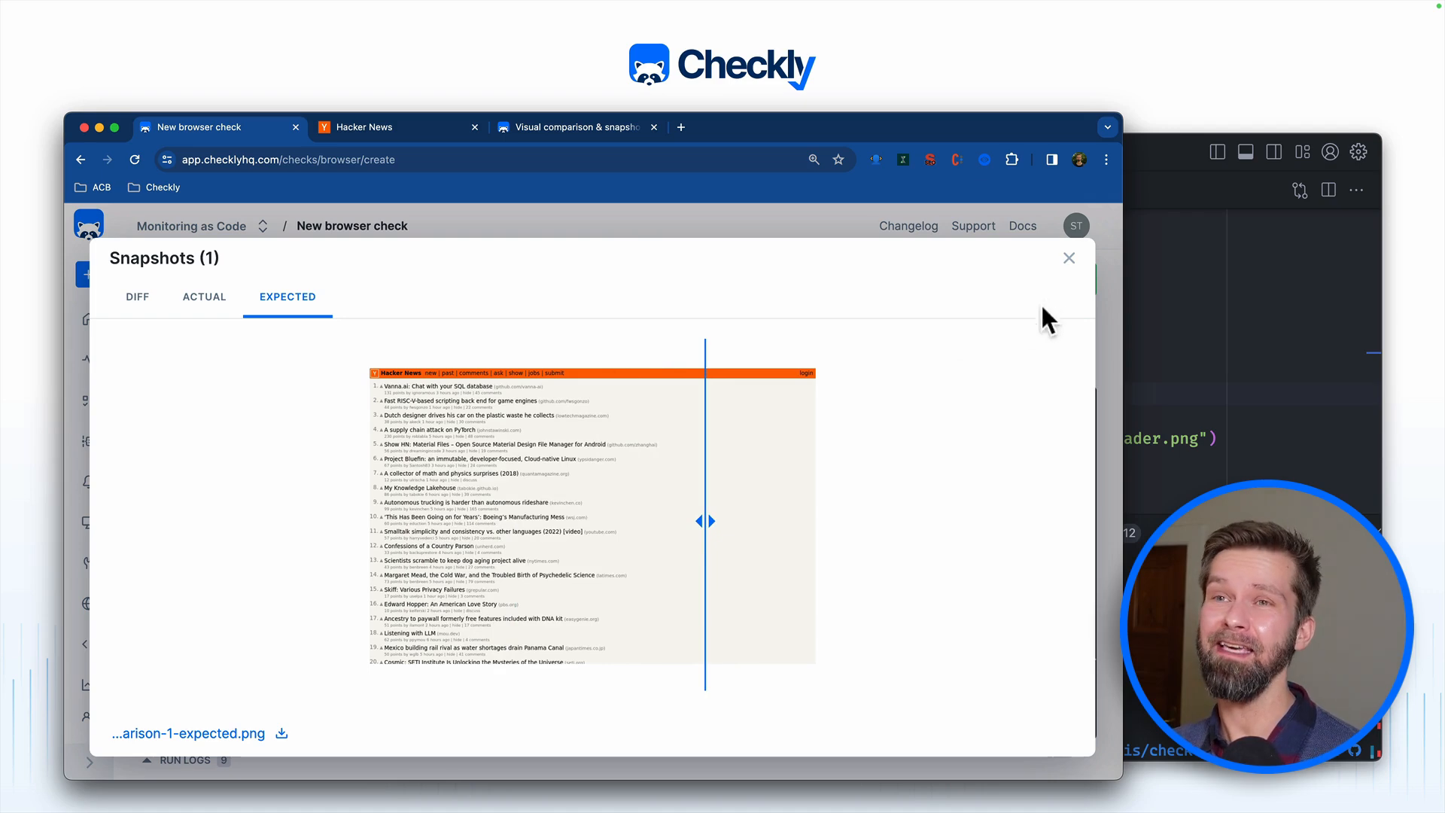
Step: Add a mask of page.locator('.athing') and page.locator('.athing + tr') to toHaveScreenshot()
click(1069, 258)
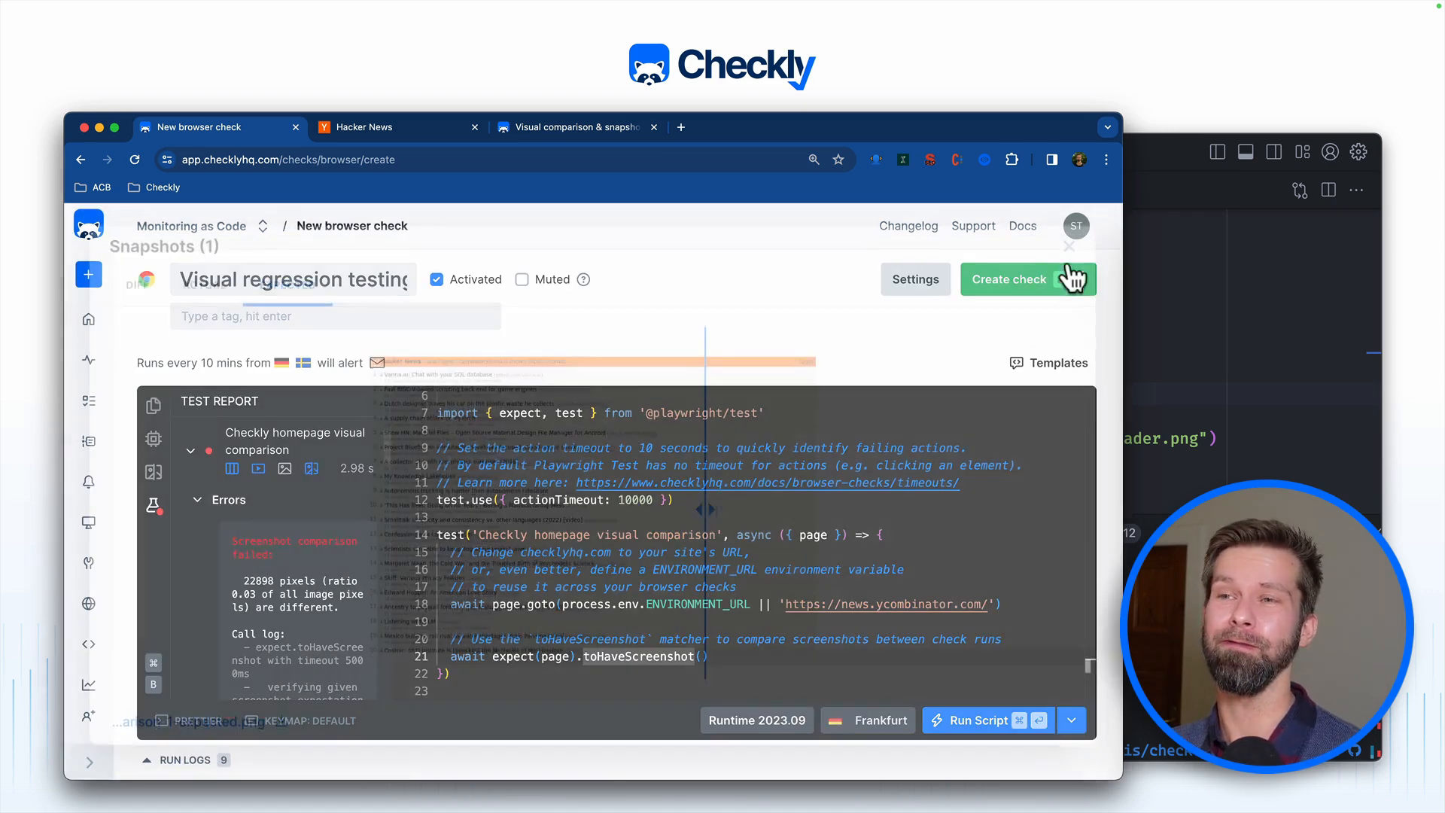
mouse_move(1139, 243)
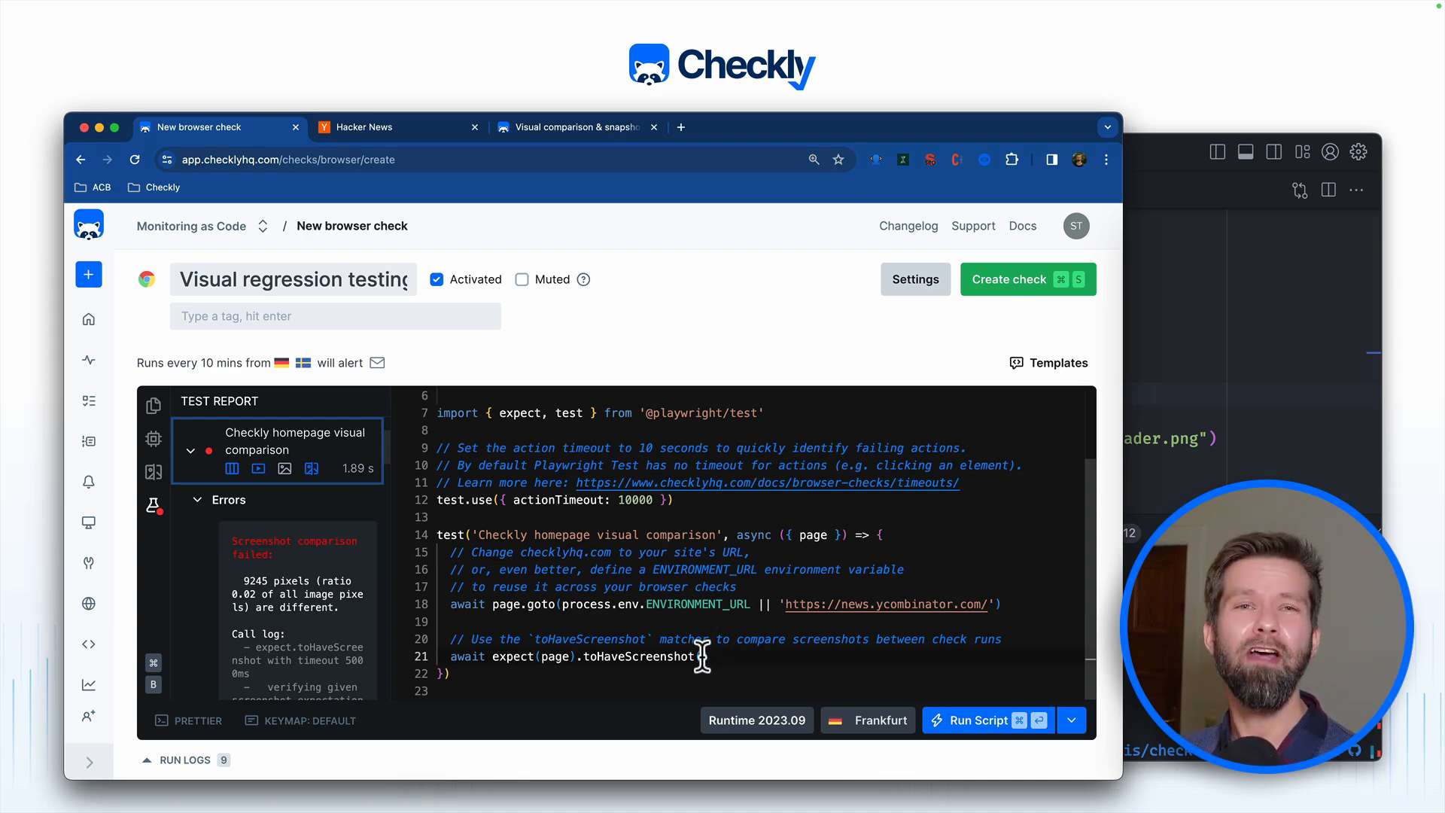
text({)
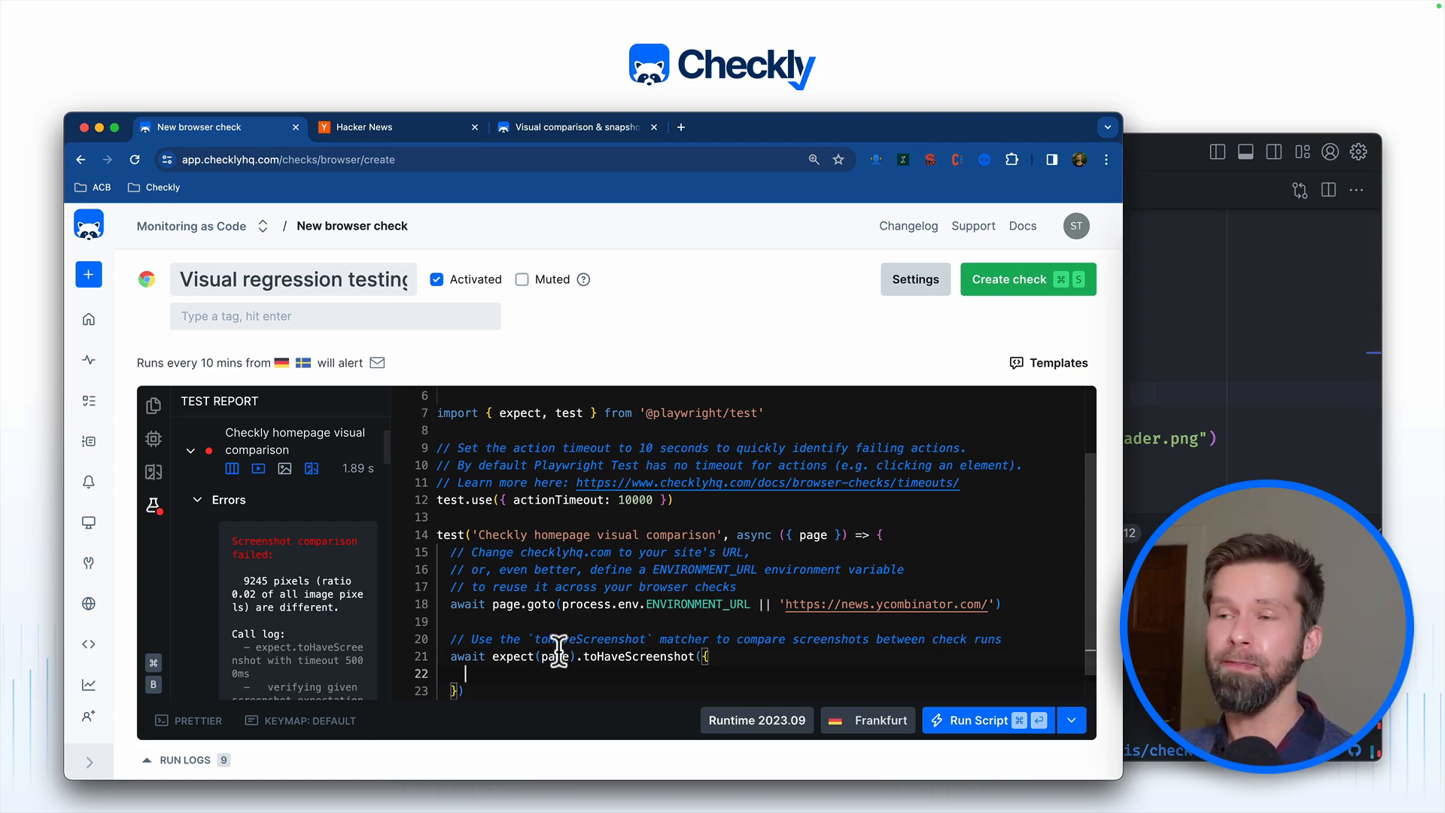
mouse_move(612, 656)
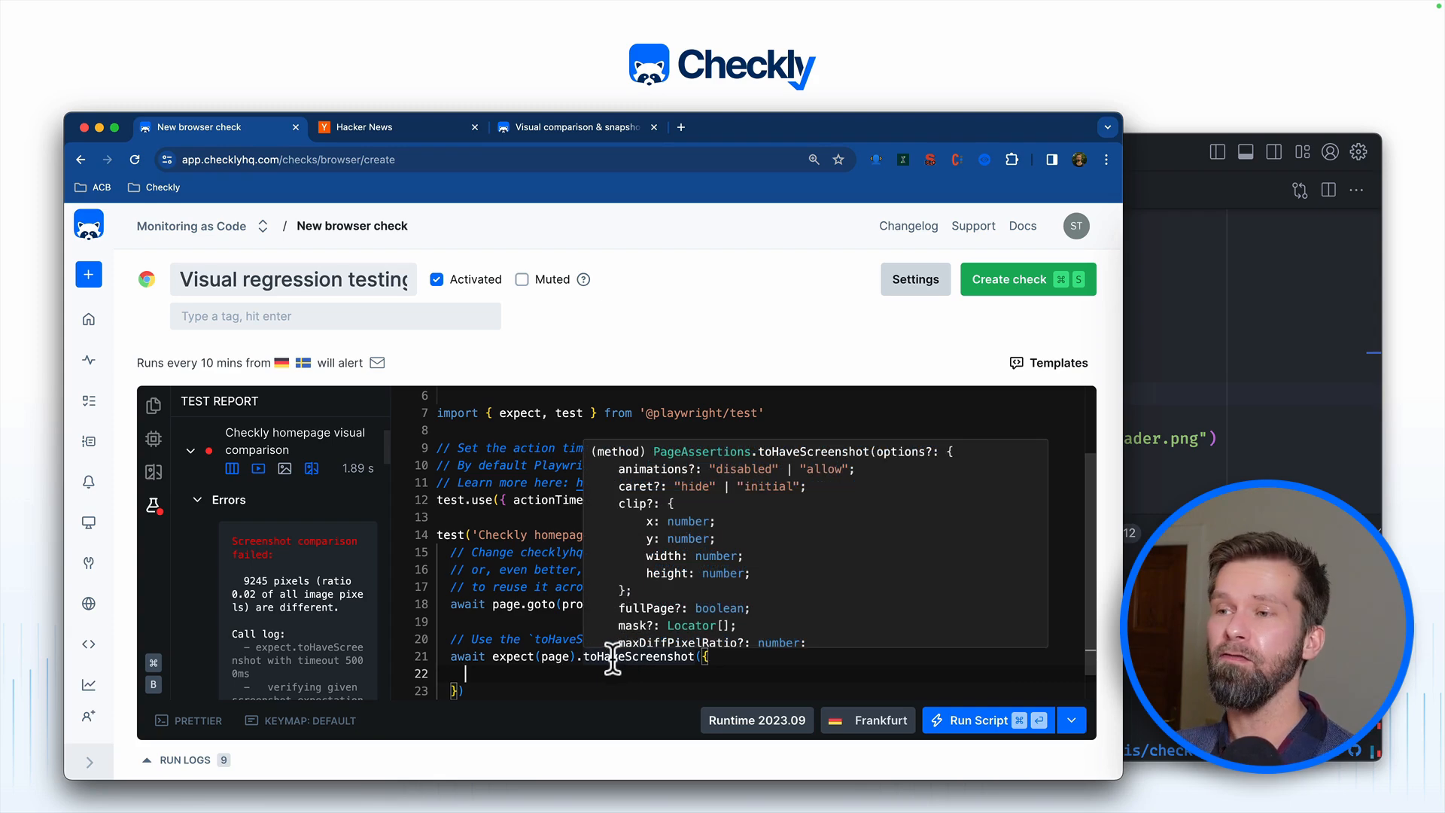
text(mask: [page.locator(".athing"), page.locator(".athing + tr")],)
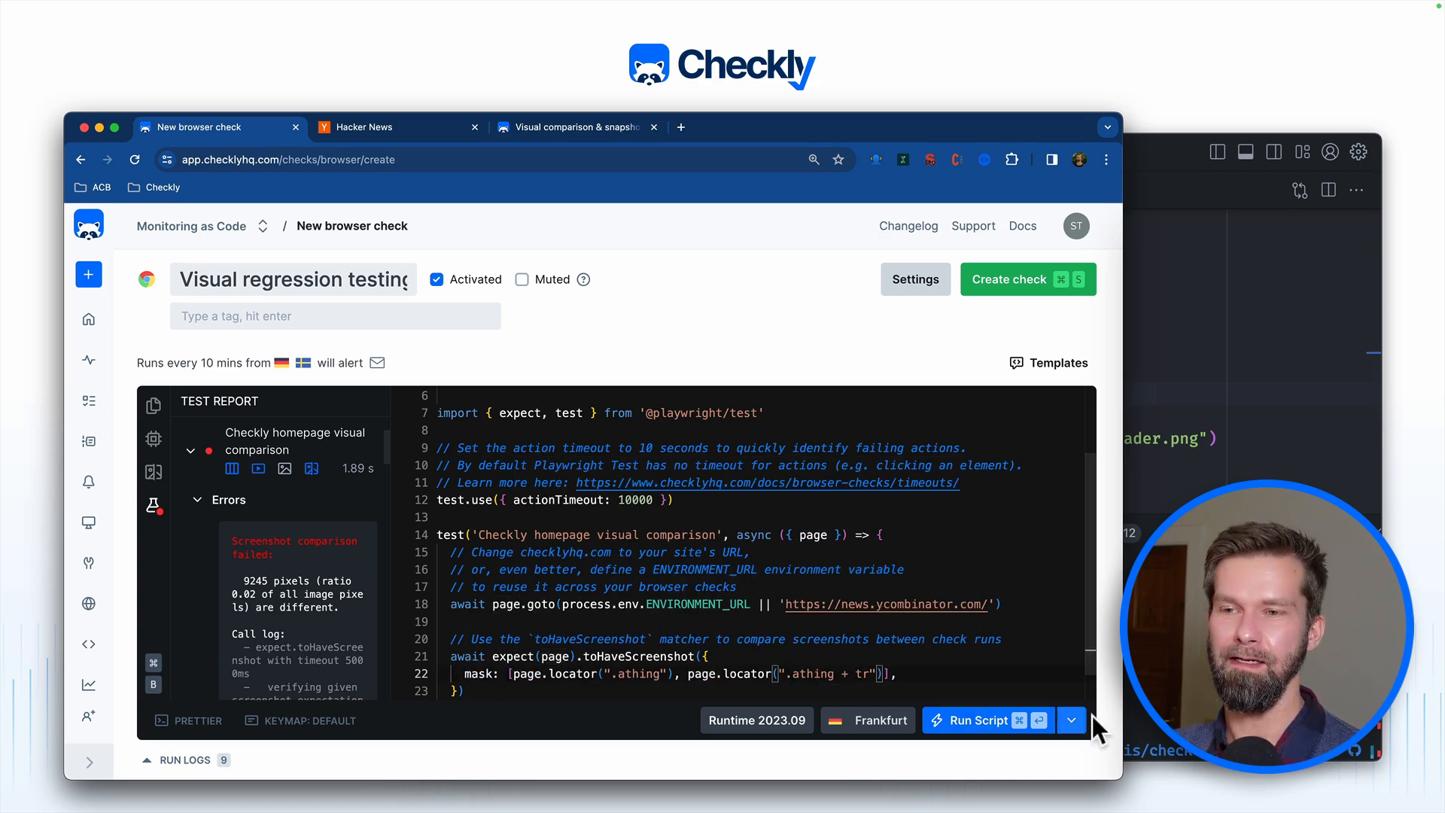
Step: Rerun the check so the actual snapshot shows the story rows masked in magenta
click(974, 719)
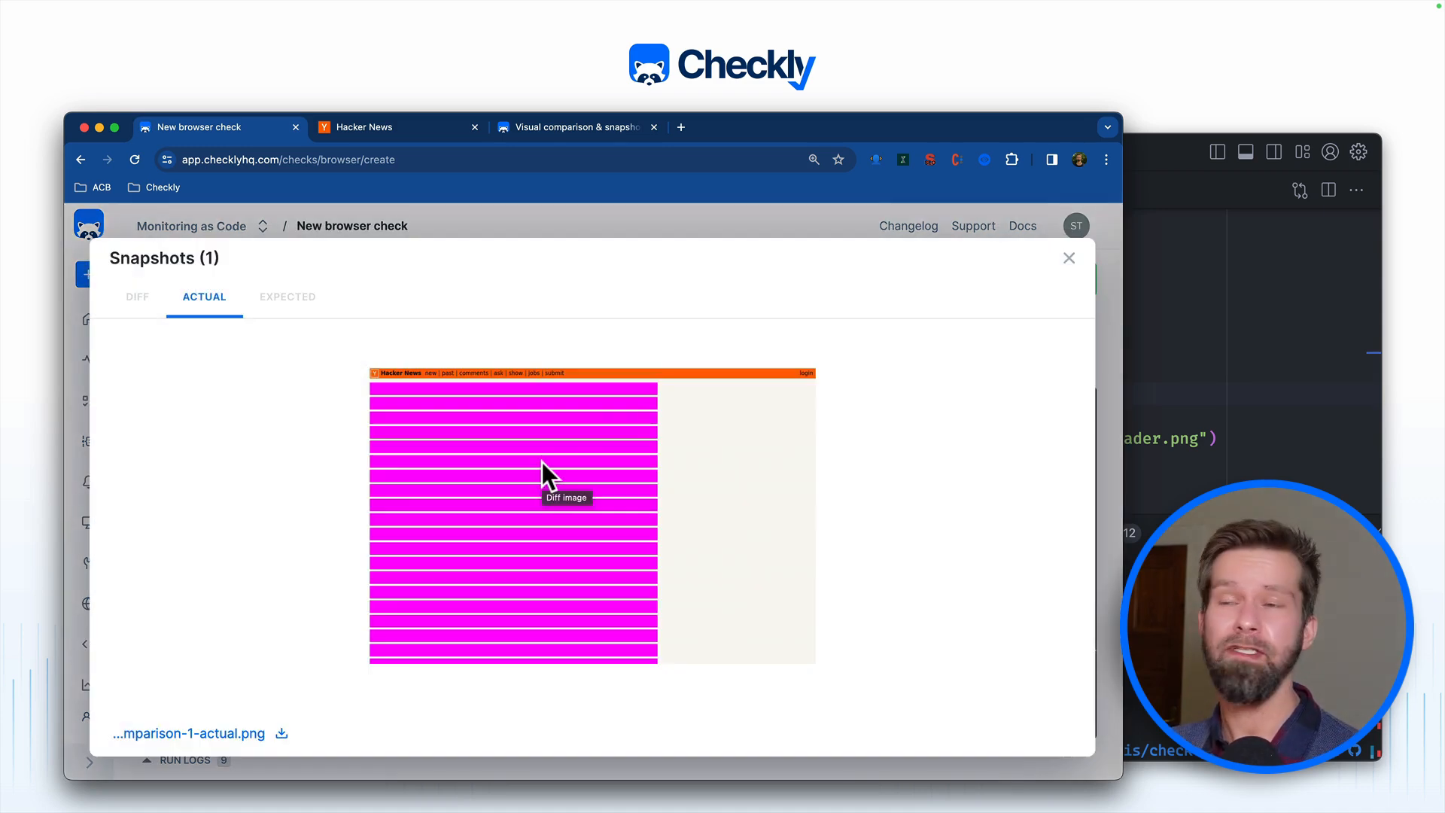
mouse_move(546, 452)
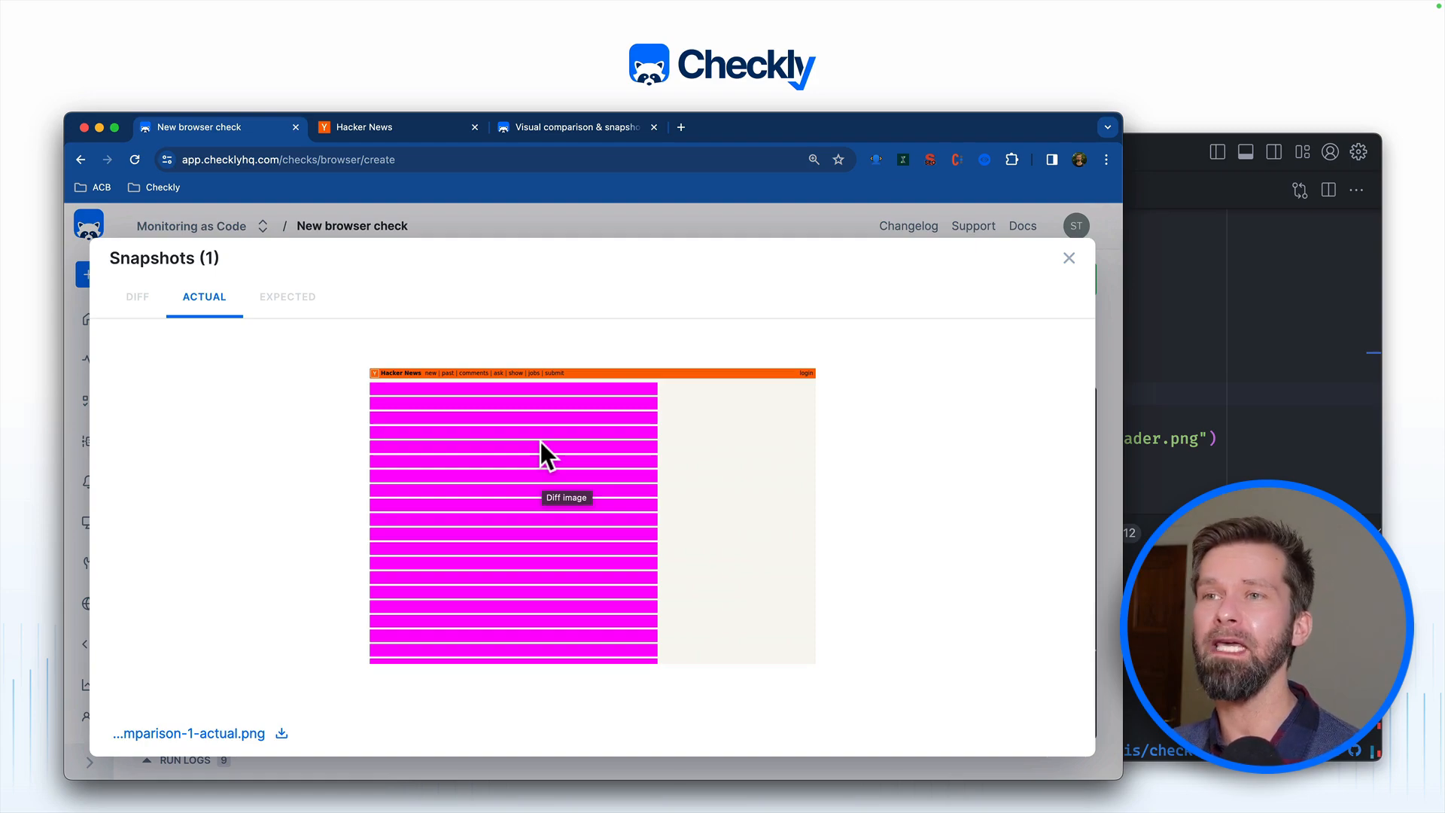
Step: Remove the headlines text collection and its toMatchSnapshot assertion from the script
click(1068, 258)
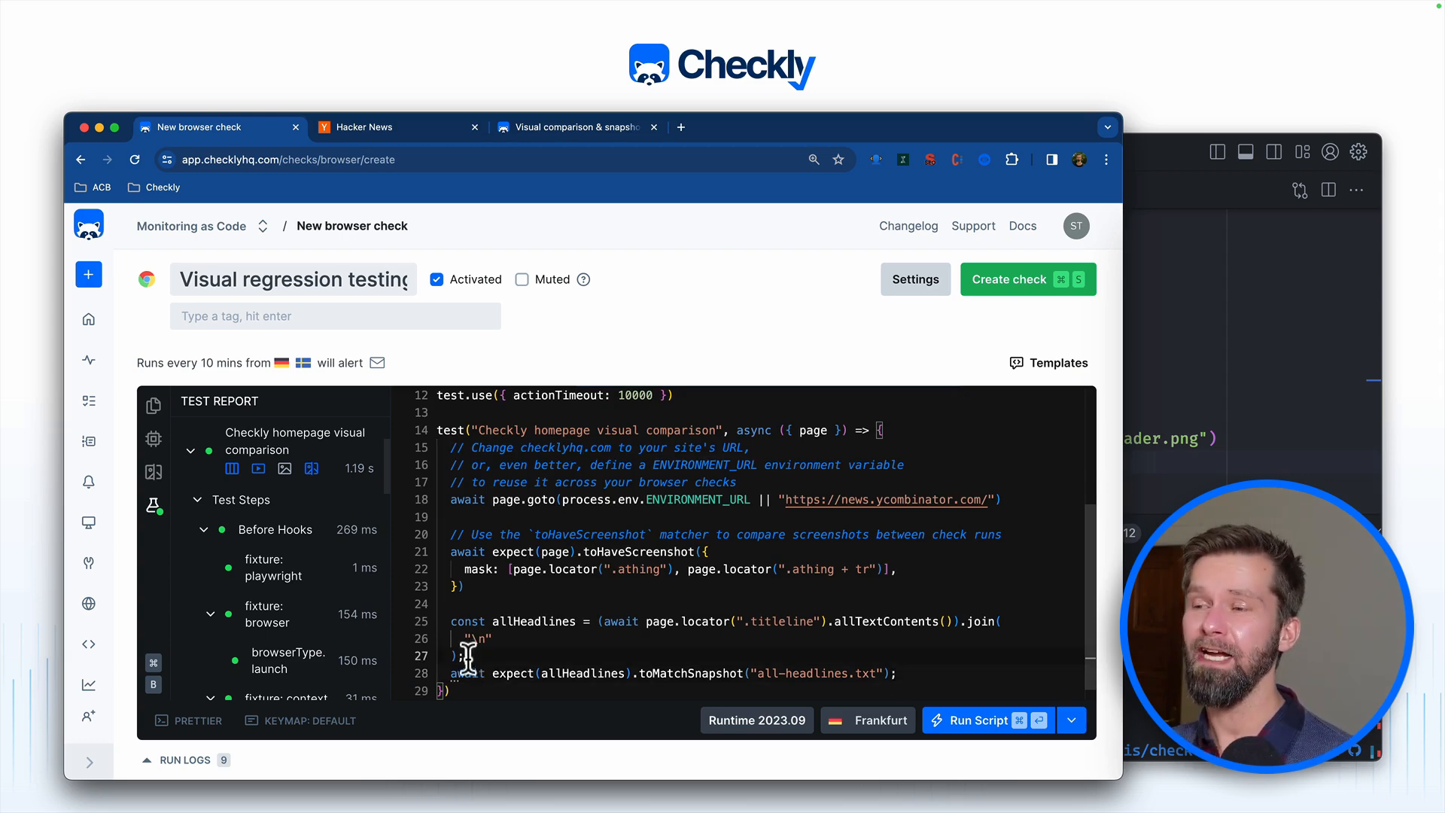
drag(452, 620, 469, 656)
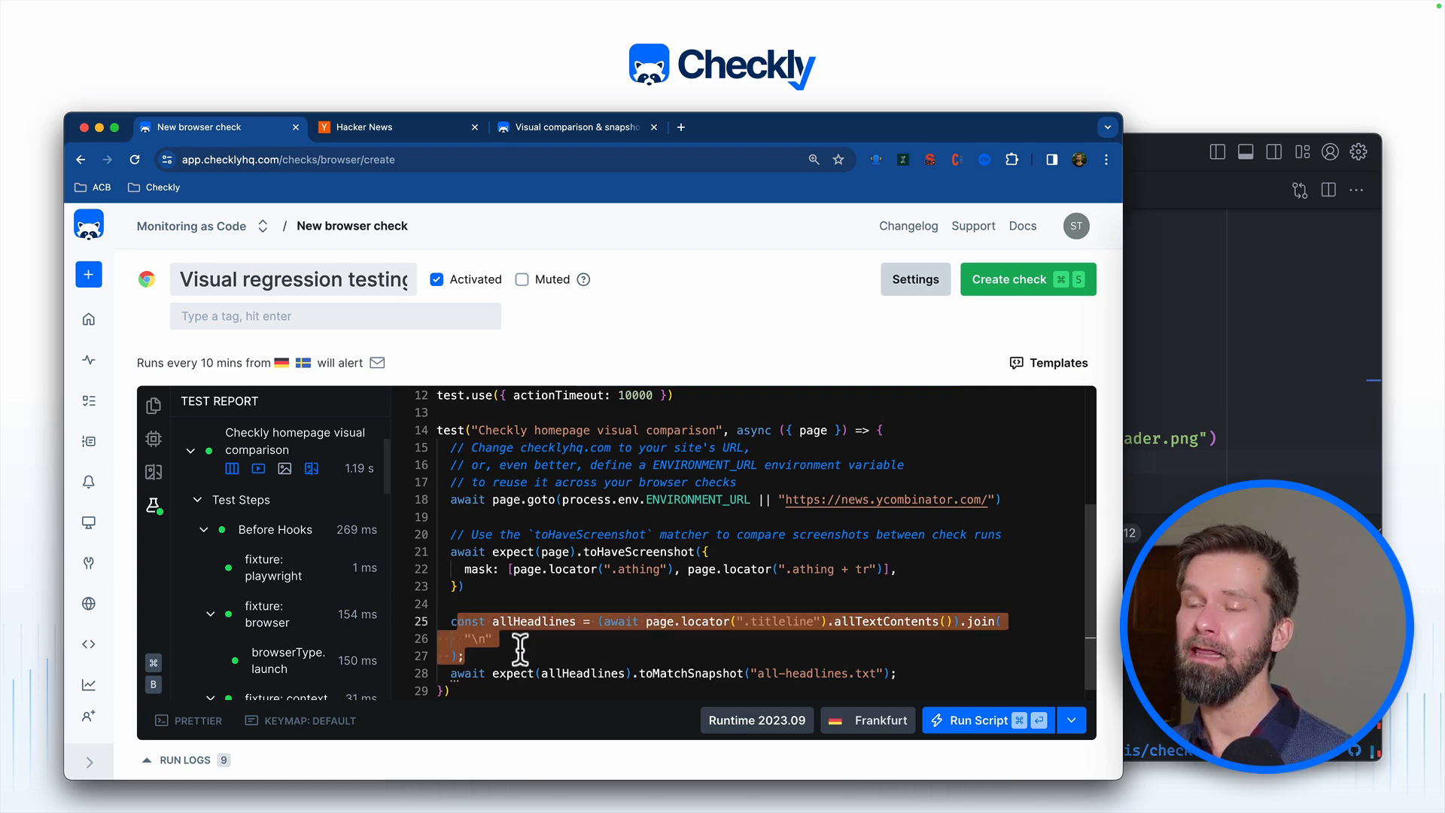
mouse_move(684, 673)
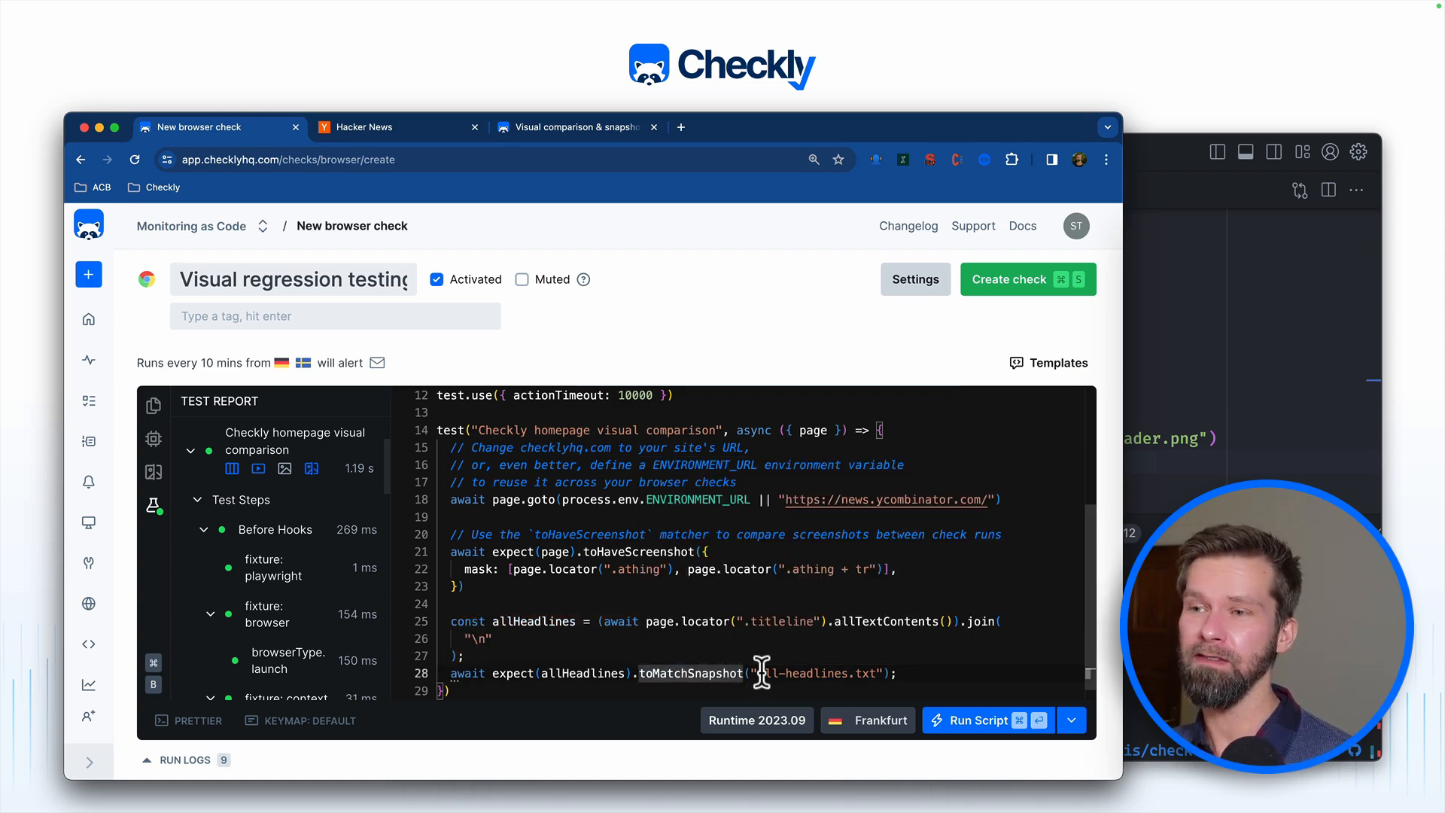
double_click(798, 673)
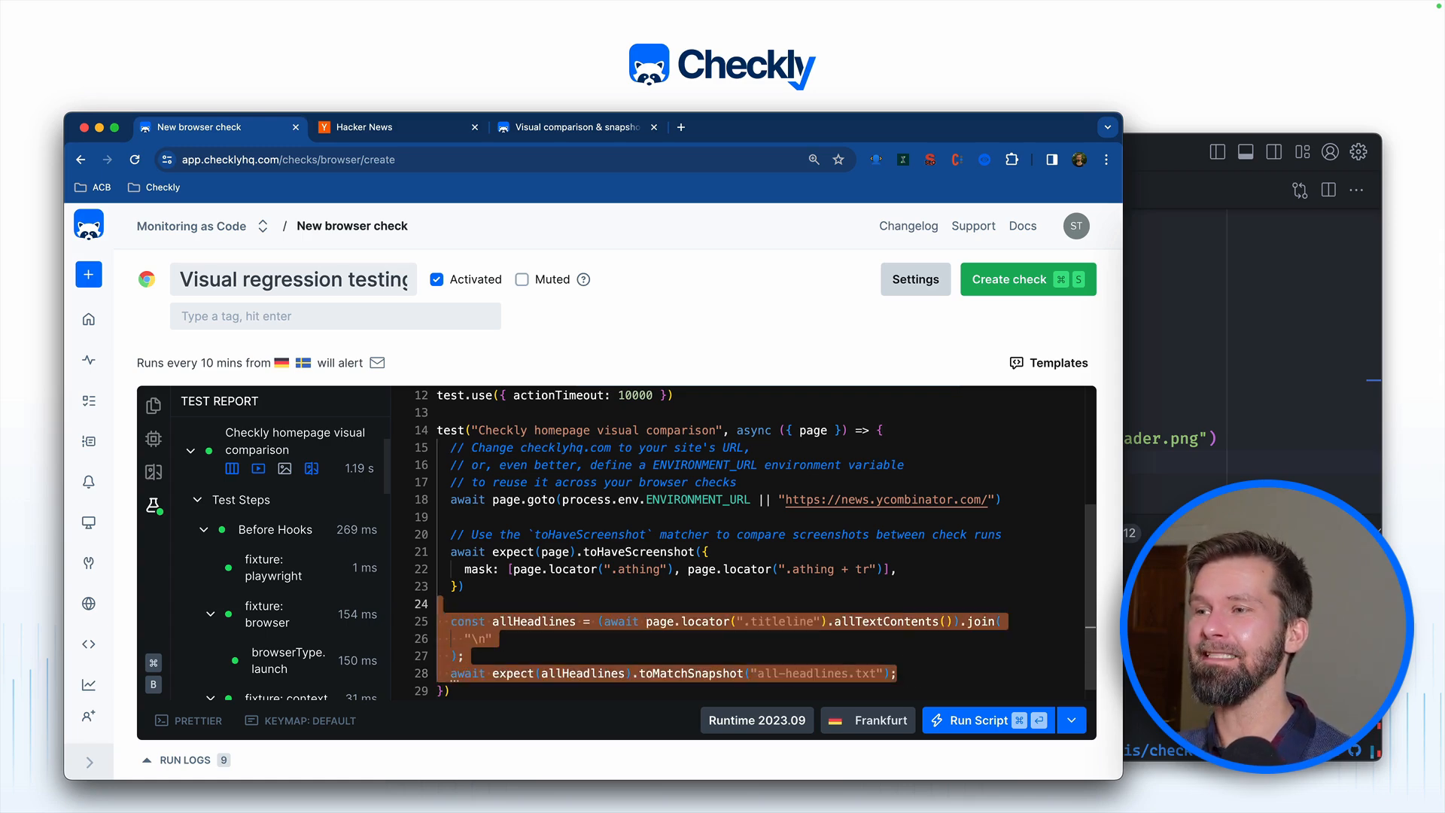
Step: Create and save the check, landing on its overview showing a pass in Frankfurt
click(1028, 279)
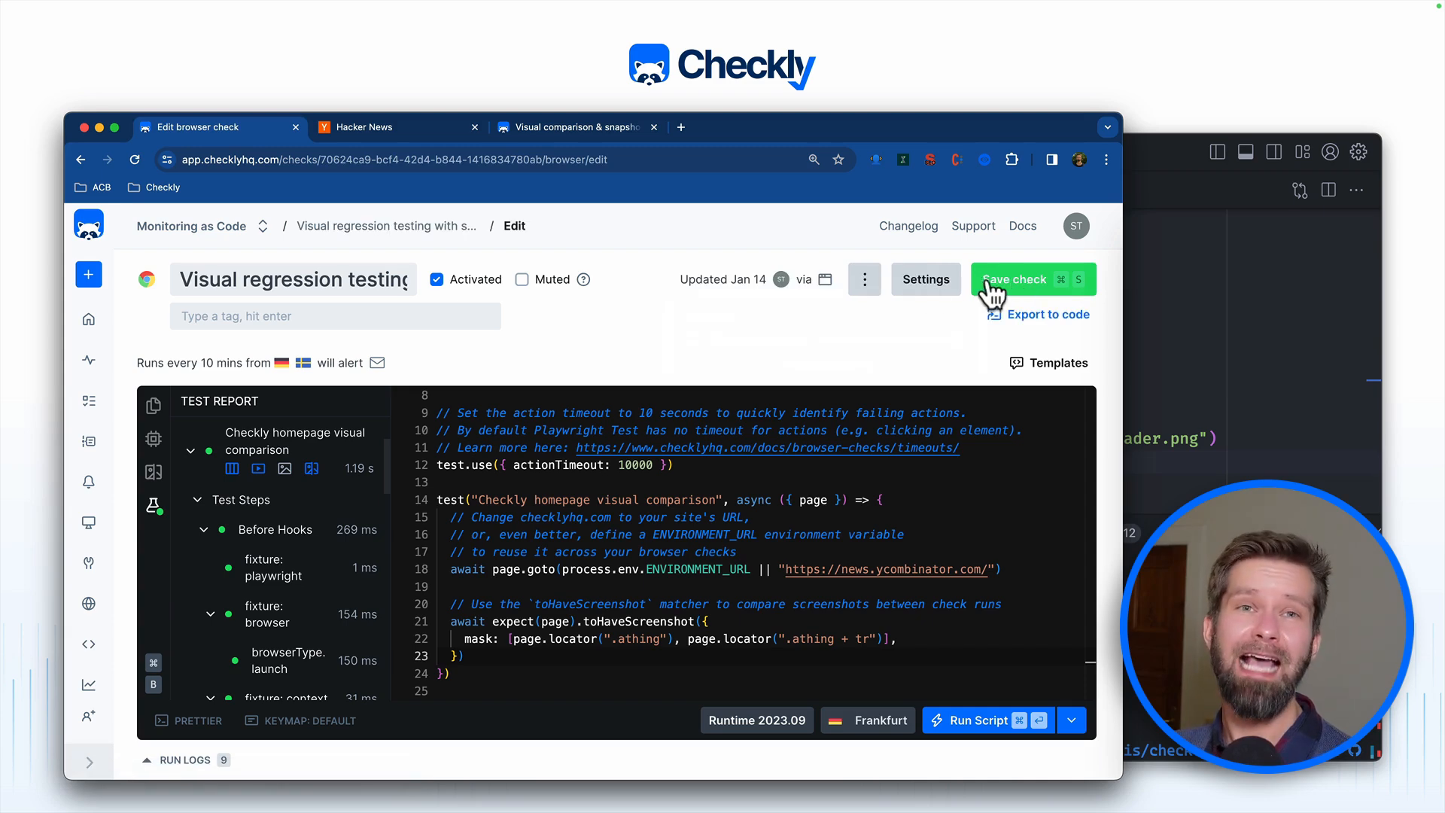
click(1012, 280)
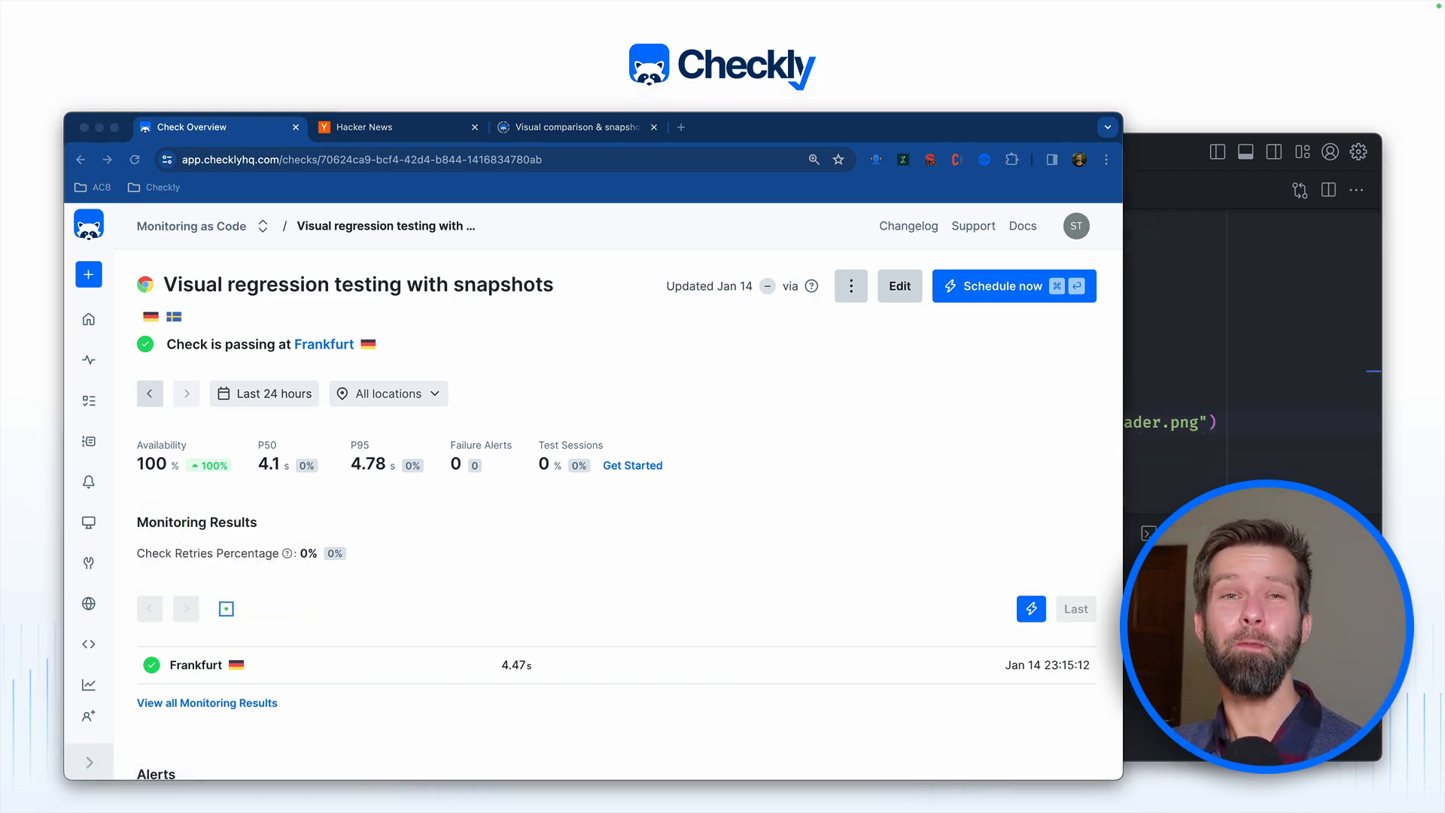
mouse_move(689, 591)
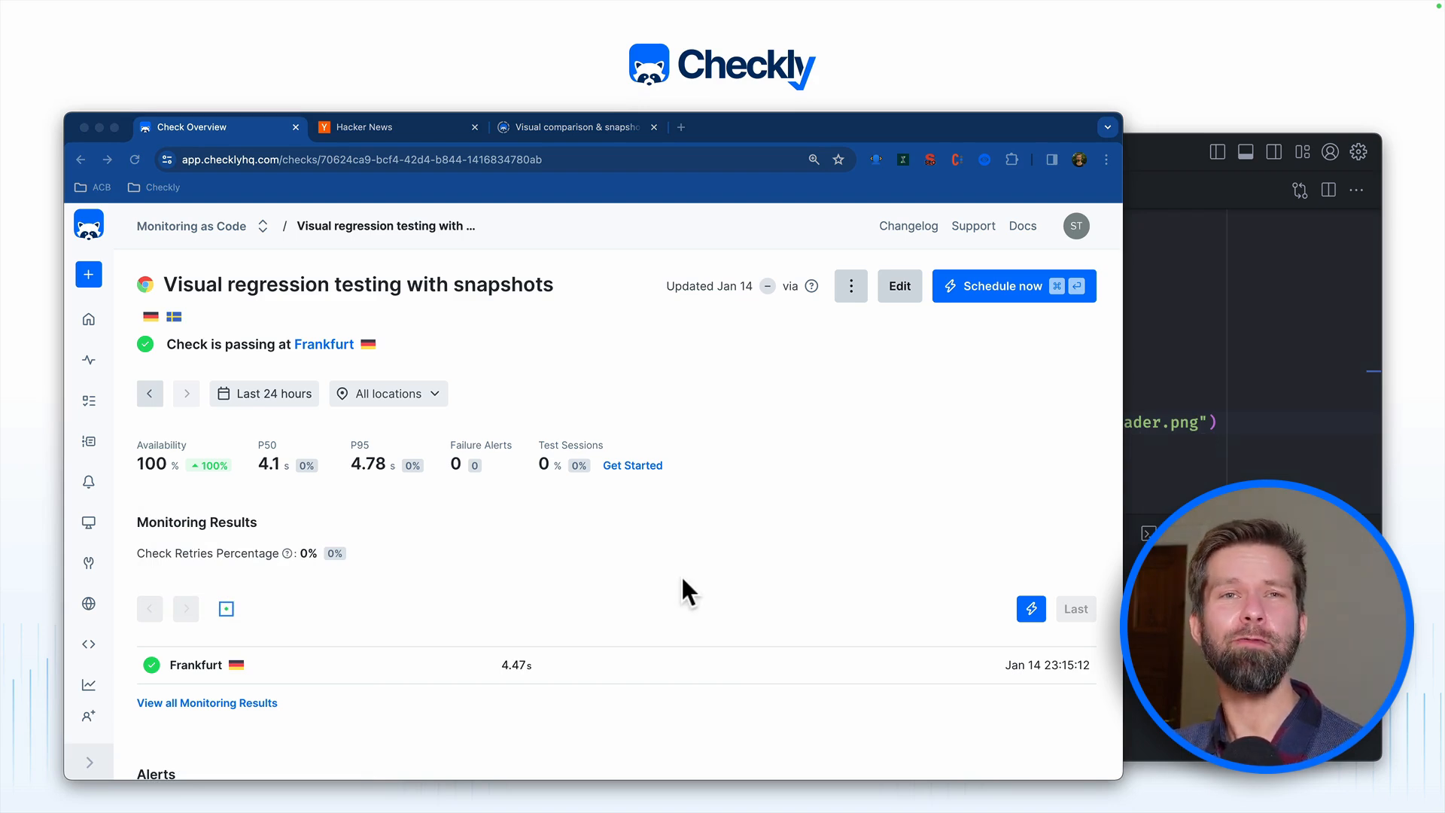
mouse_move(618, 581)
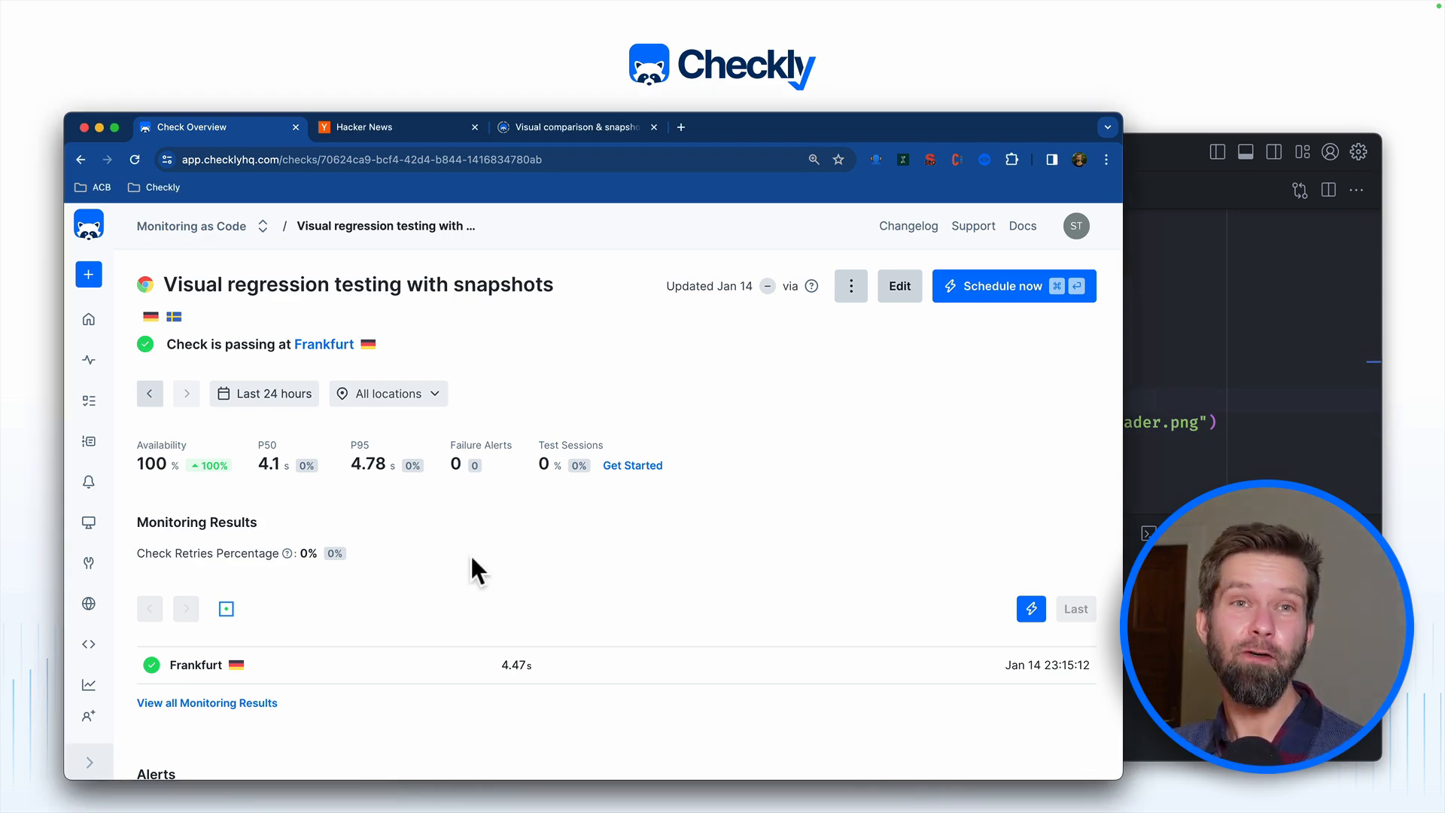
mouse_move(1171, 396)
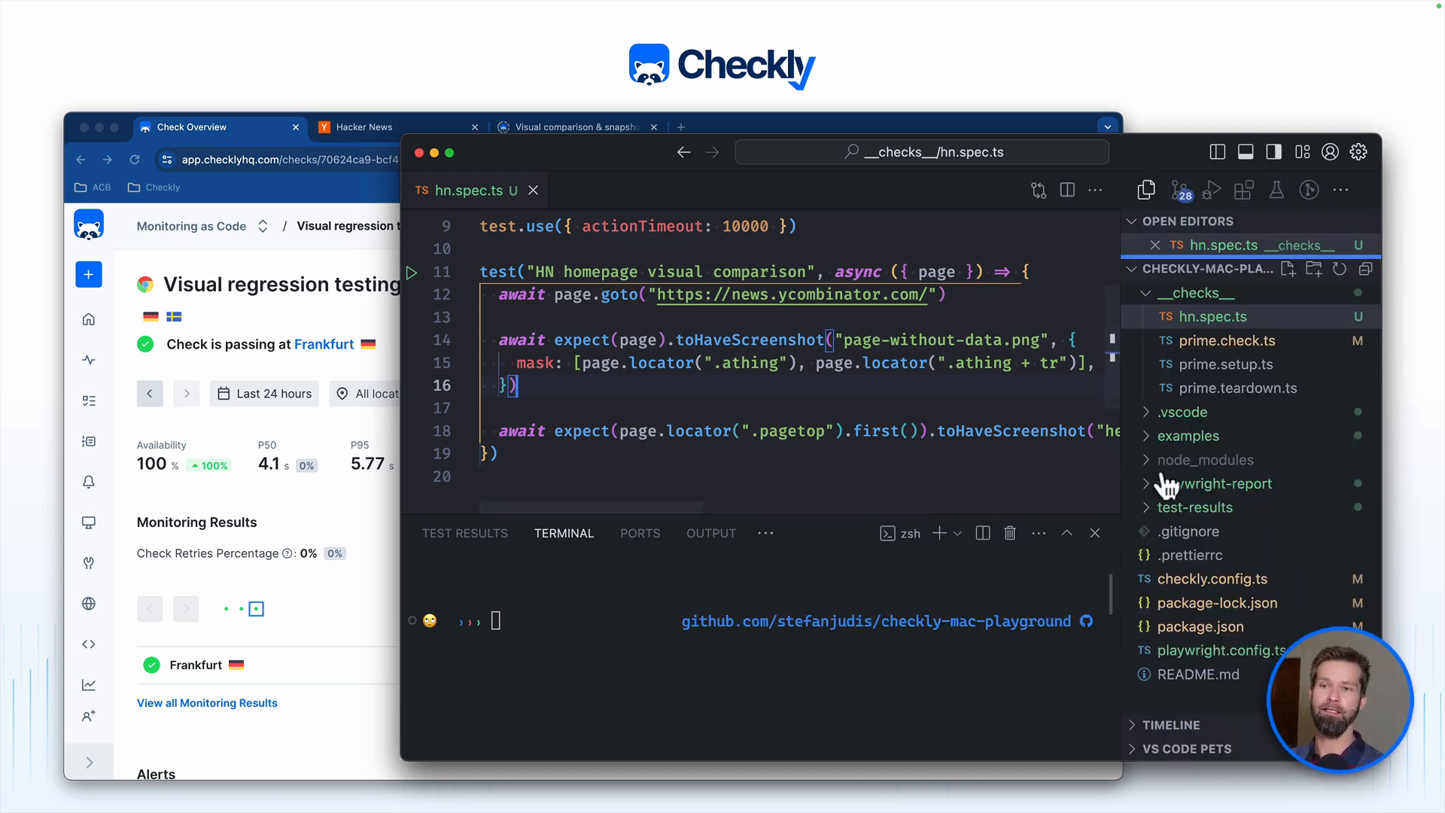
Step: View checkly.config.ts, then return to the hn.spec.ts test with its masked screenshot assertions
click(1213, 578)
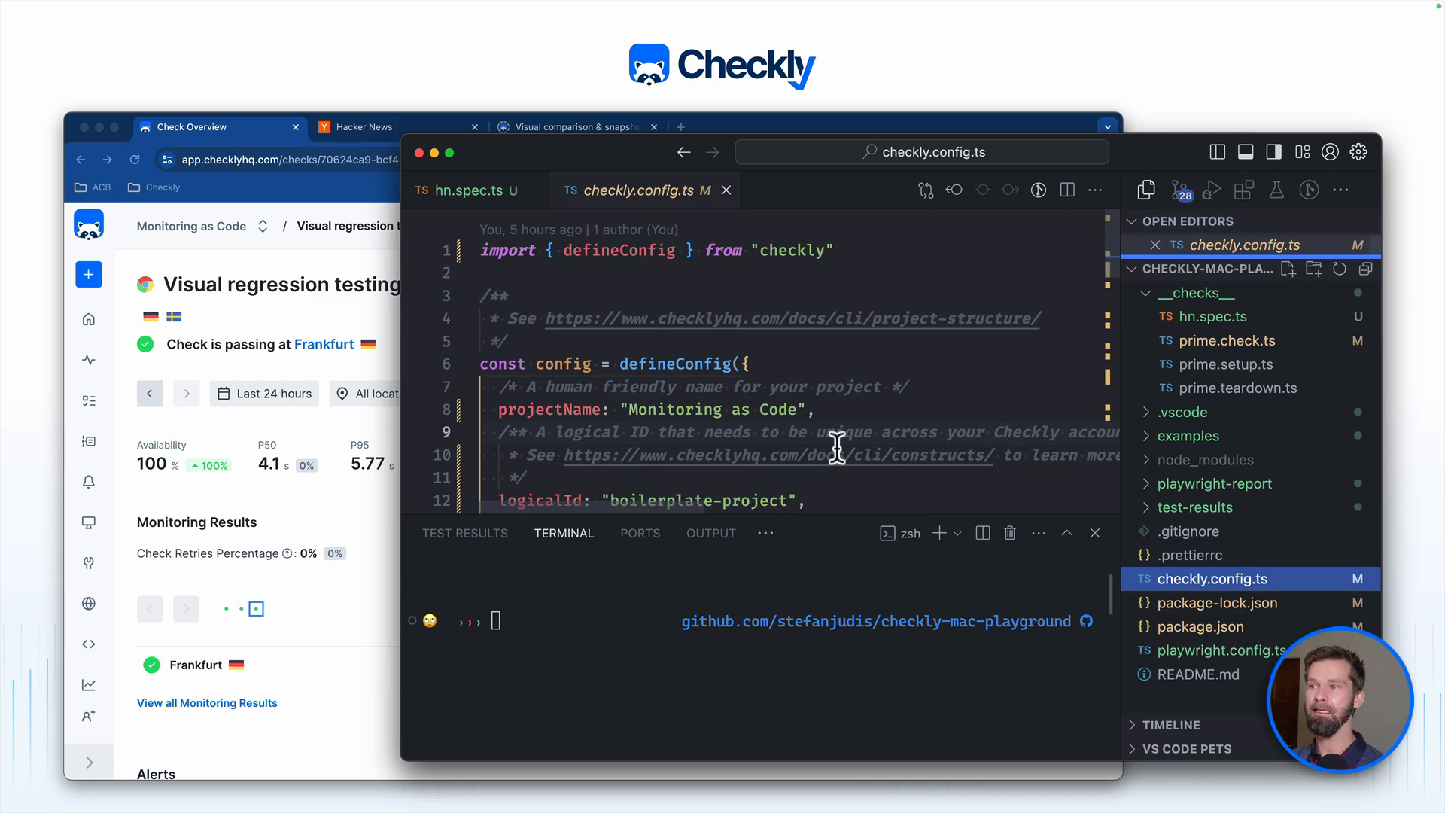
click(468, 190)
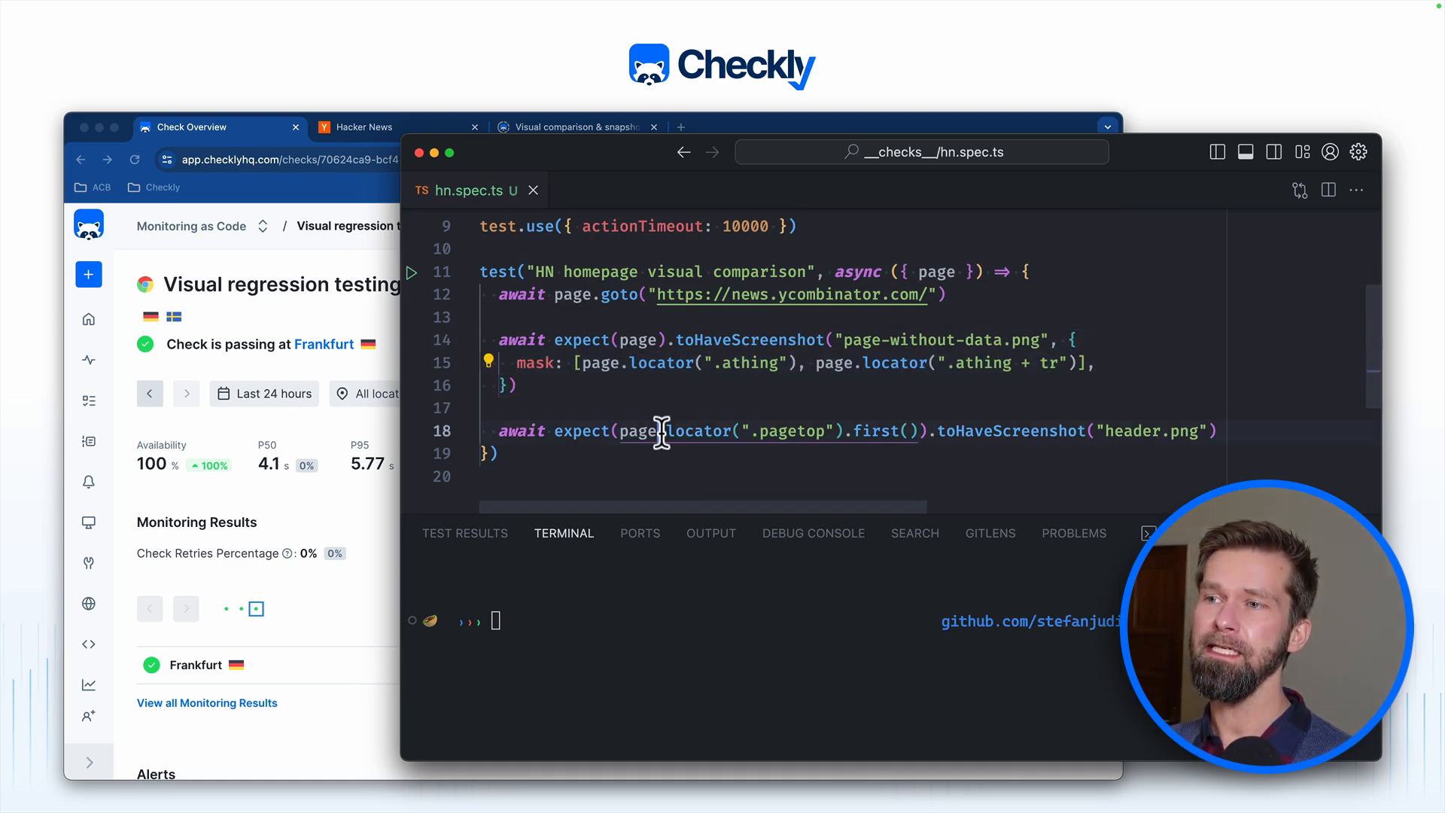
mouse_move(704, 431)
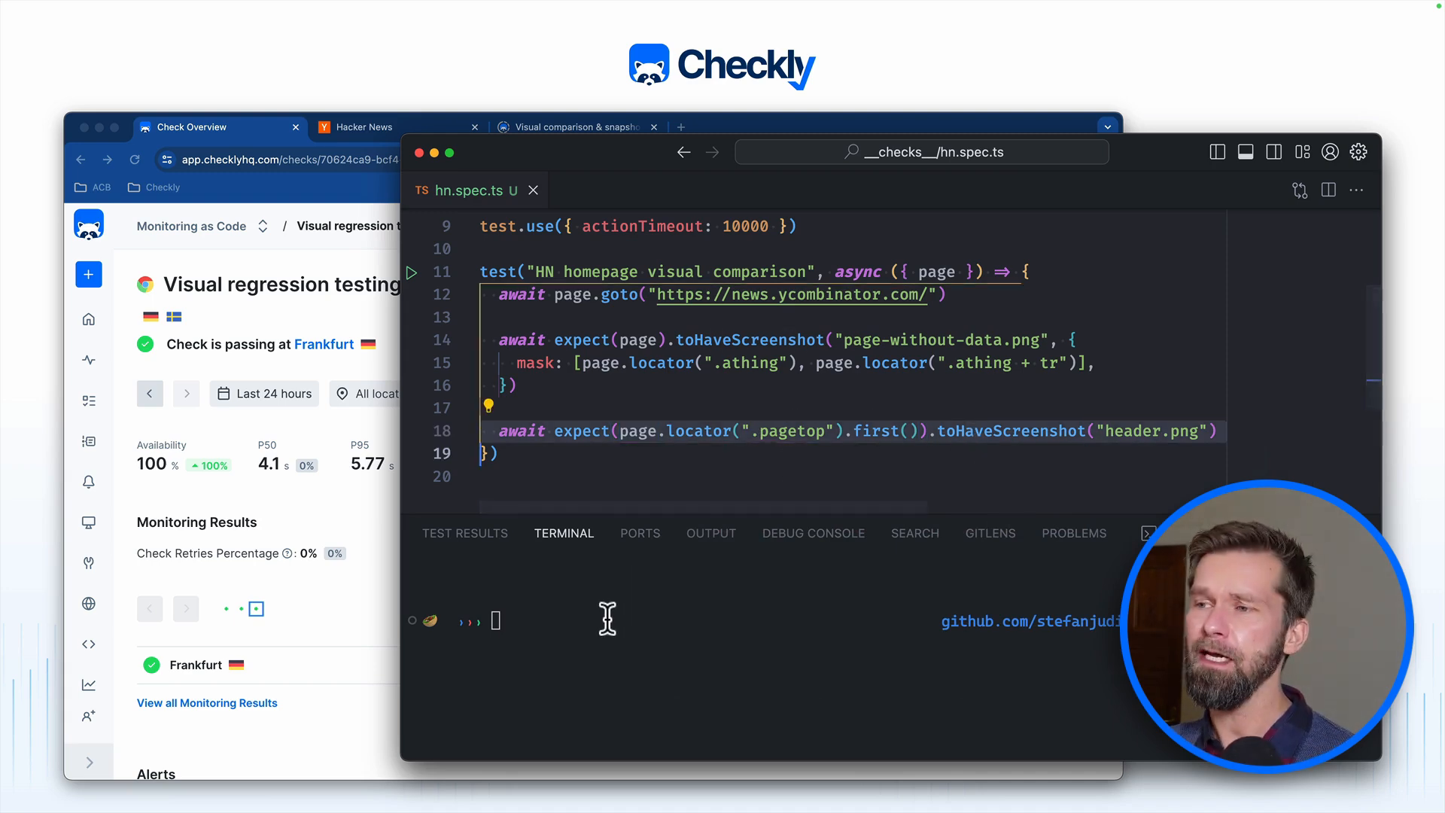
Step: Run npx checkly test hn --record and highlight the 'snapshot doesn't exist' failure
text(npx checkly deploy --preview)
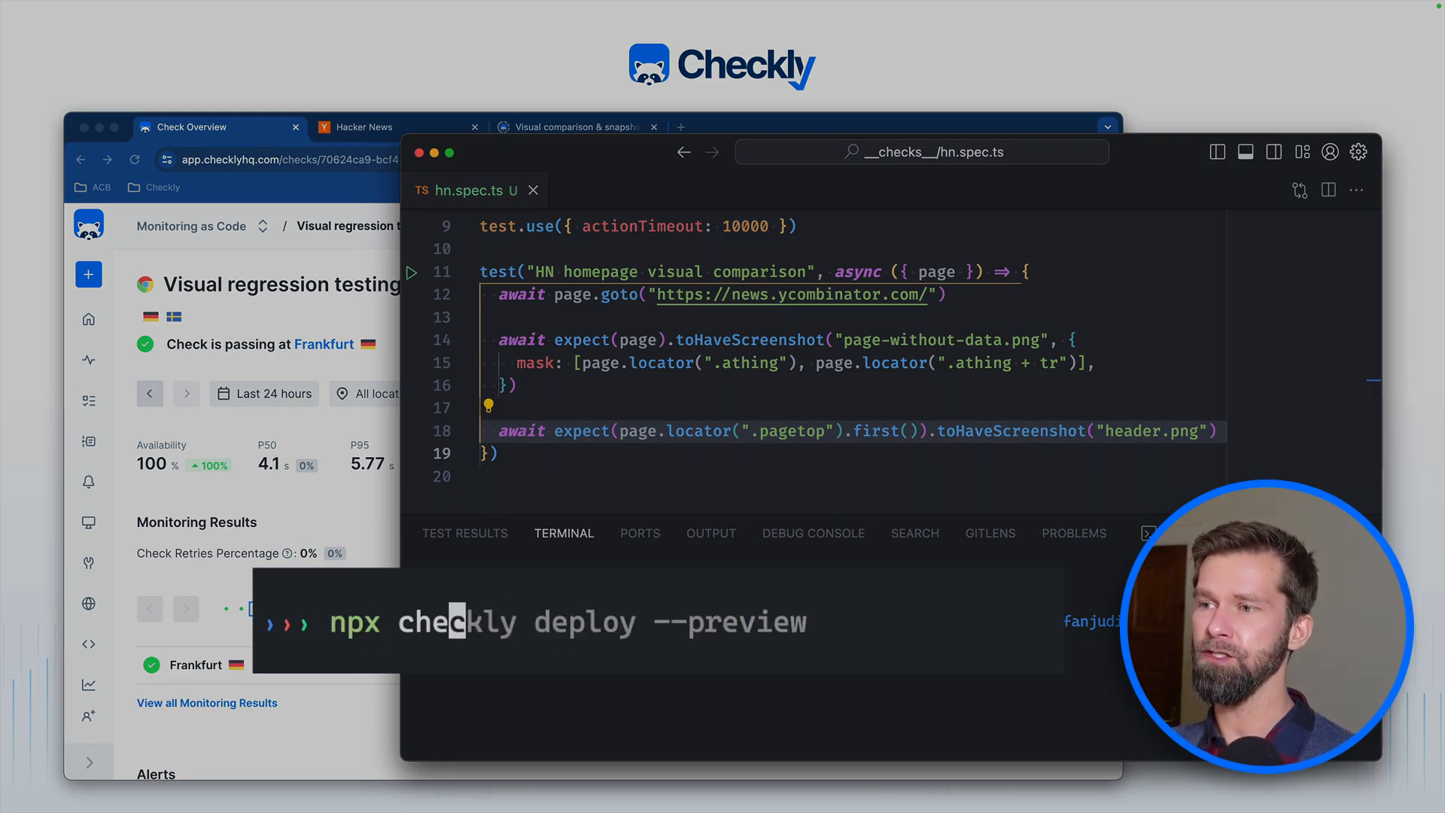
text(npx checkly test hn --record)
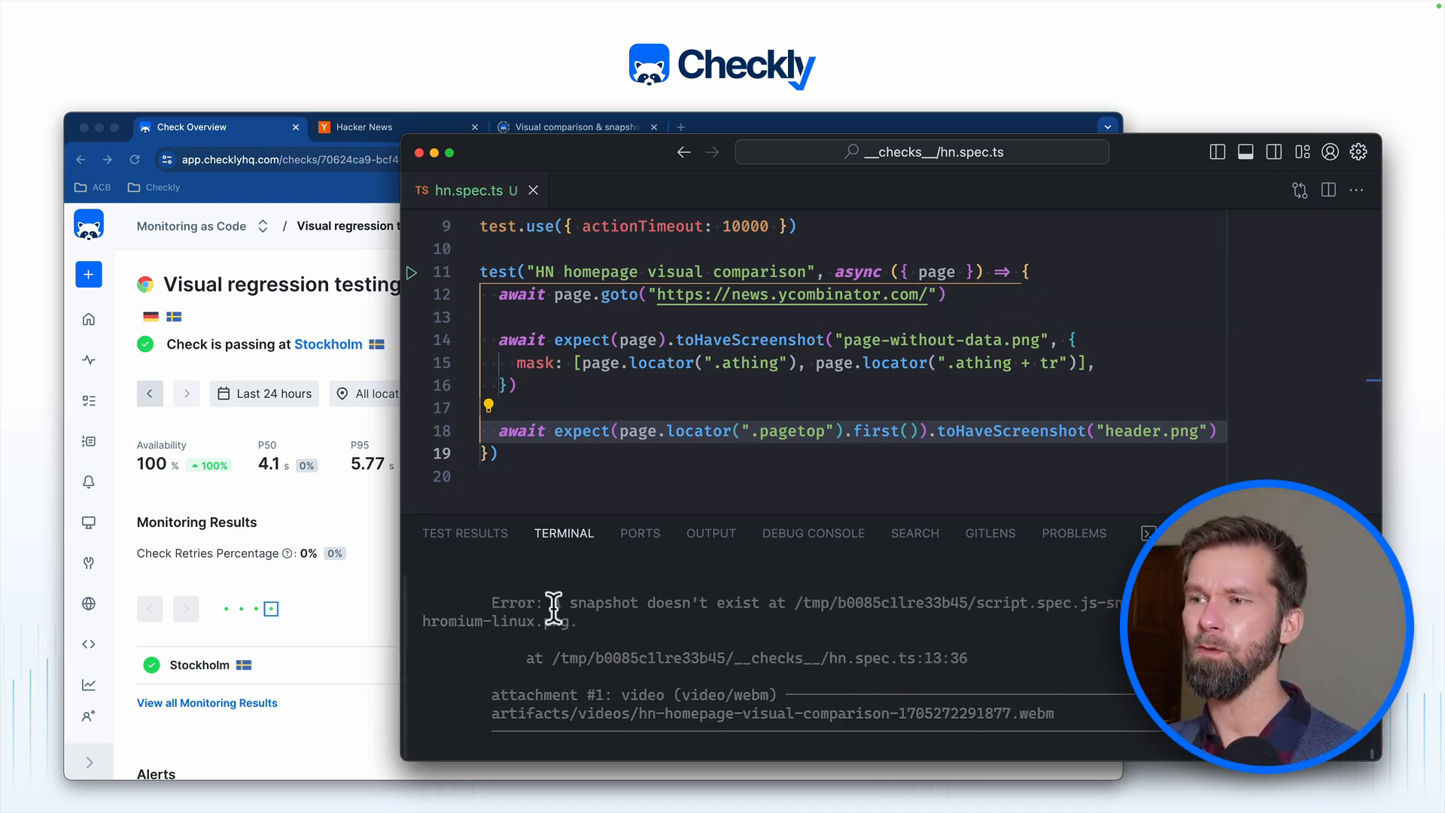
drag(552, 602, 797, 602)
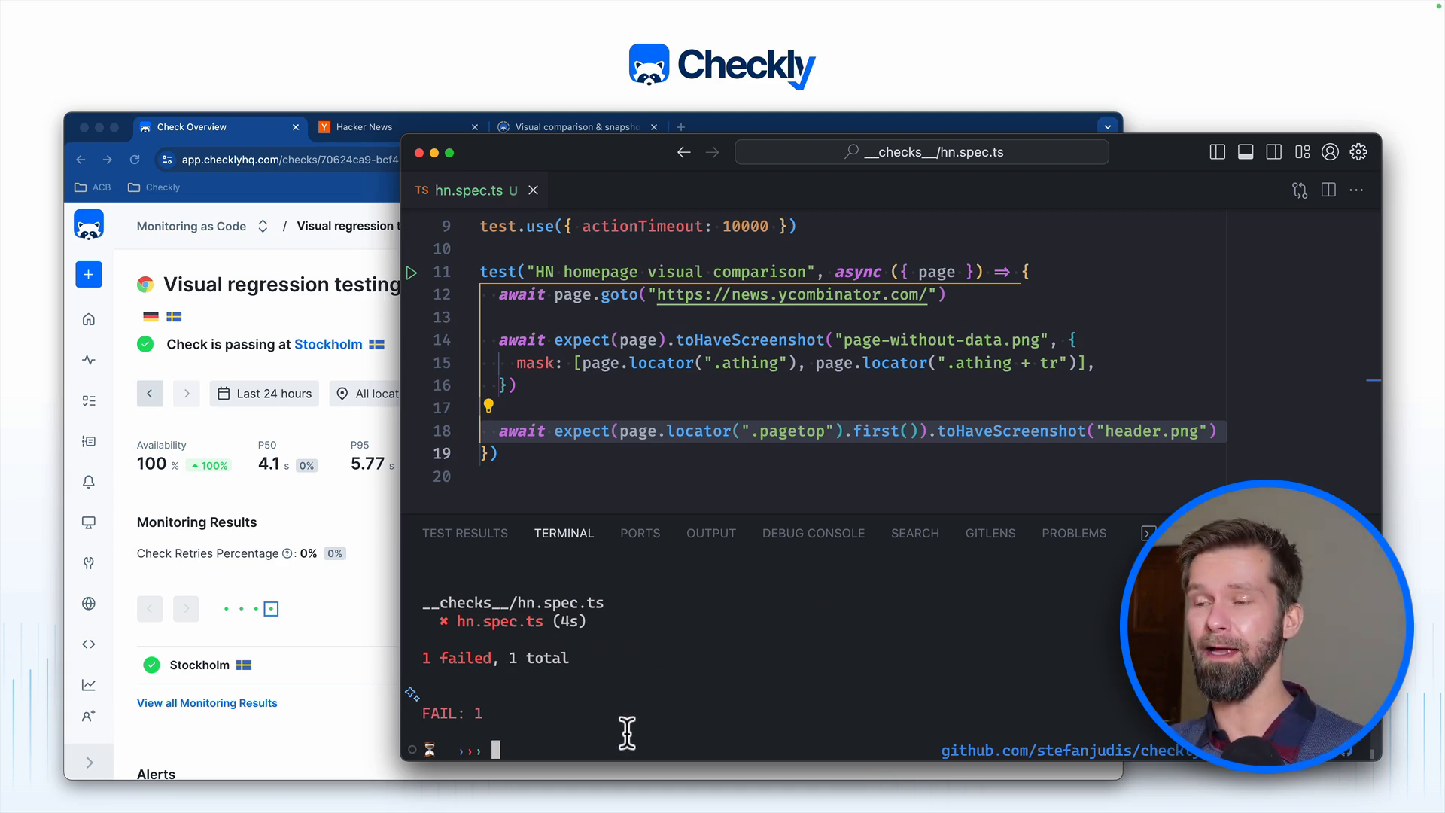
Step: Rerun npx checkly test hn --record so it passes and writes the hn.spec.ts-snapshots golden files
text(npx checkly test hn)
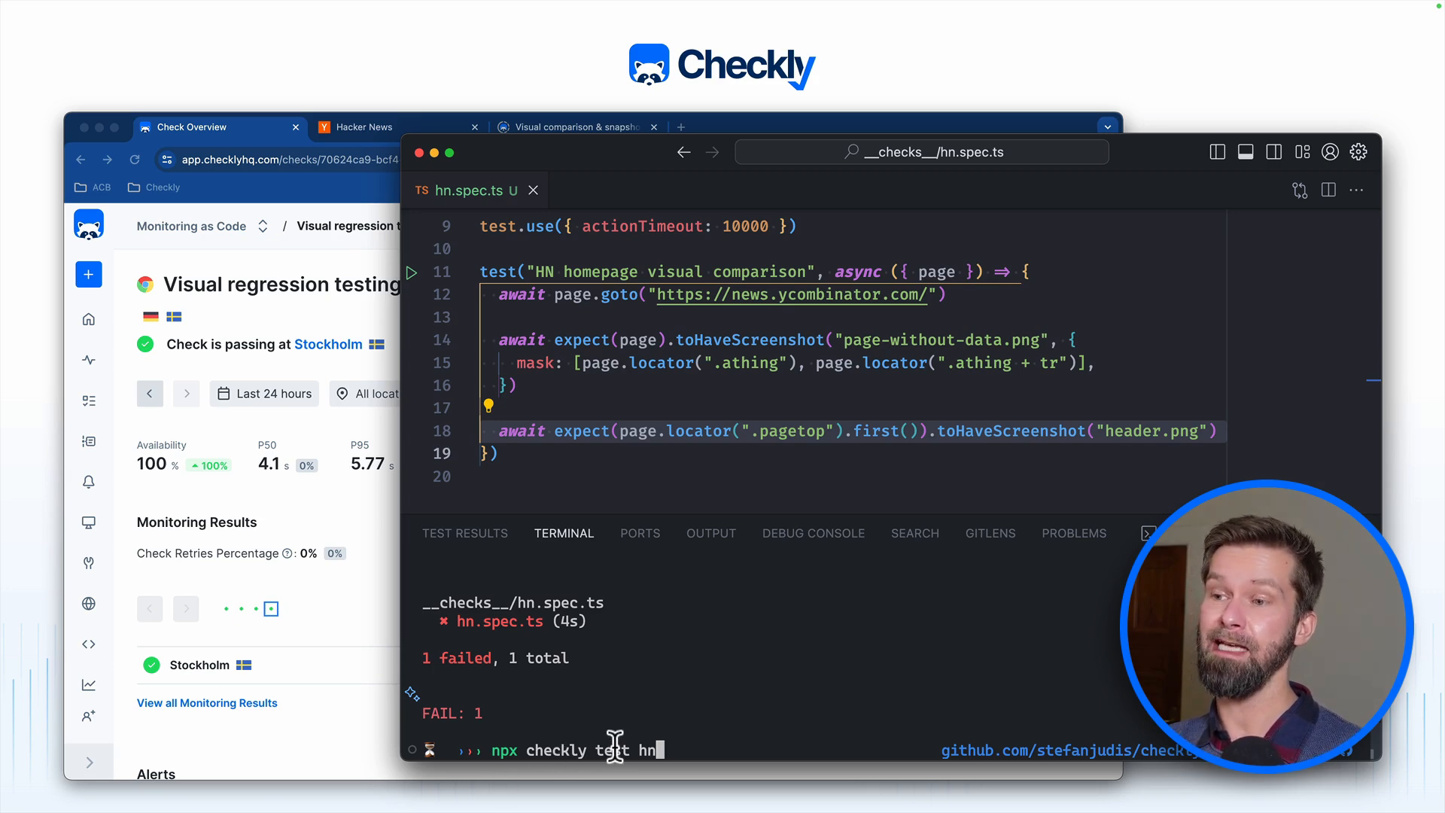
text(--record)
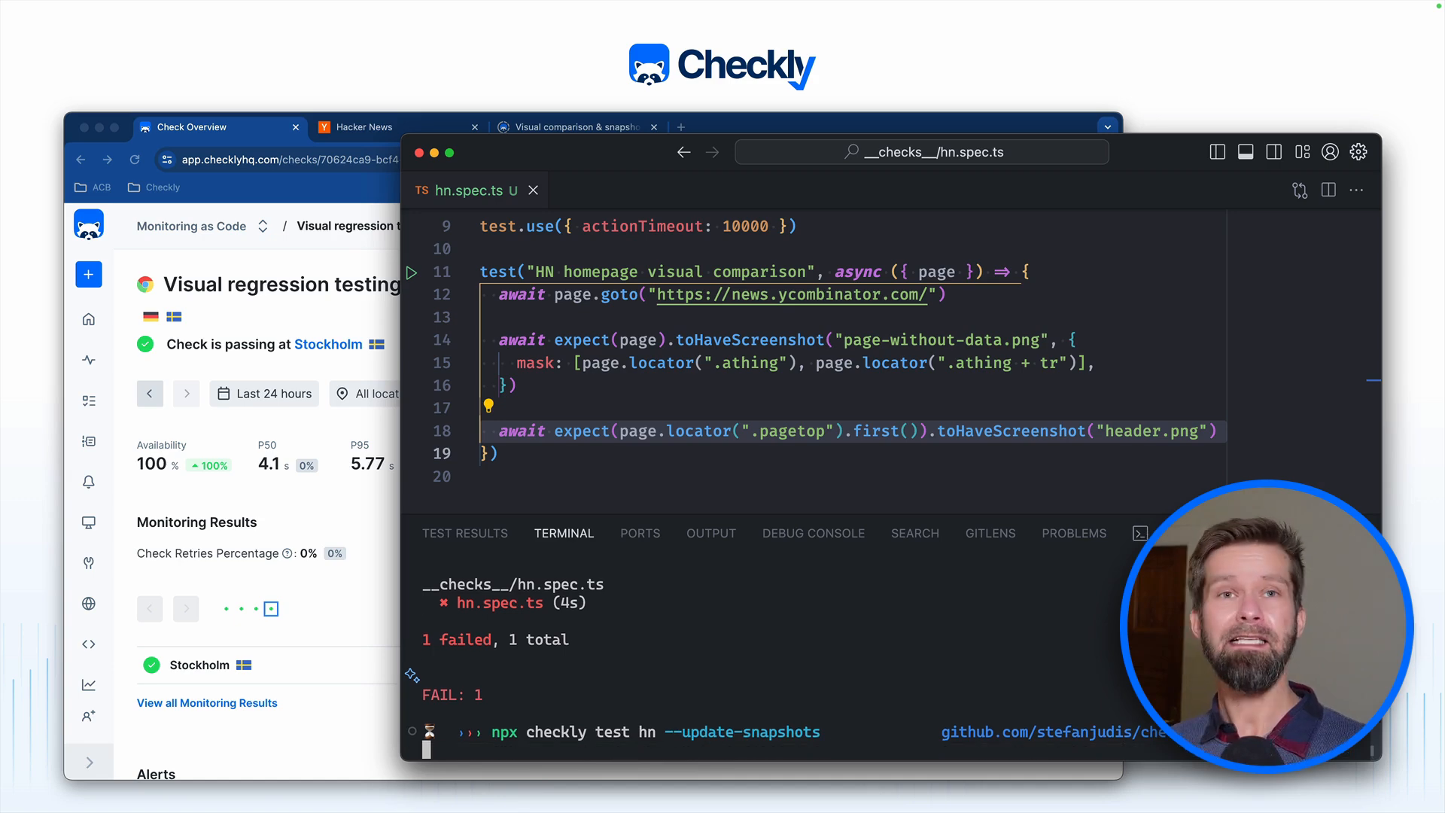
key(Enter)
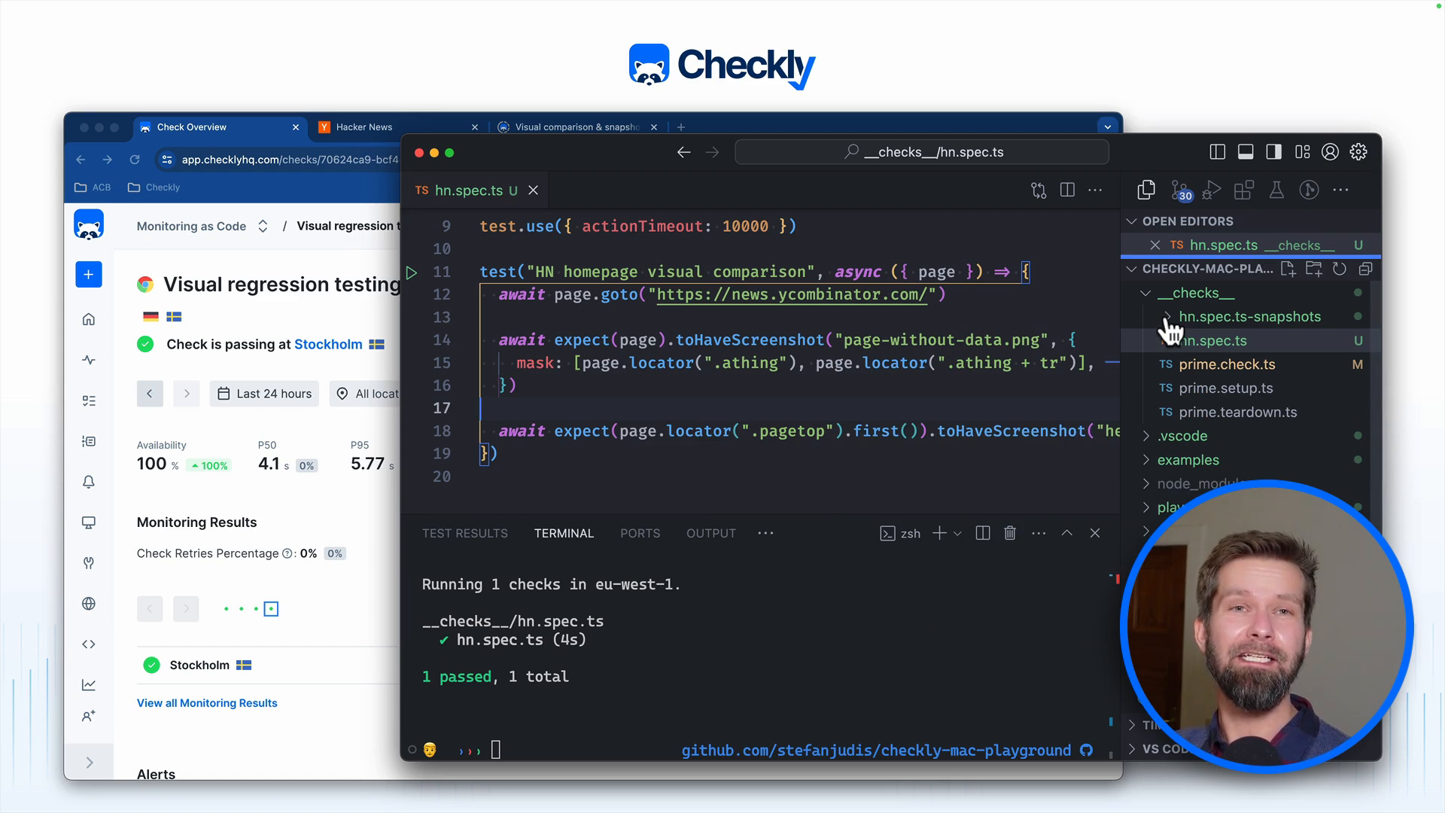
Step: Preview the header and page-without-data golden PNGs in hn.spec.ts-snapshots, then rerun npx checkly test hn
click(1250, 316)
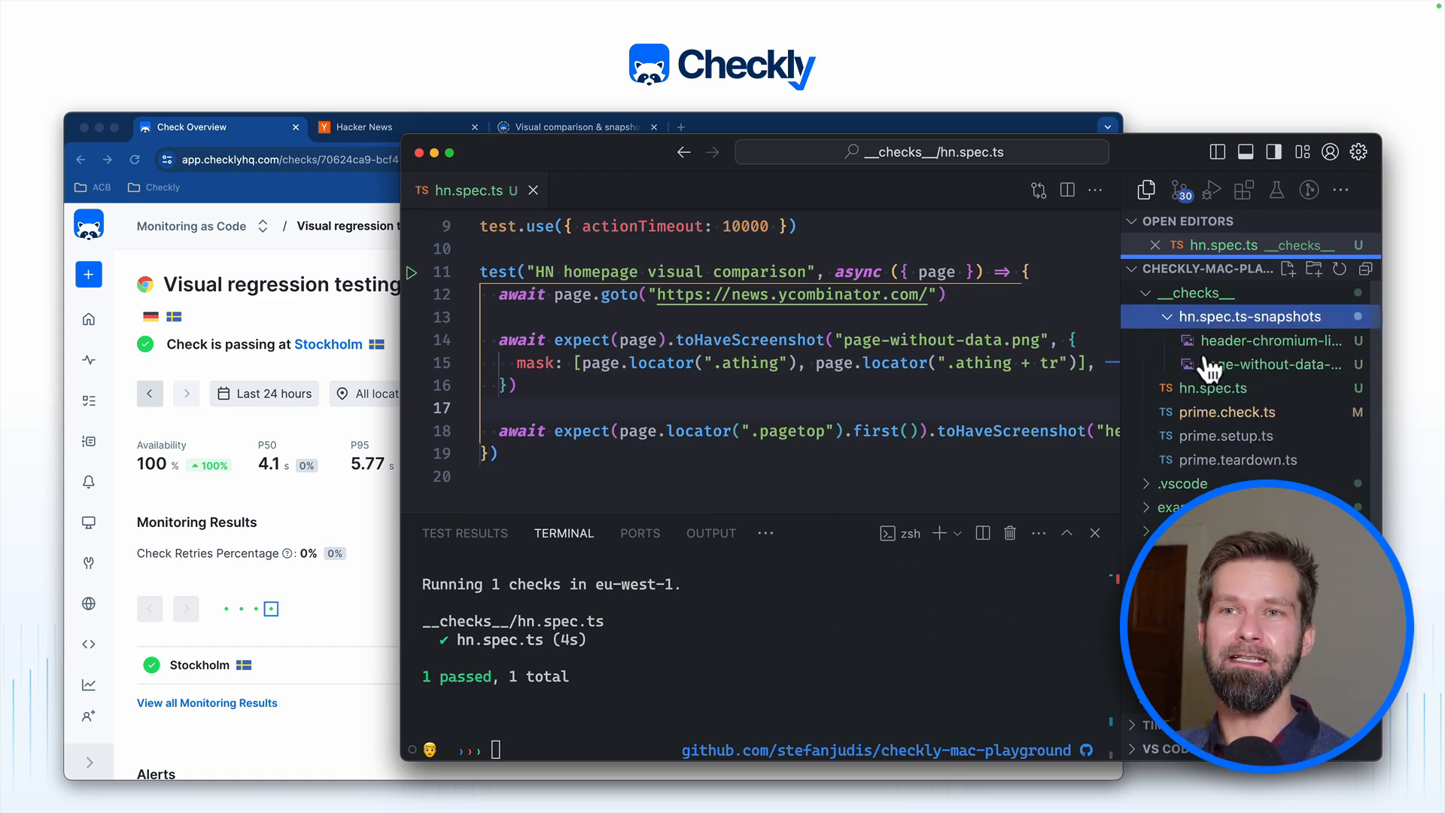
click(1272, 341)
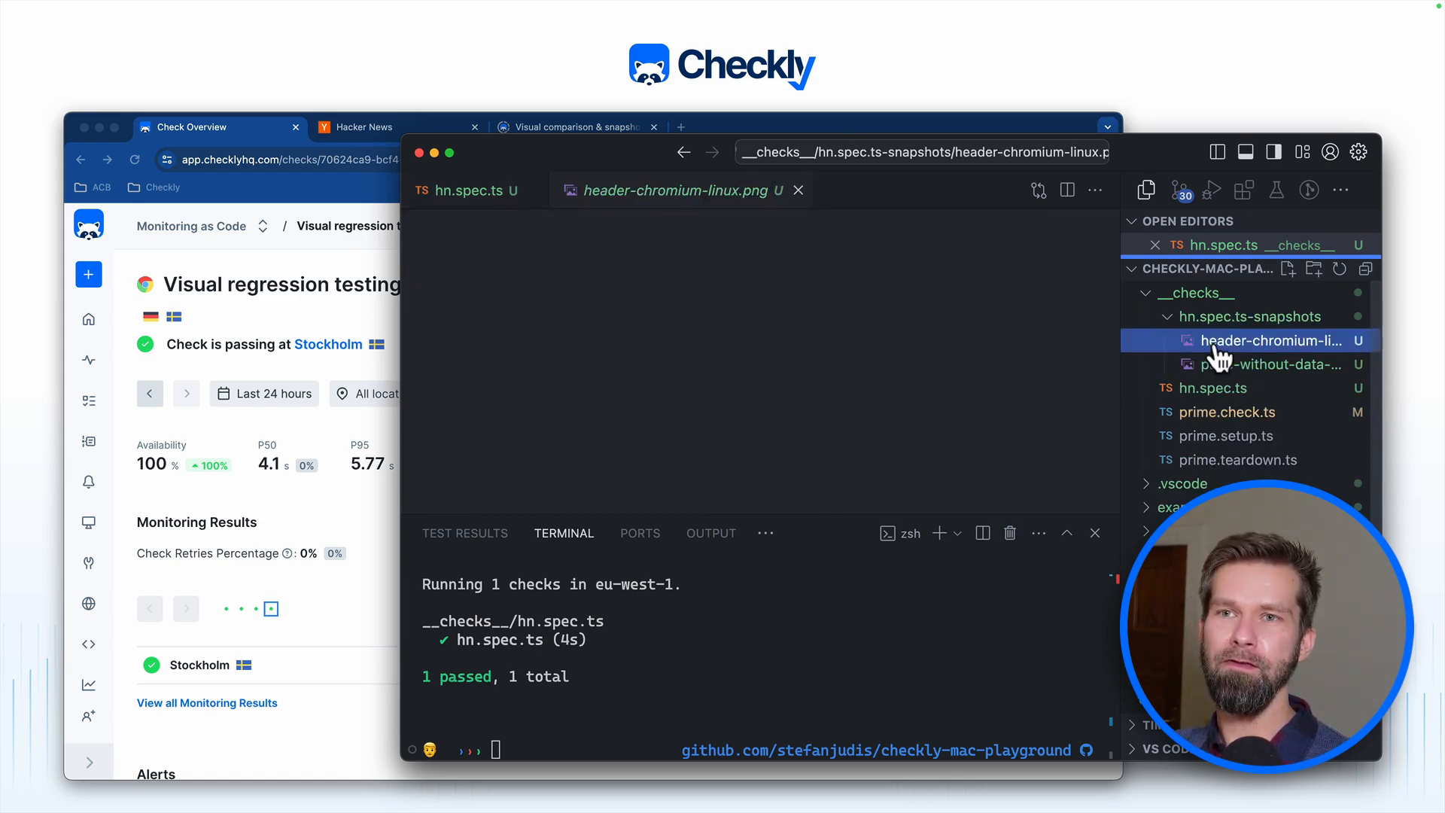
click(1267, 364)
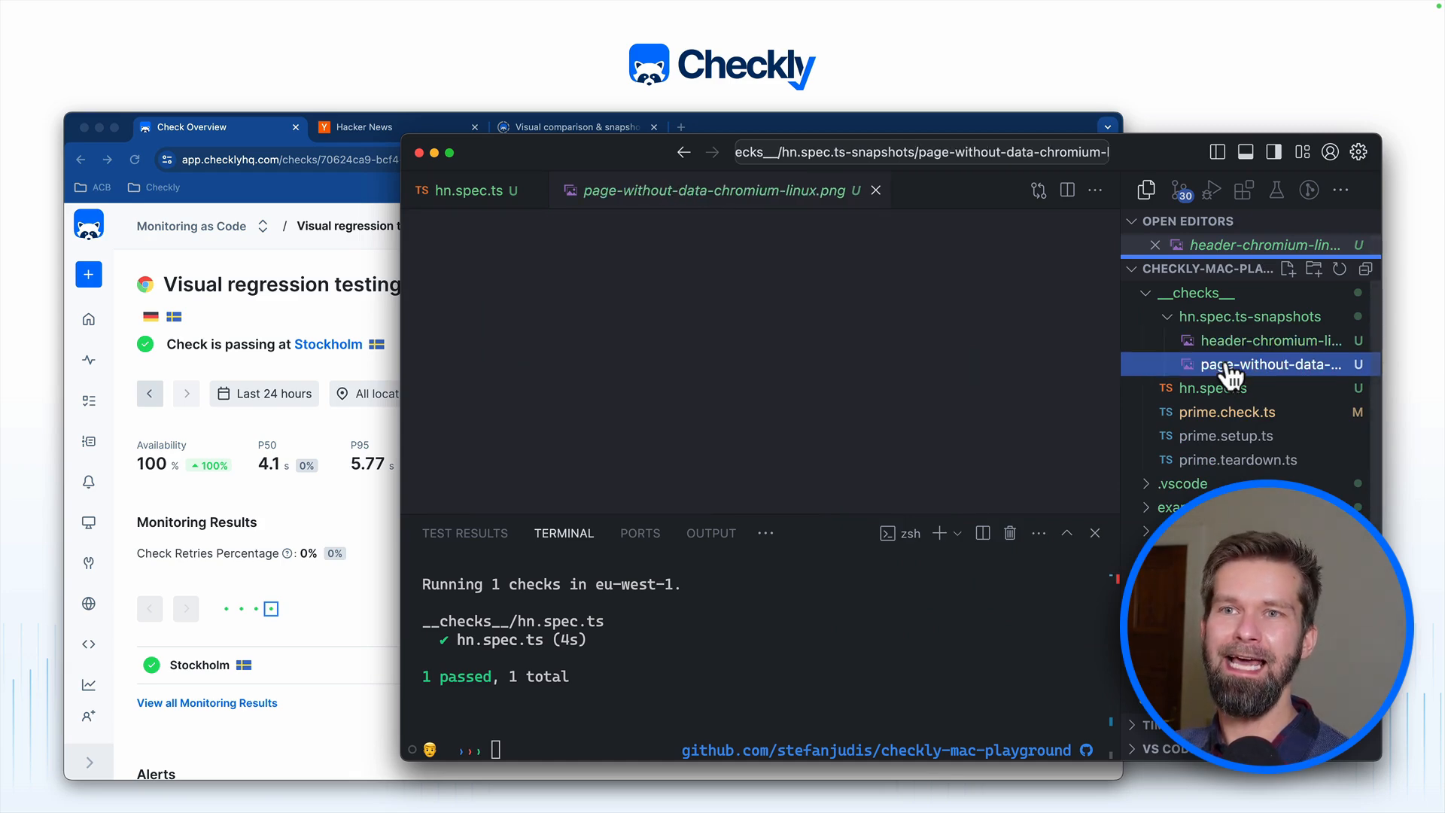
click(1273, 364)
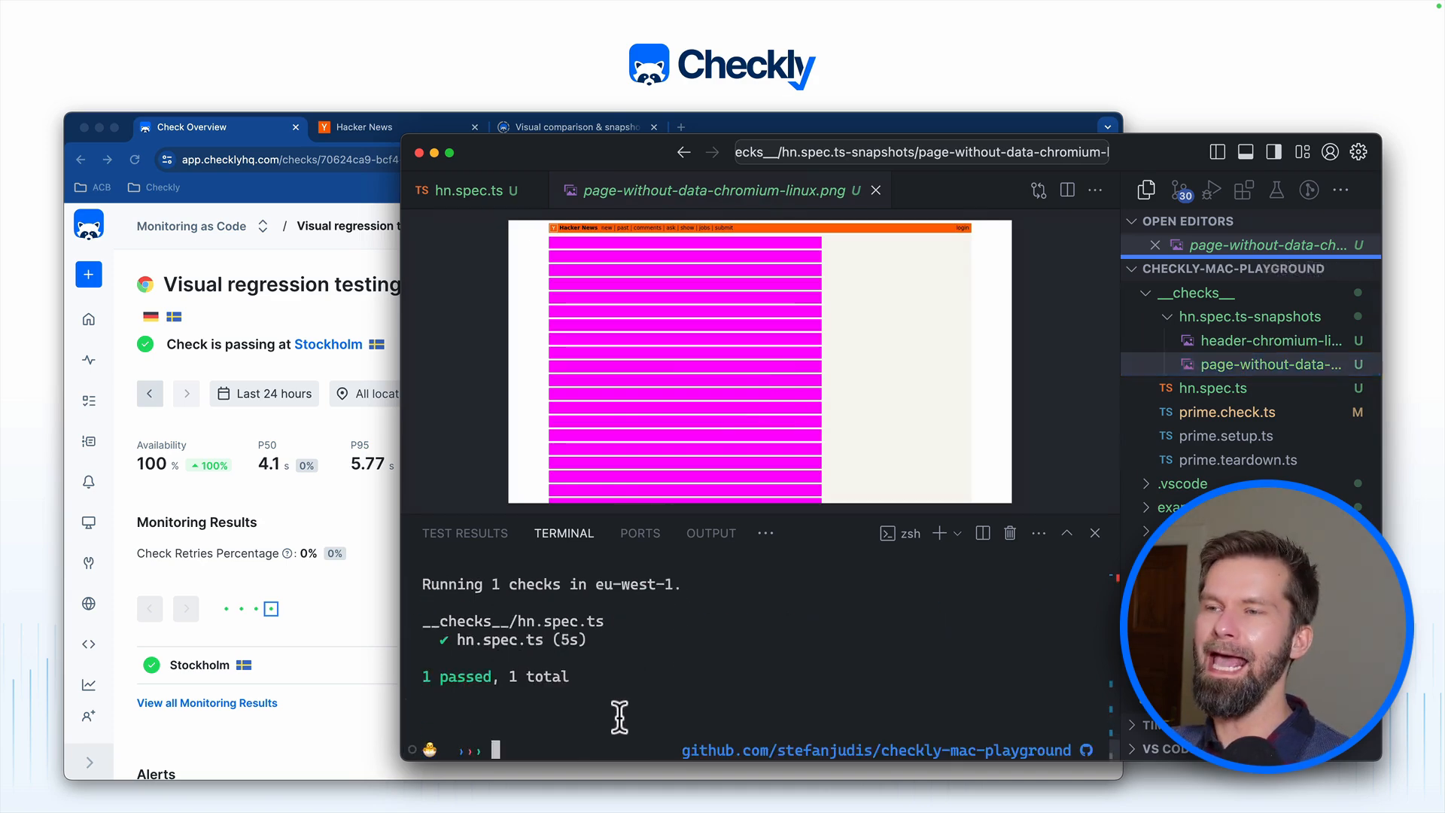
text(npx checkly test hn)
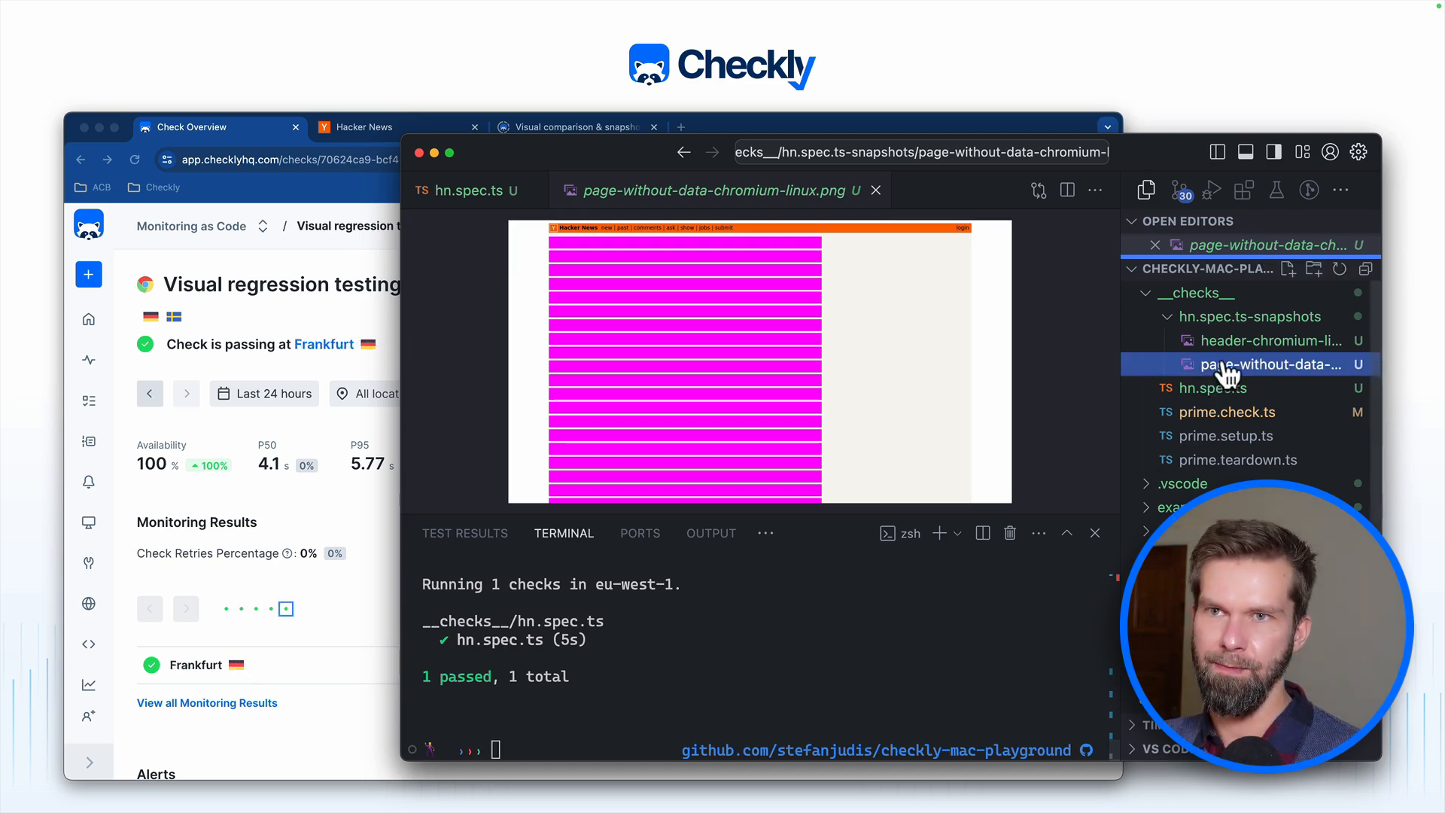
mouse_move(1111, 409)
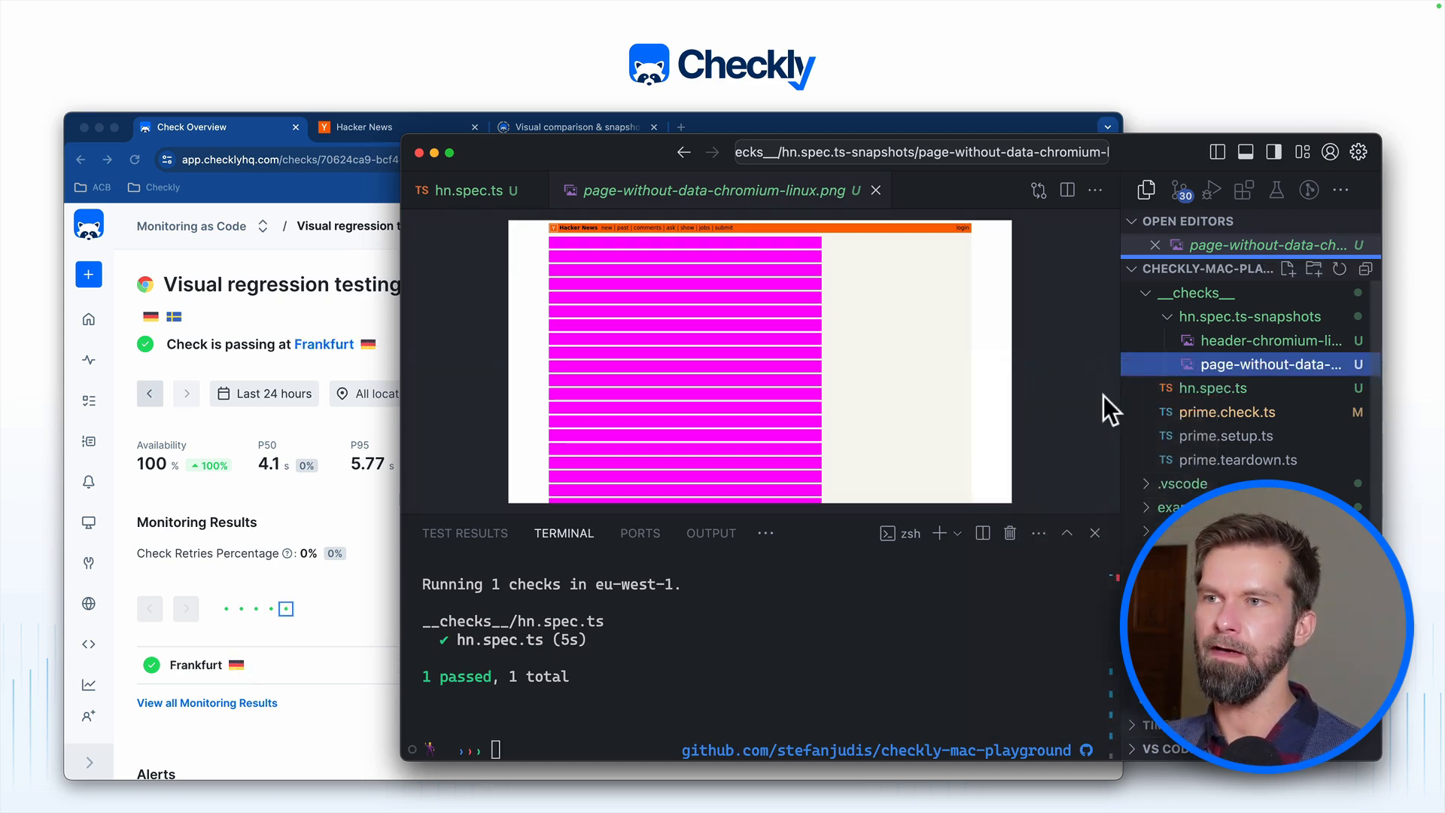
Step: Open the page-without-data PNG in Preview and draw a white rectangle over the magenta rows
click(810, 200)
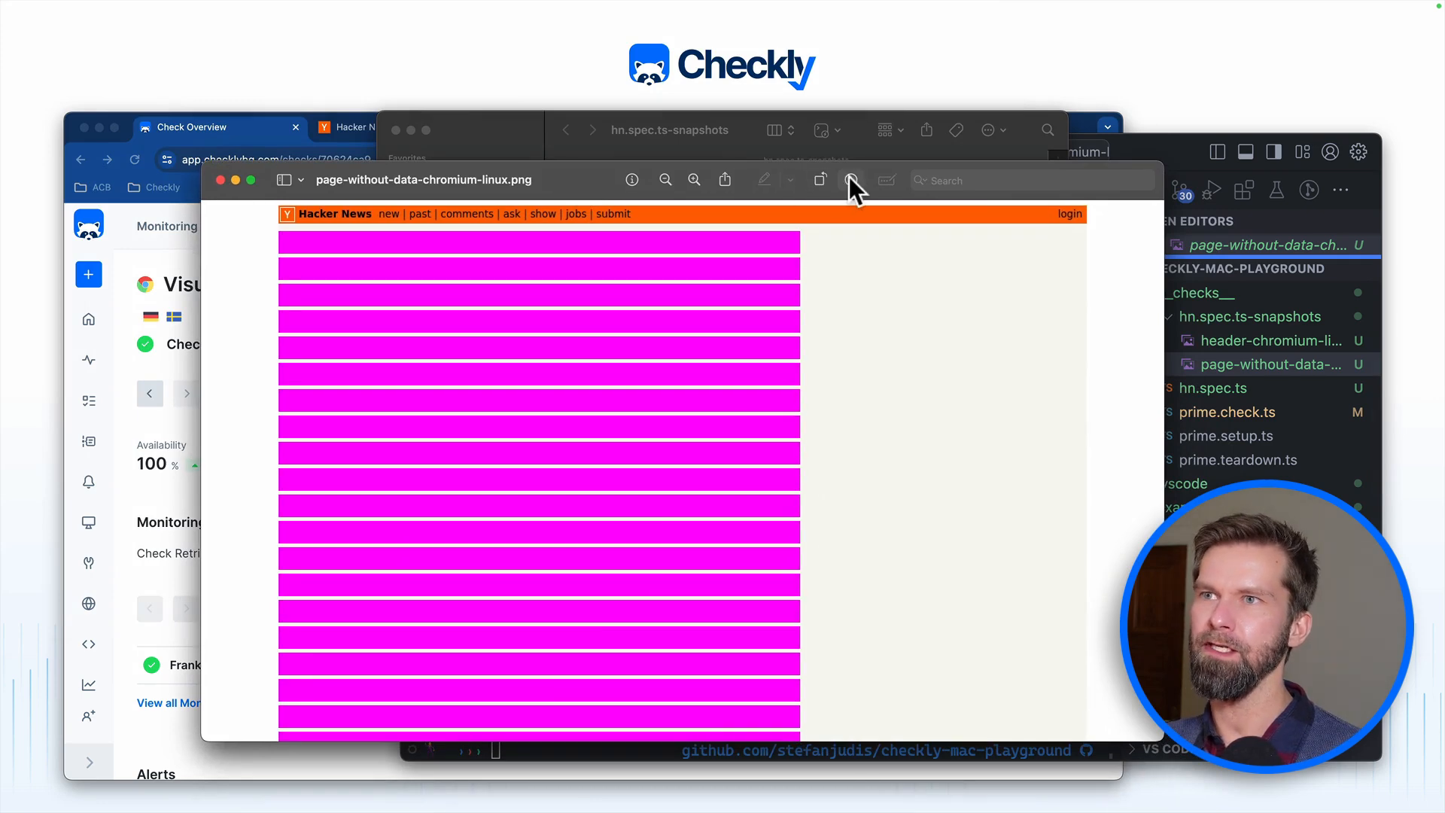
click(849, 179)
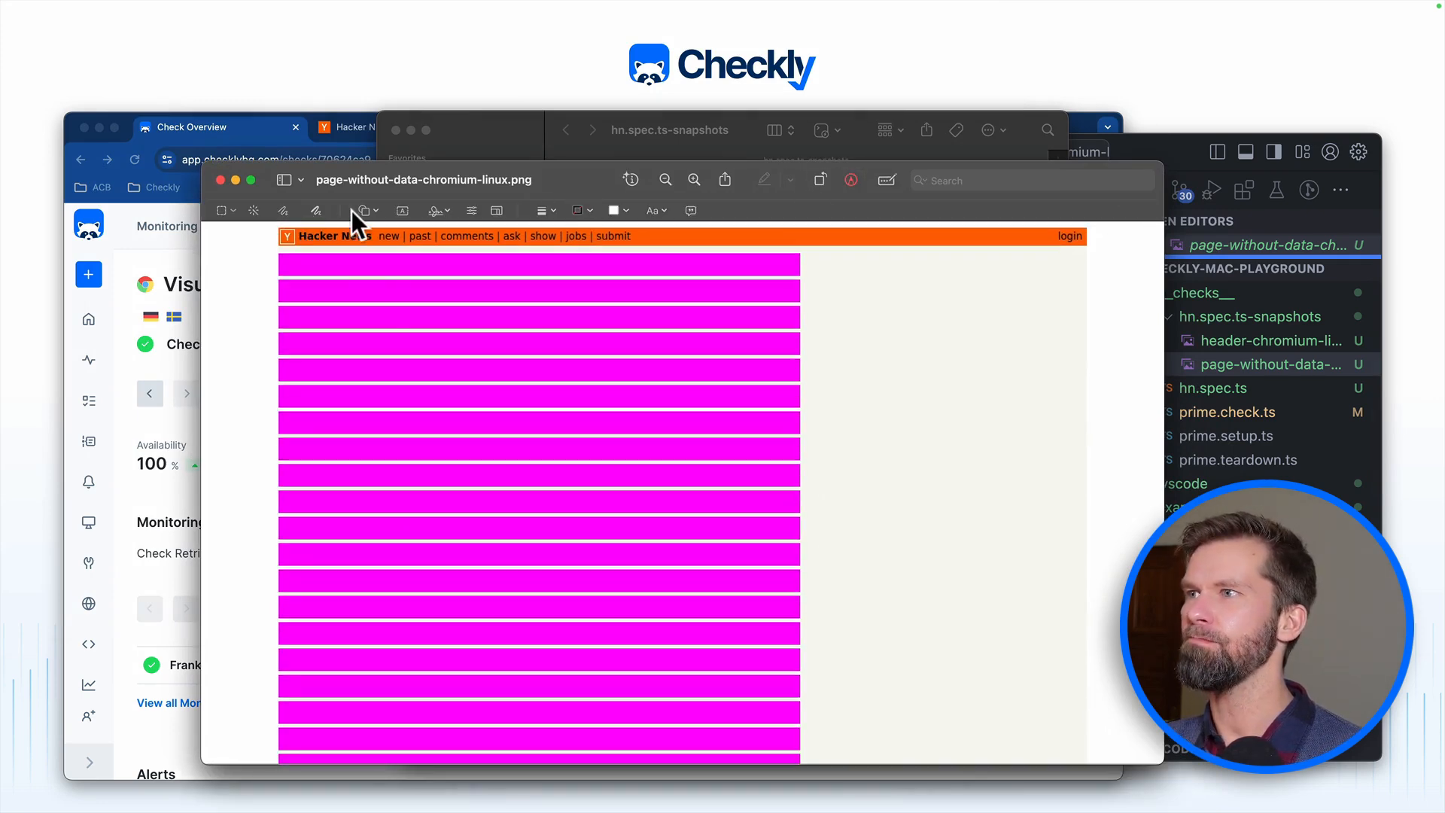
drag(337, 328, 544, 491)
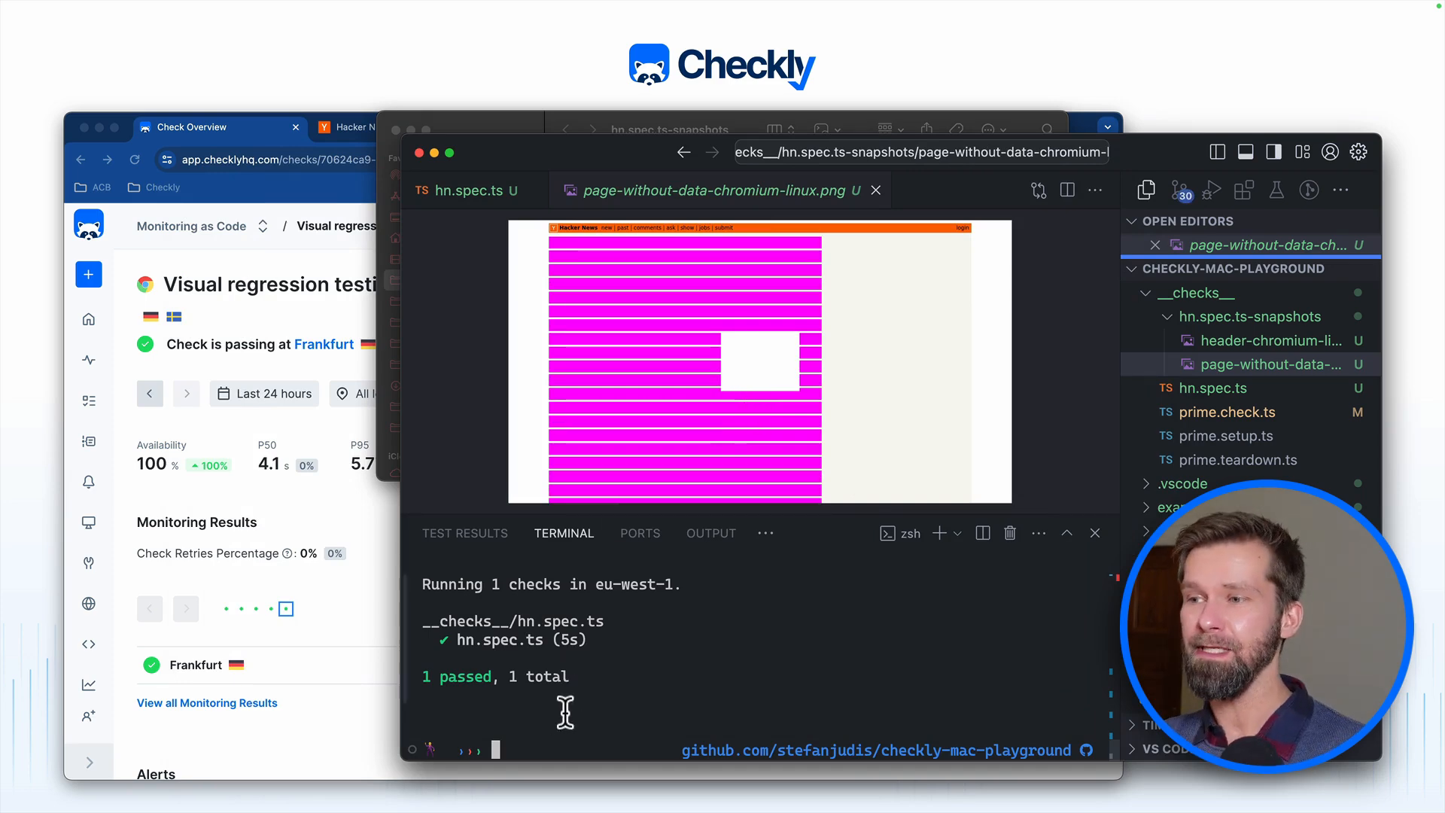
Step: Rerun npx checkly test hn so it fails on the altered snapshot and follow the Detailed session summary link
text(npx checkly test hn)
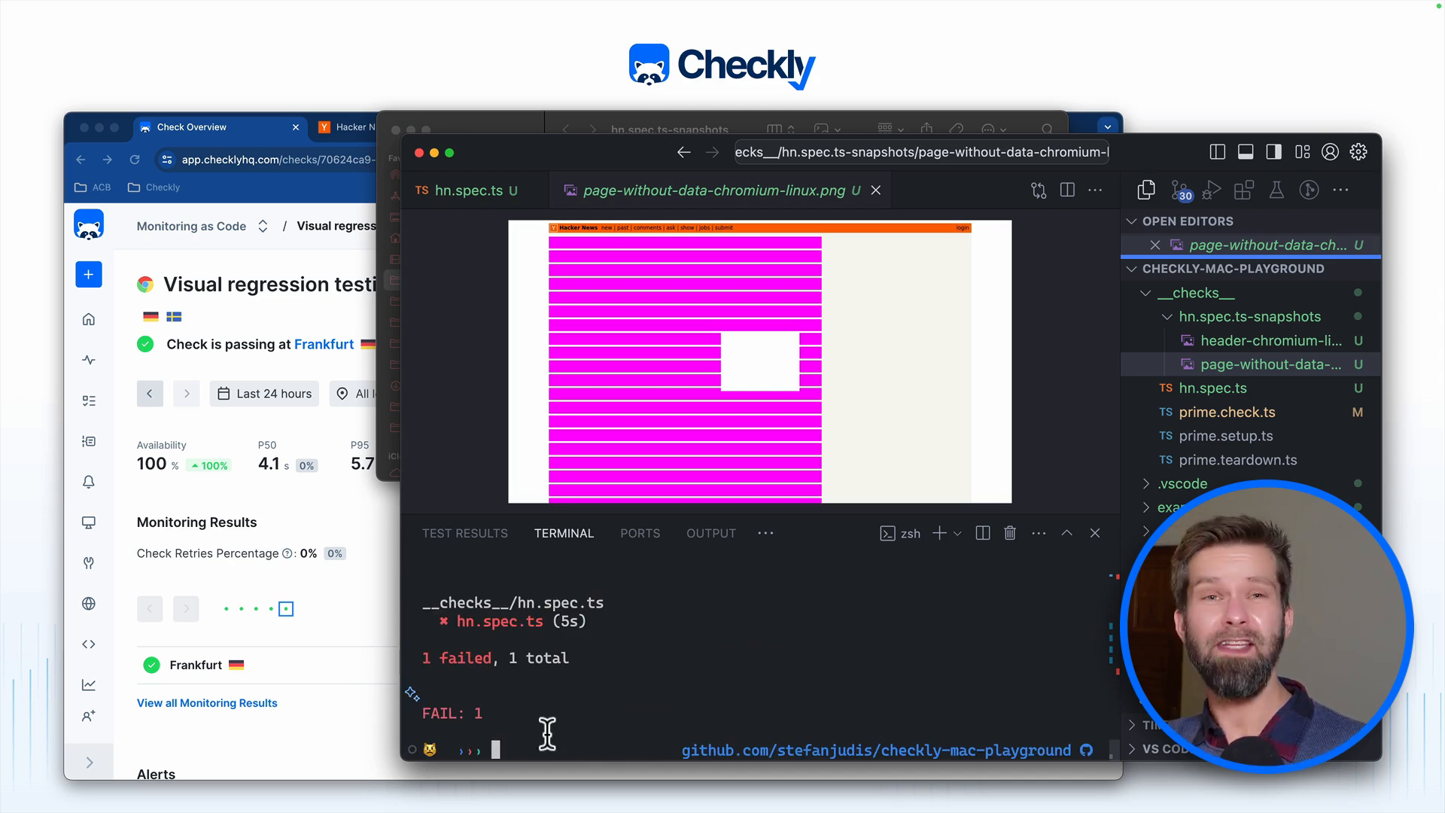
text(npx checkly test hn --update-snapshots)
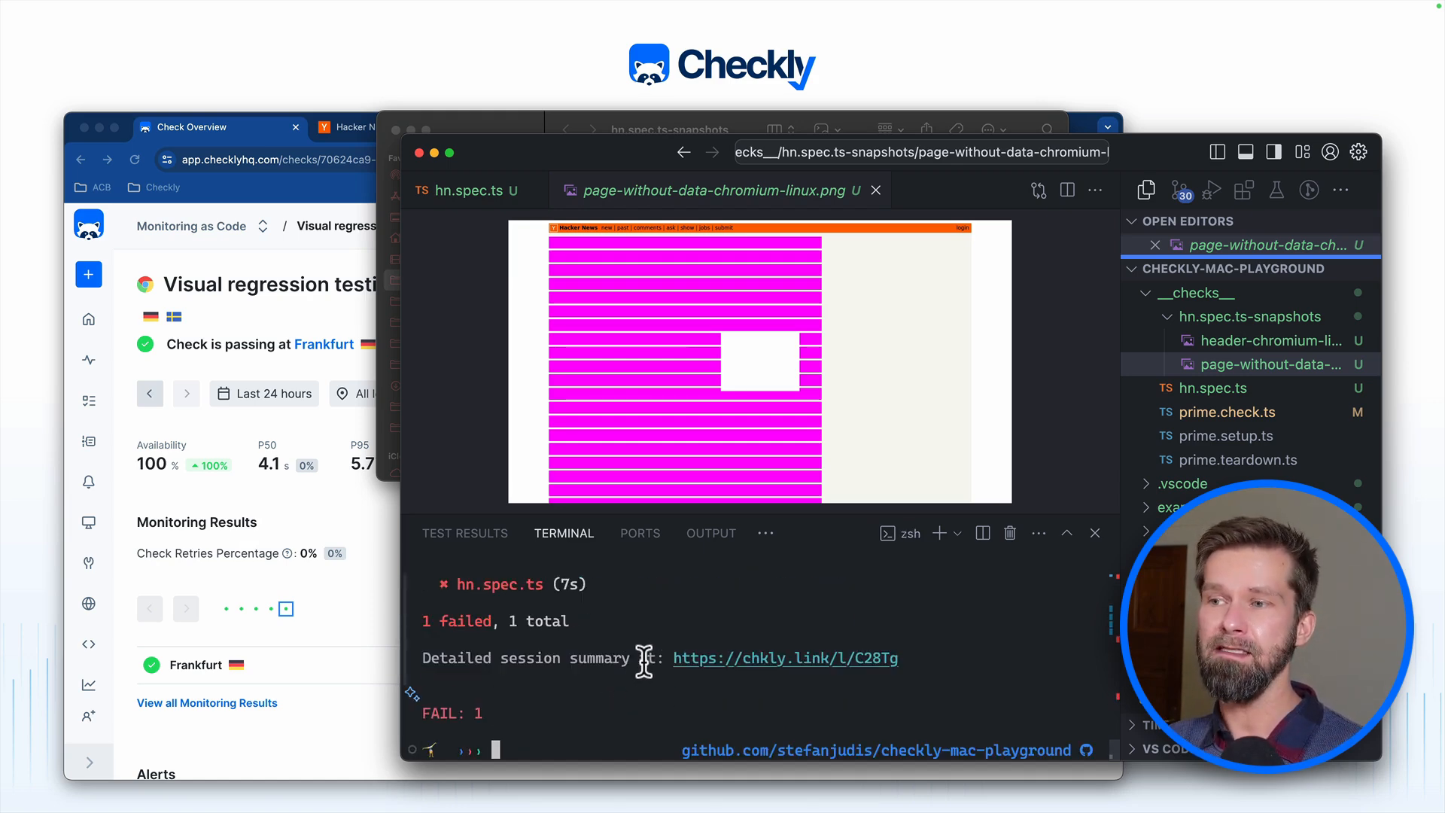
click(784, 657)
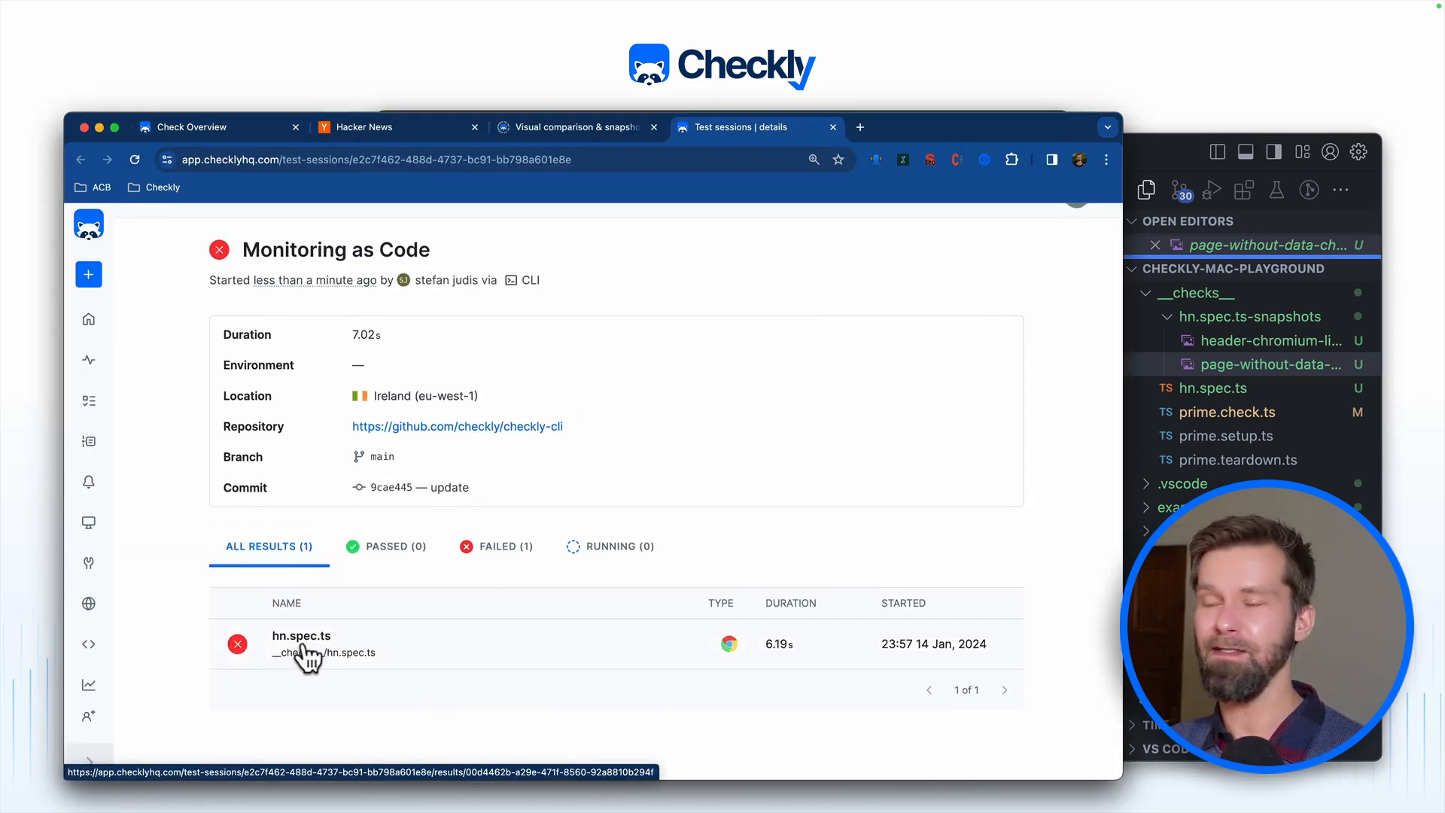
mouse_move(301, 652)
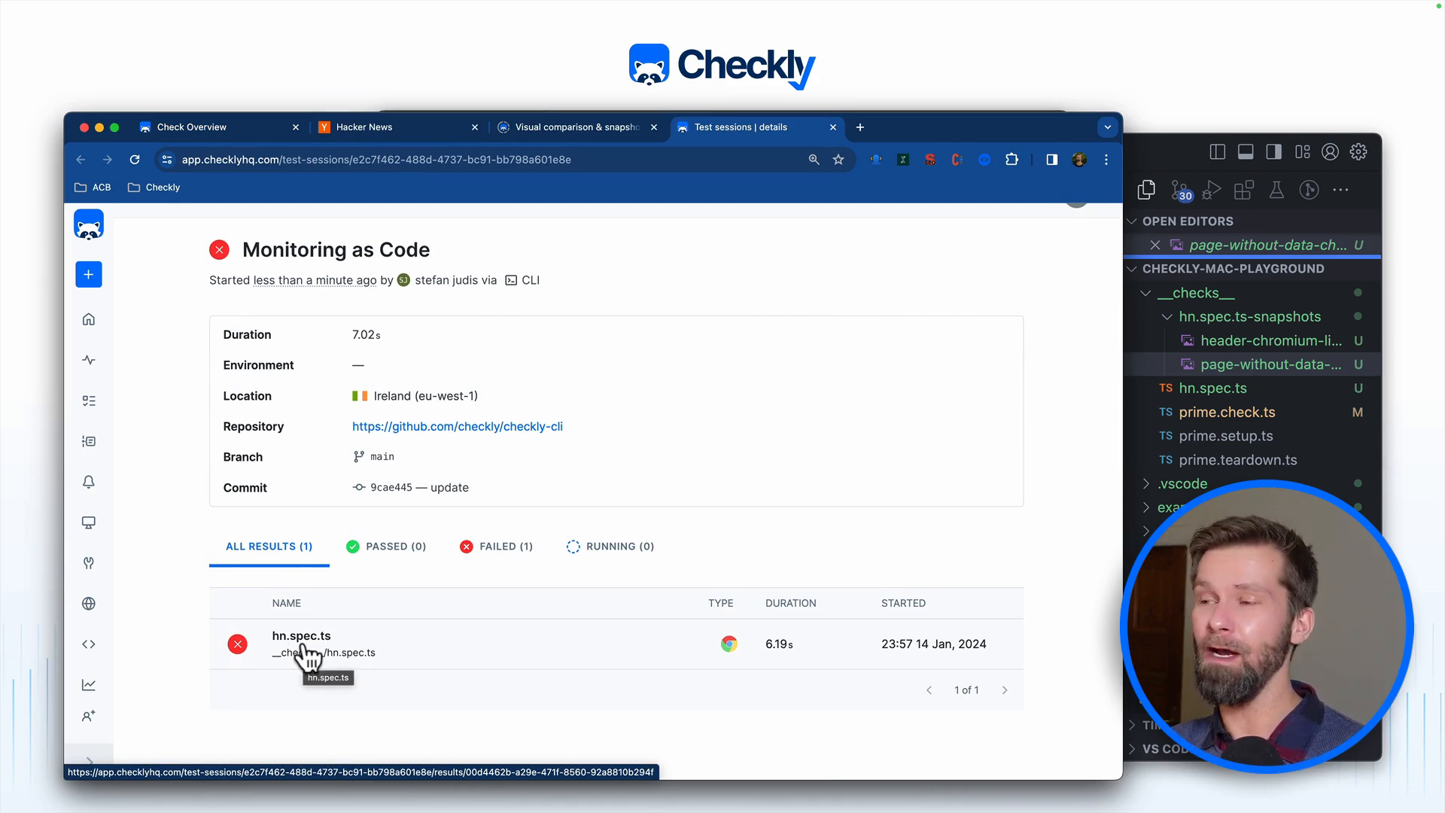
Step: Open the failed hn.spec.ts result and its Diff snapshot showing the 25,600-pixel mismatch in red
click(301, 643)
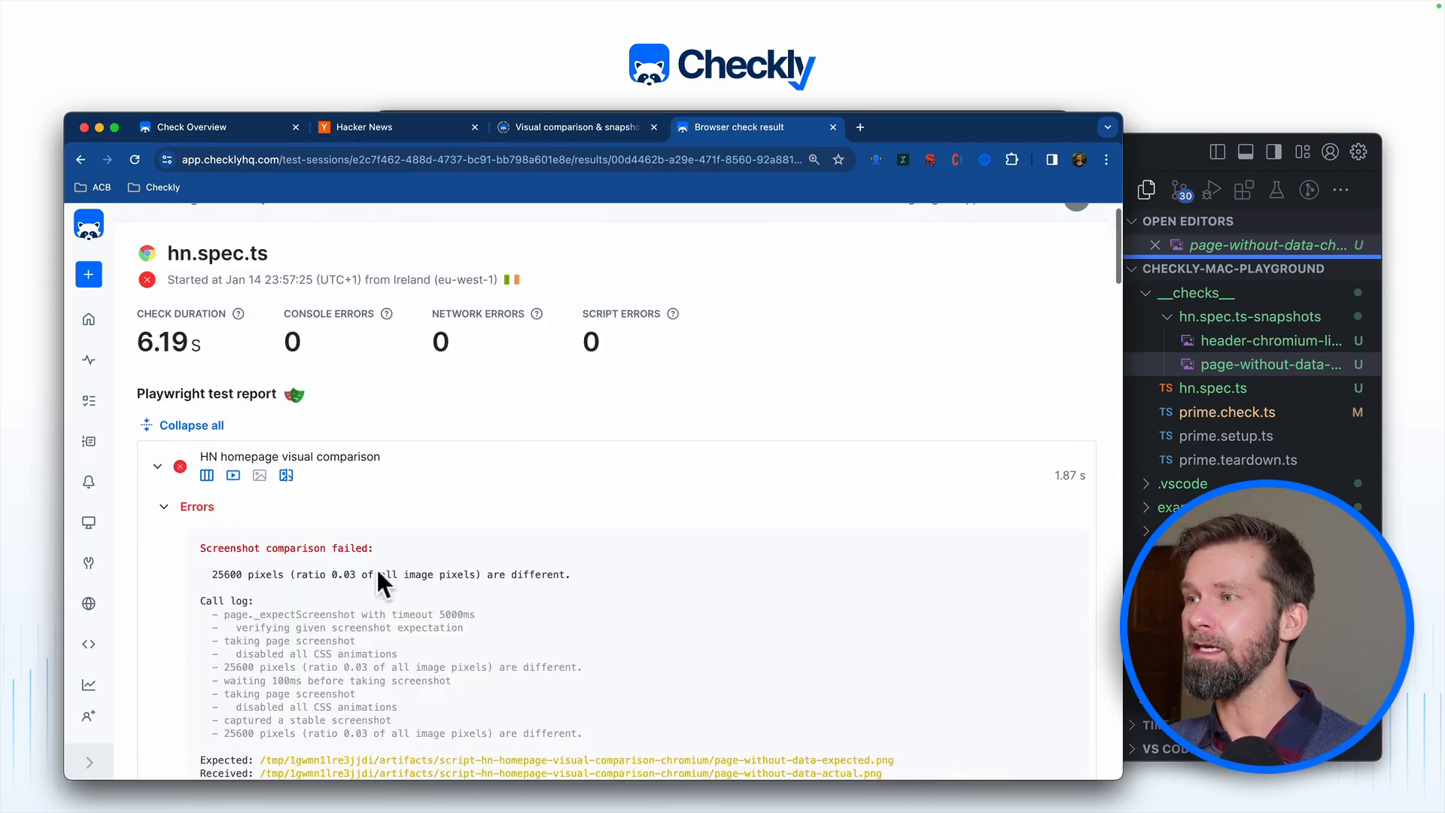
scroll(down, 3)
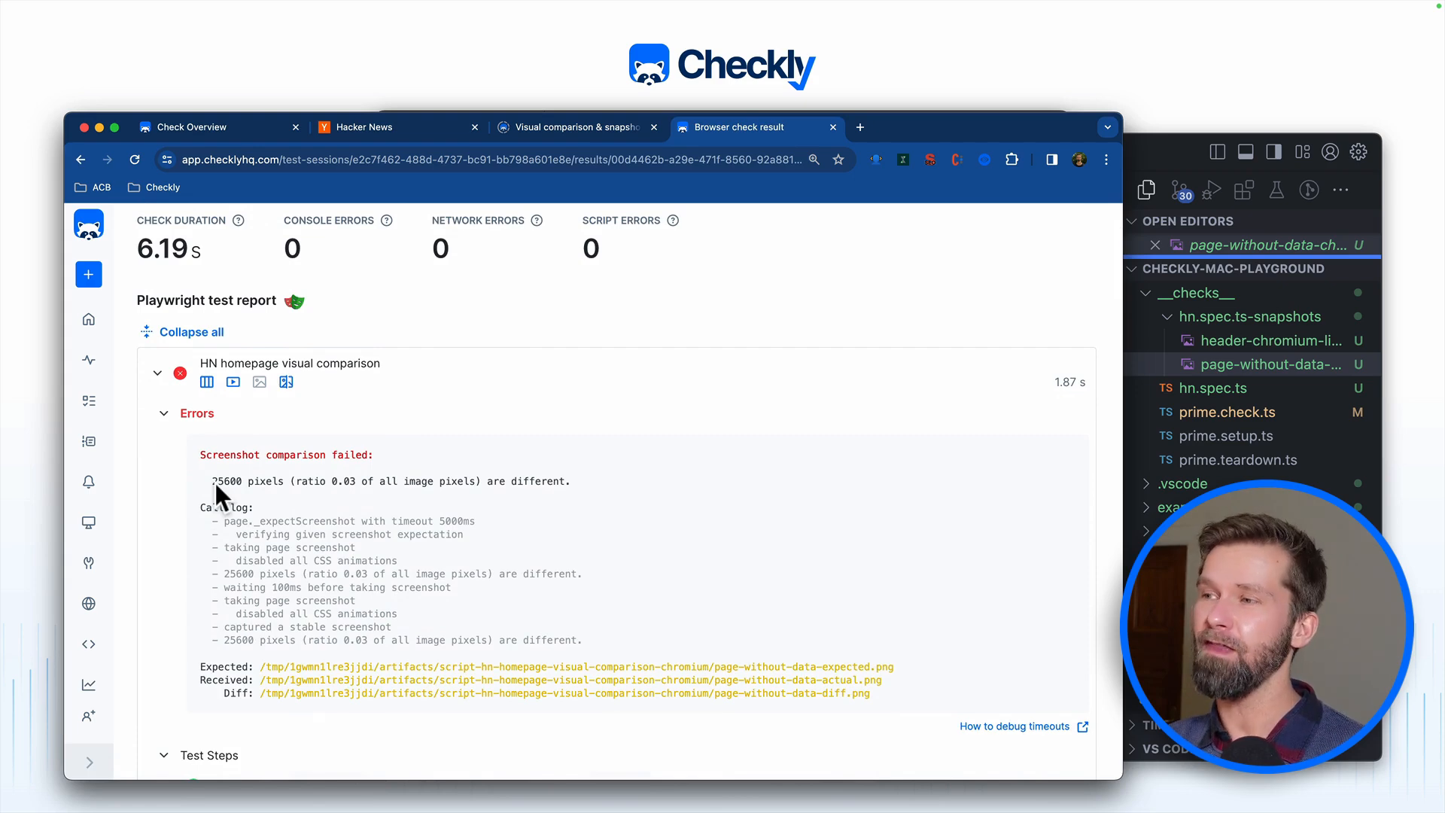
click(259, 381)
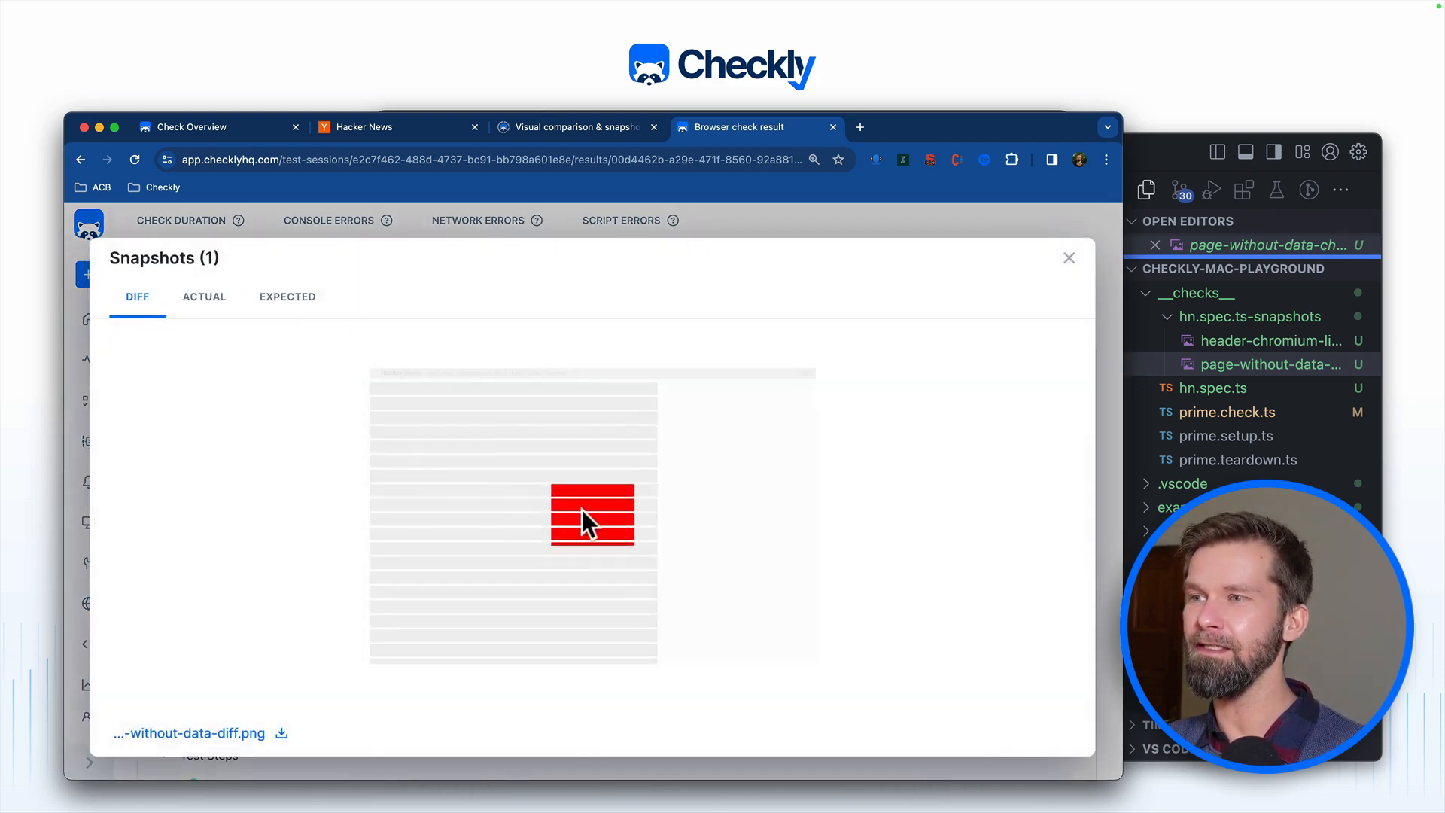
mouse_move(591, 516)
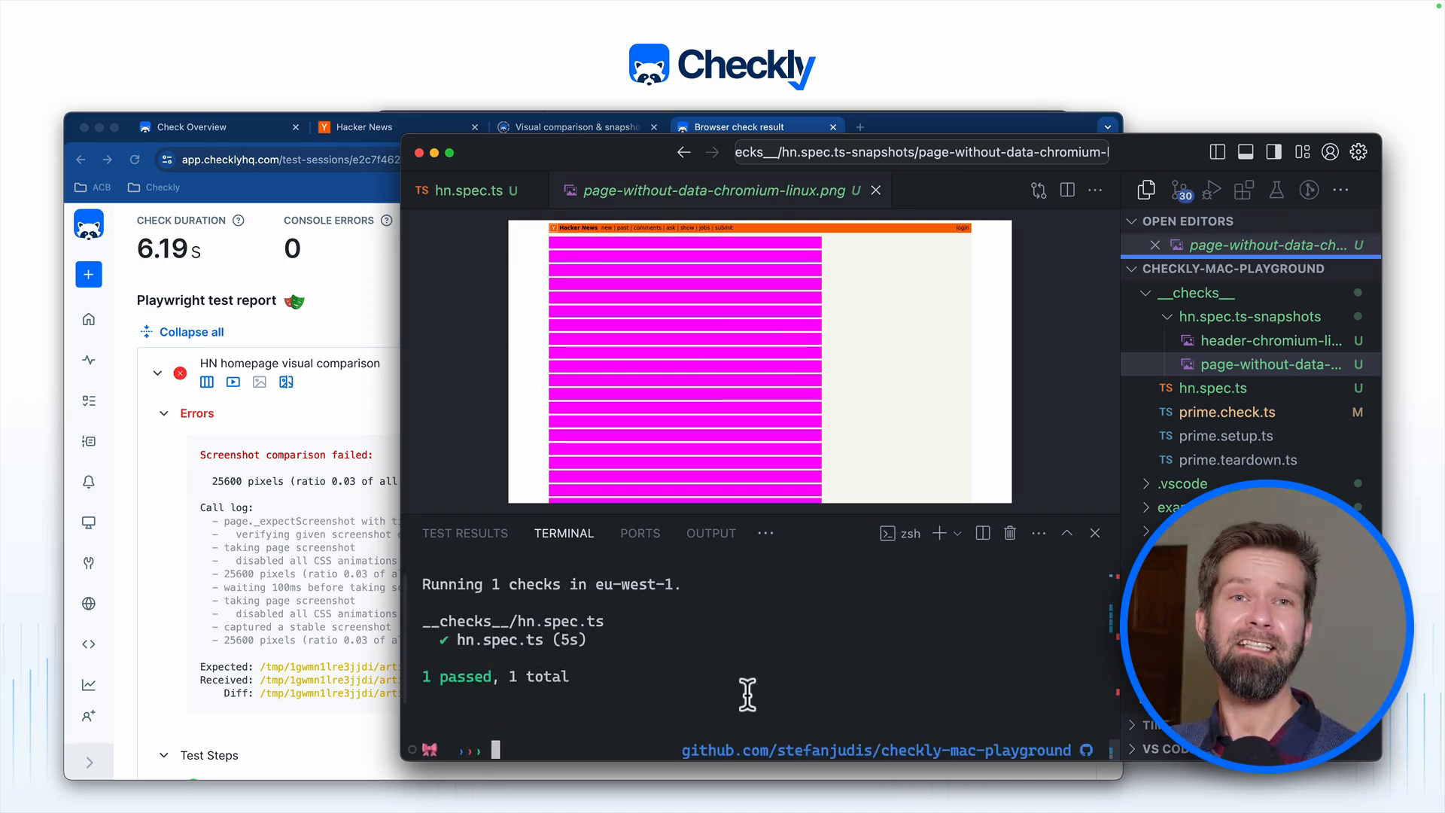
Step: Regenerate snapshots with --update-snapshots, confirm the hn check passes, and confirm npx checkly deploy with yes
text(npx checkly test hn --update-snapshots)
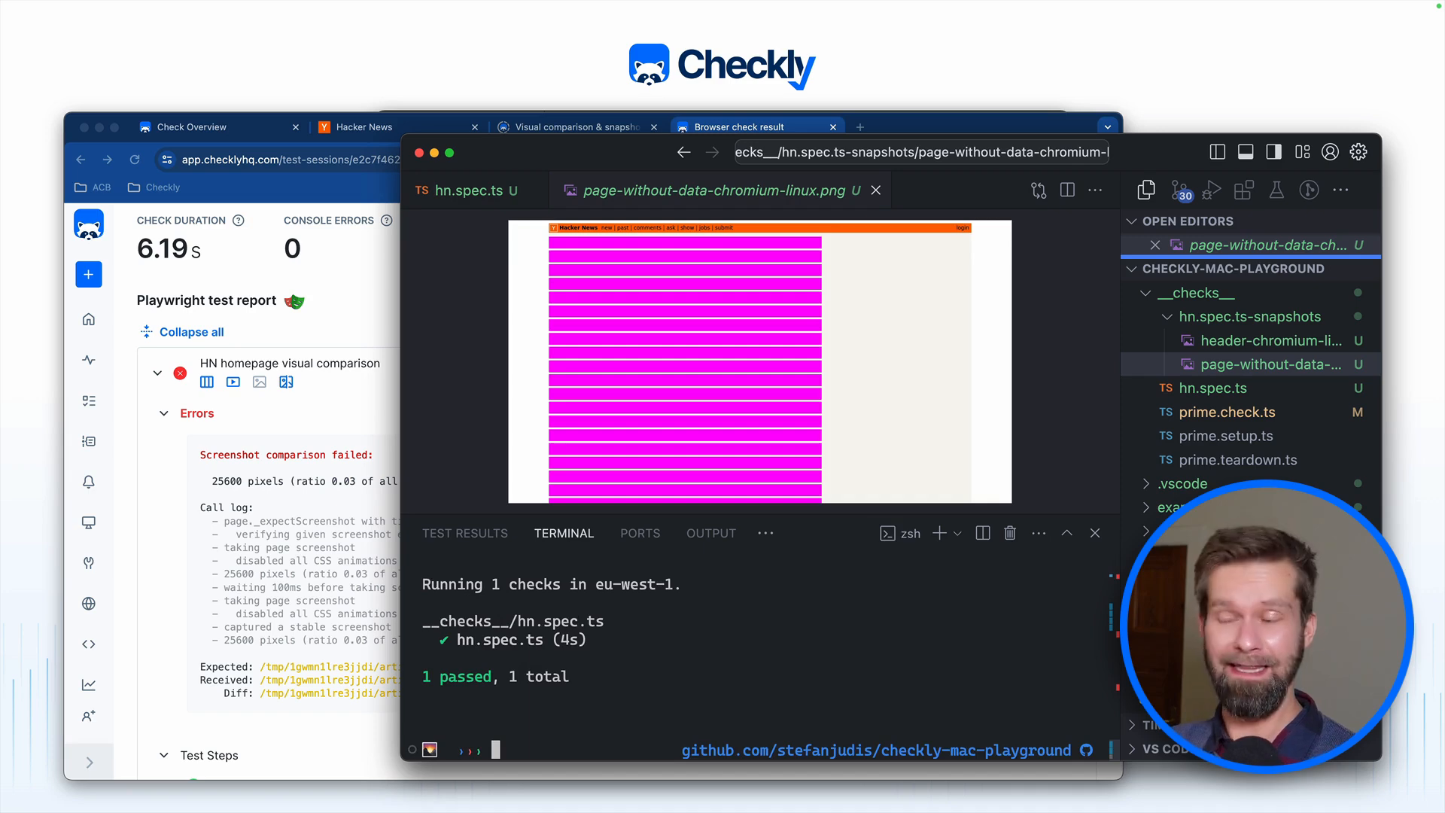
text(npx checkly test hn)
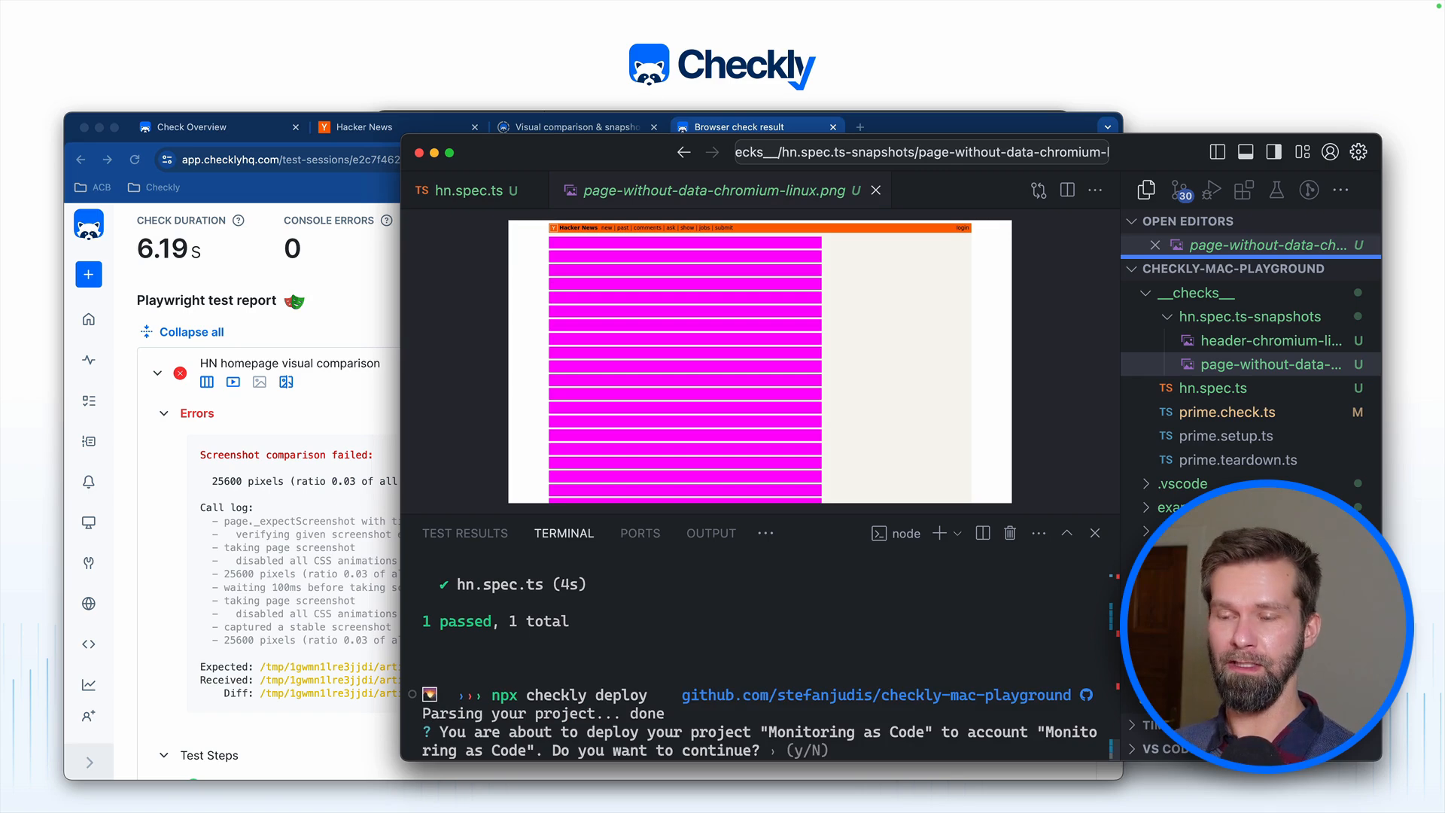
text(yes)
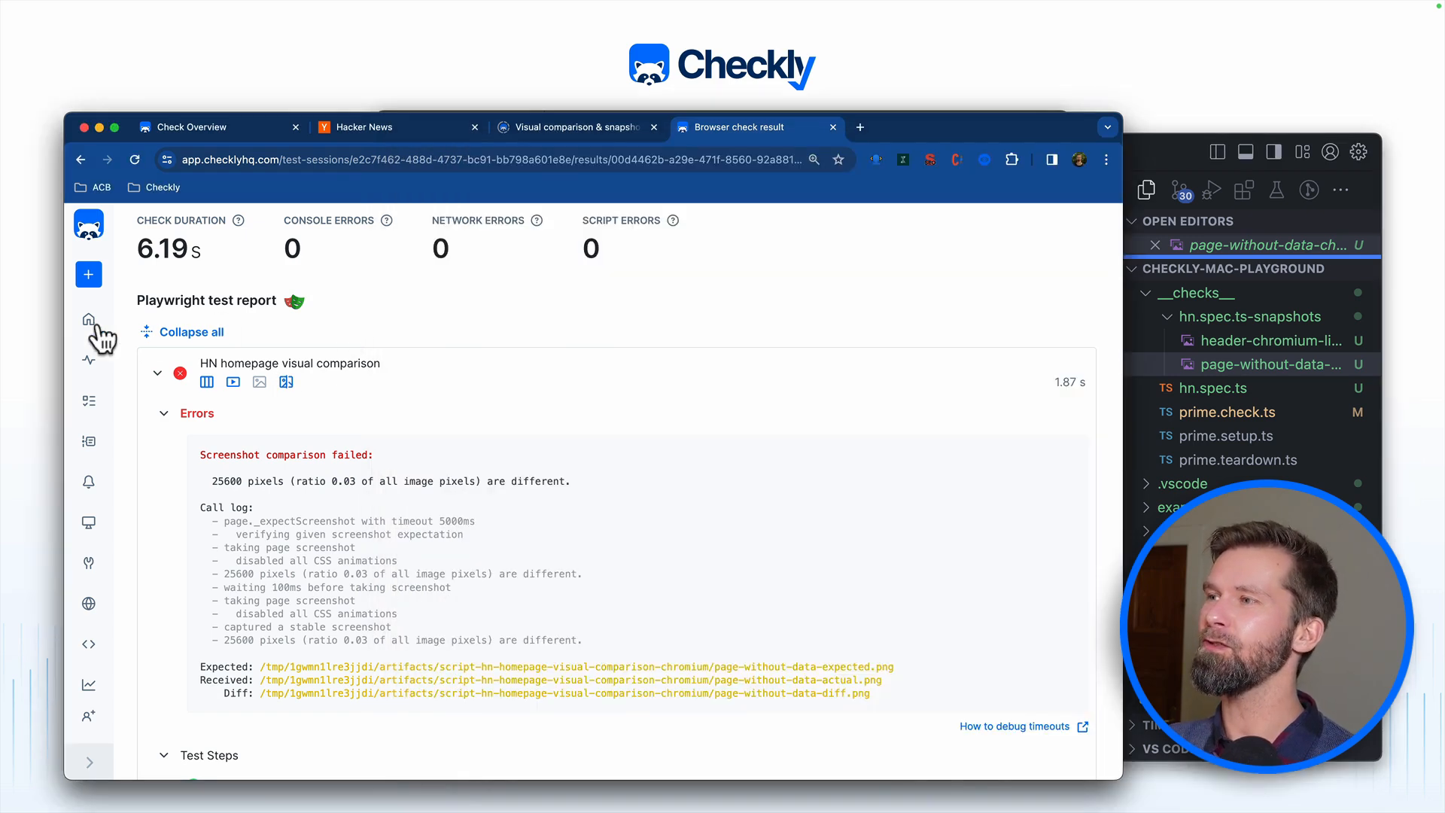
Step: From the dashboard open the deployed hn.spec.ts check, view its script via Edit, and return Home to six passing checks
click(88, 319)
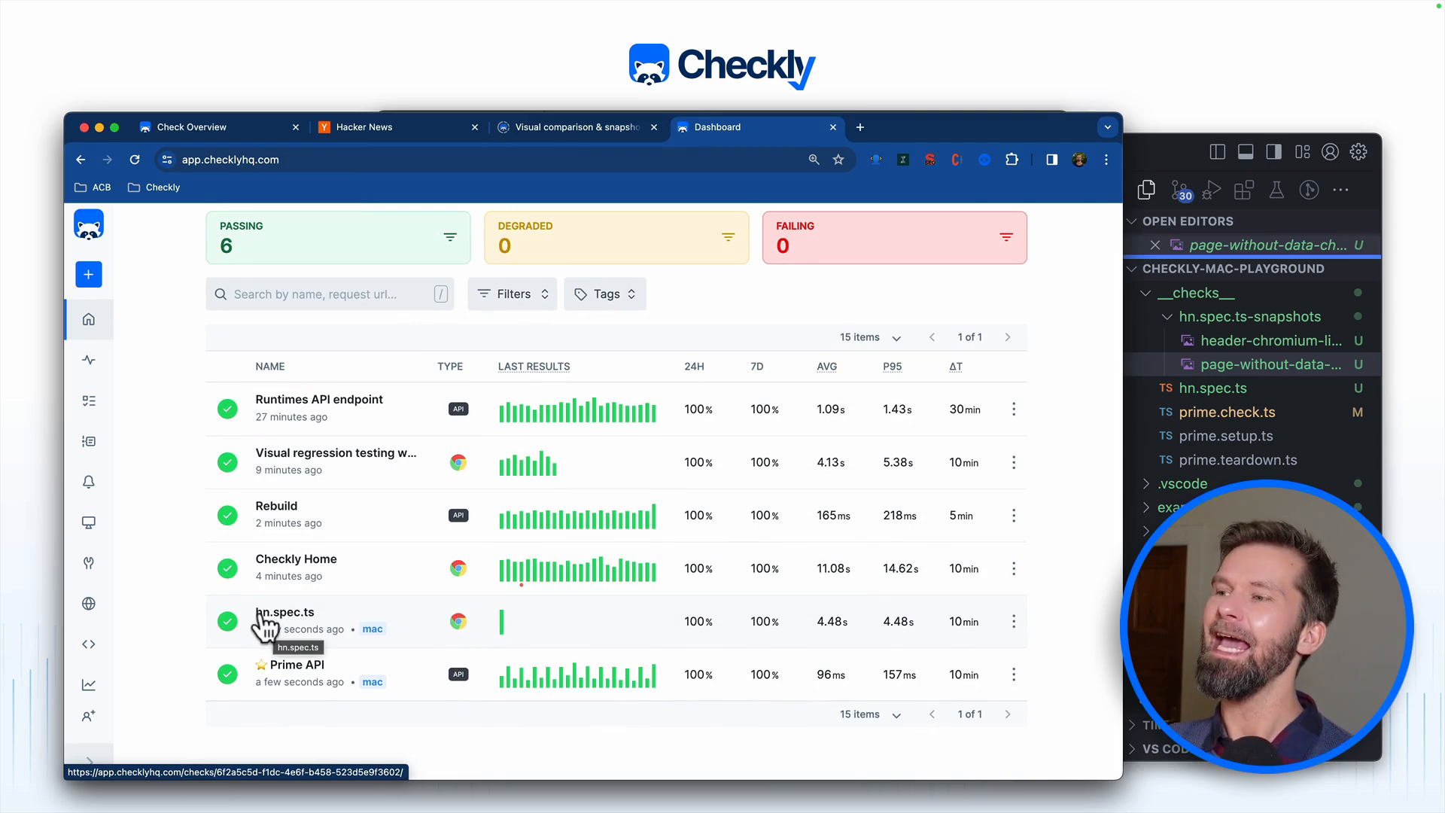
click(284, 612)
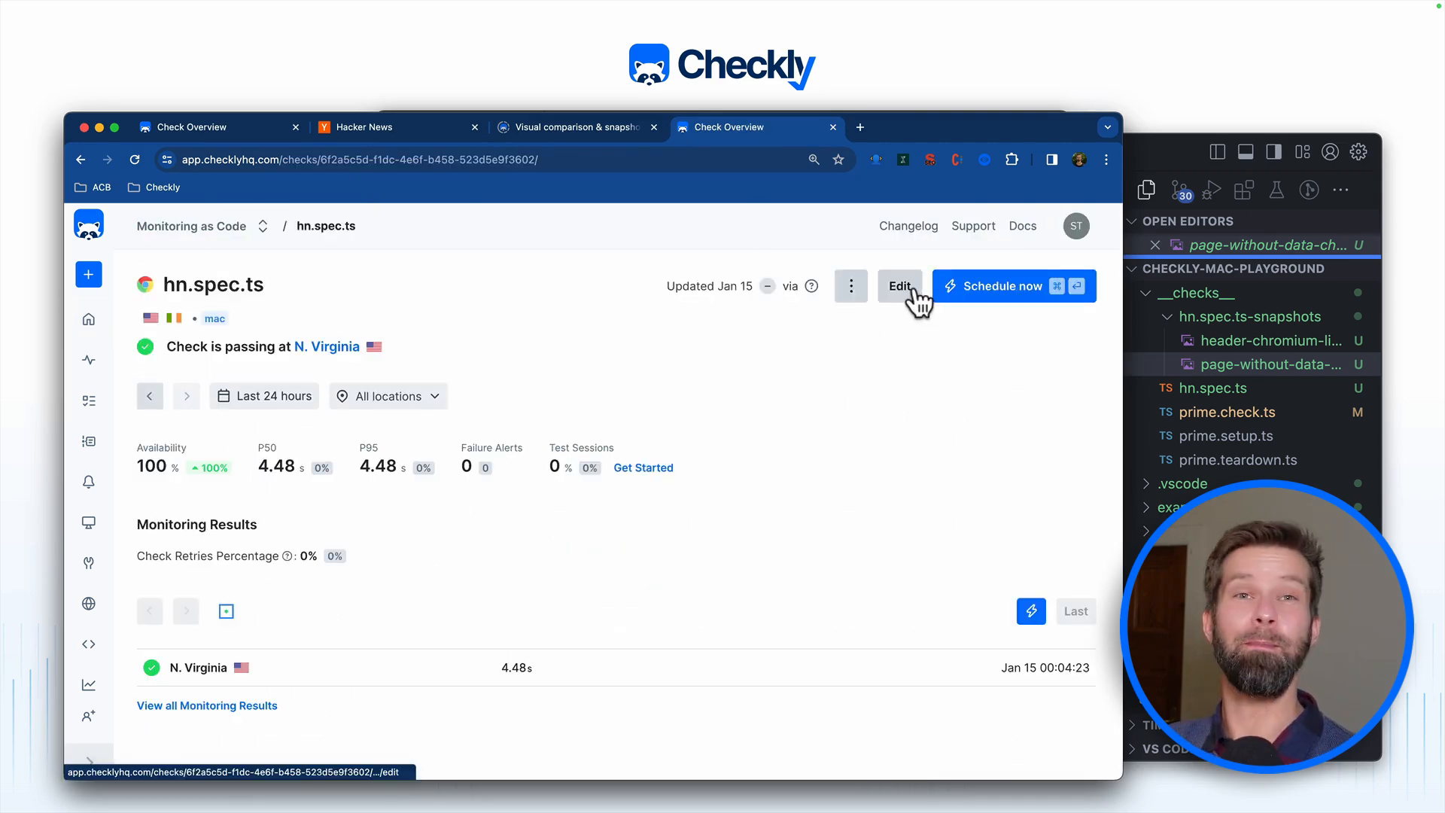
click(898, 286)
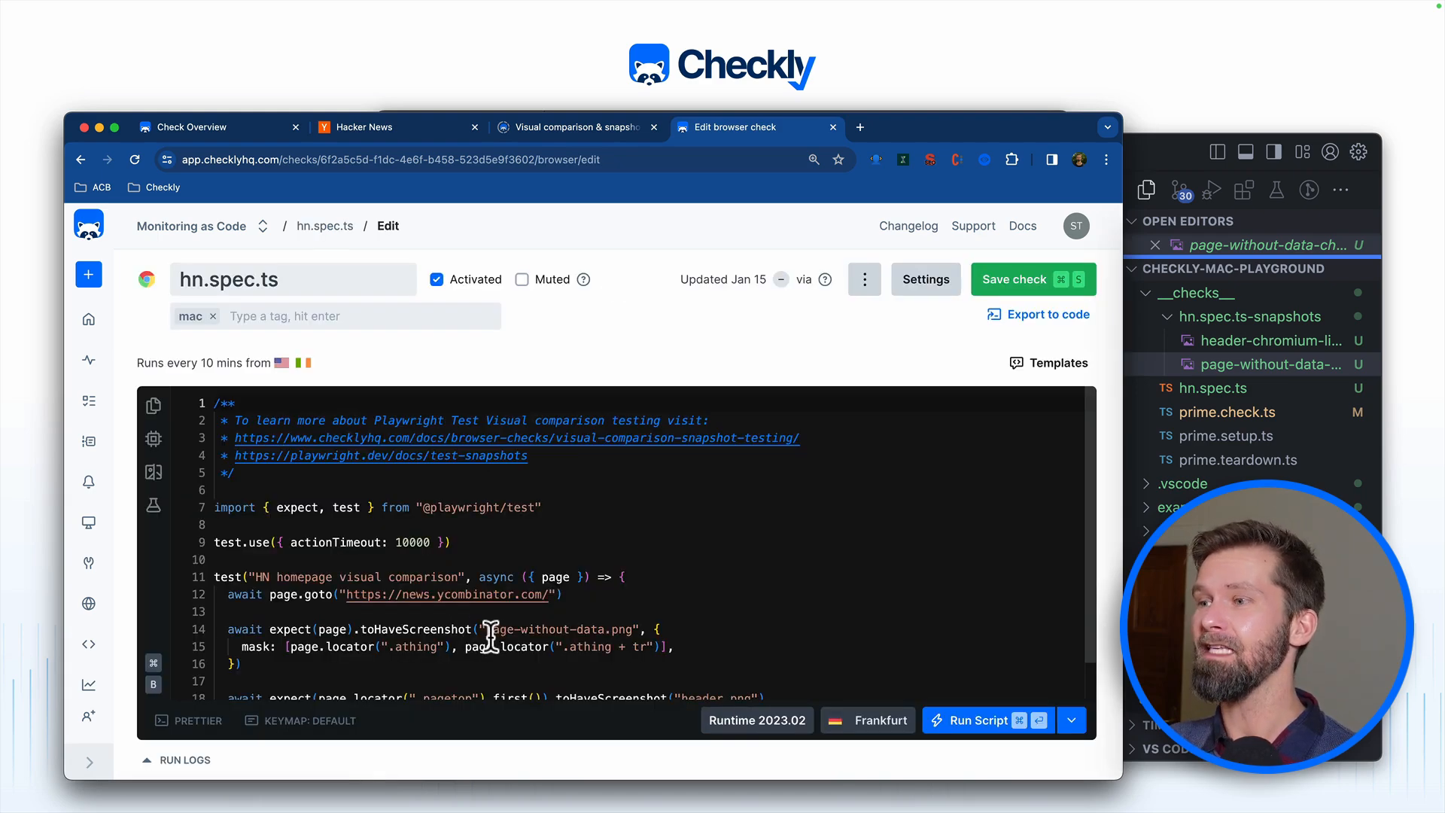
click(89, 318)
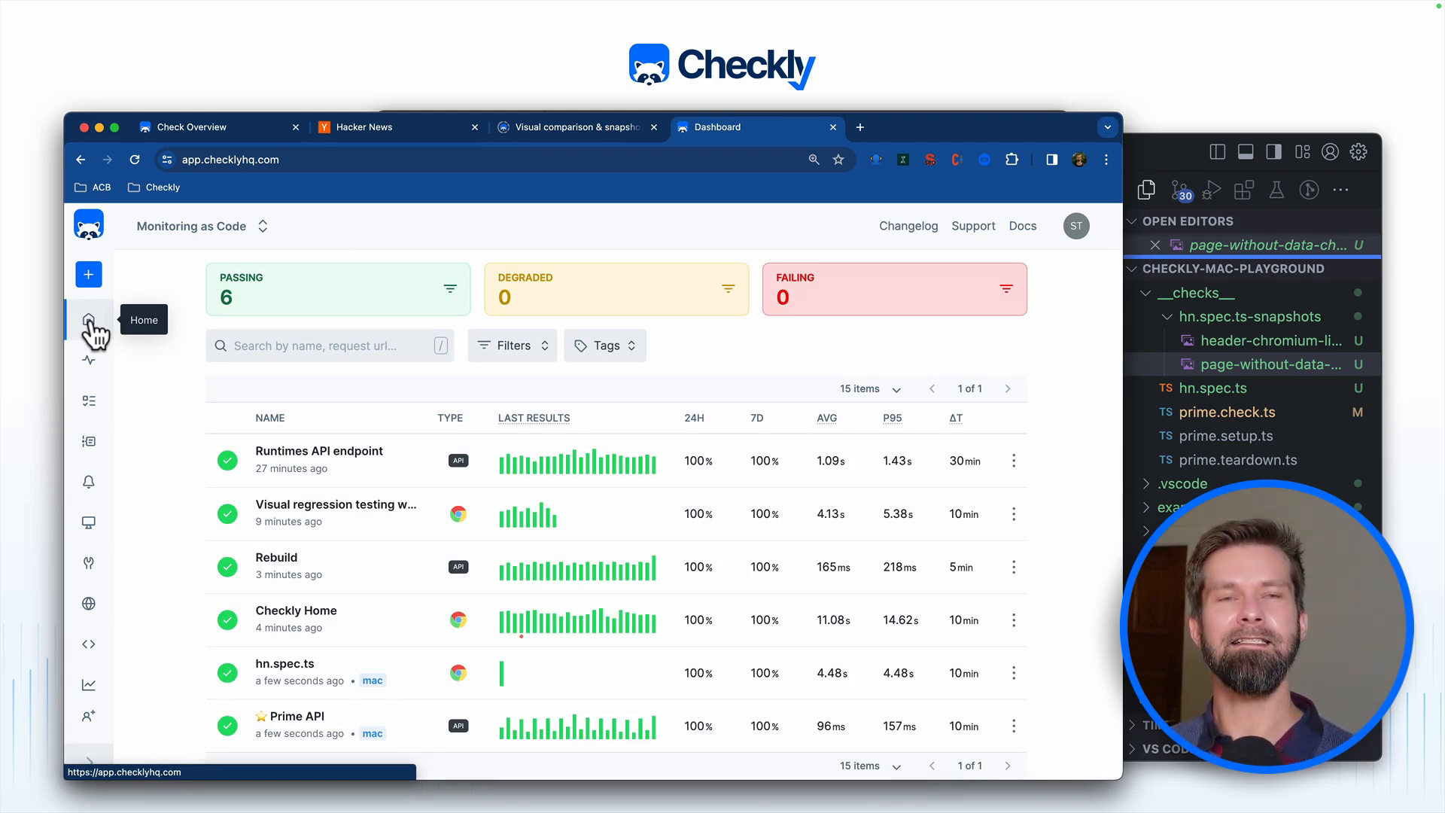
click(89, 319)
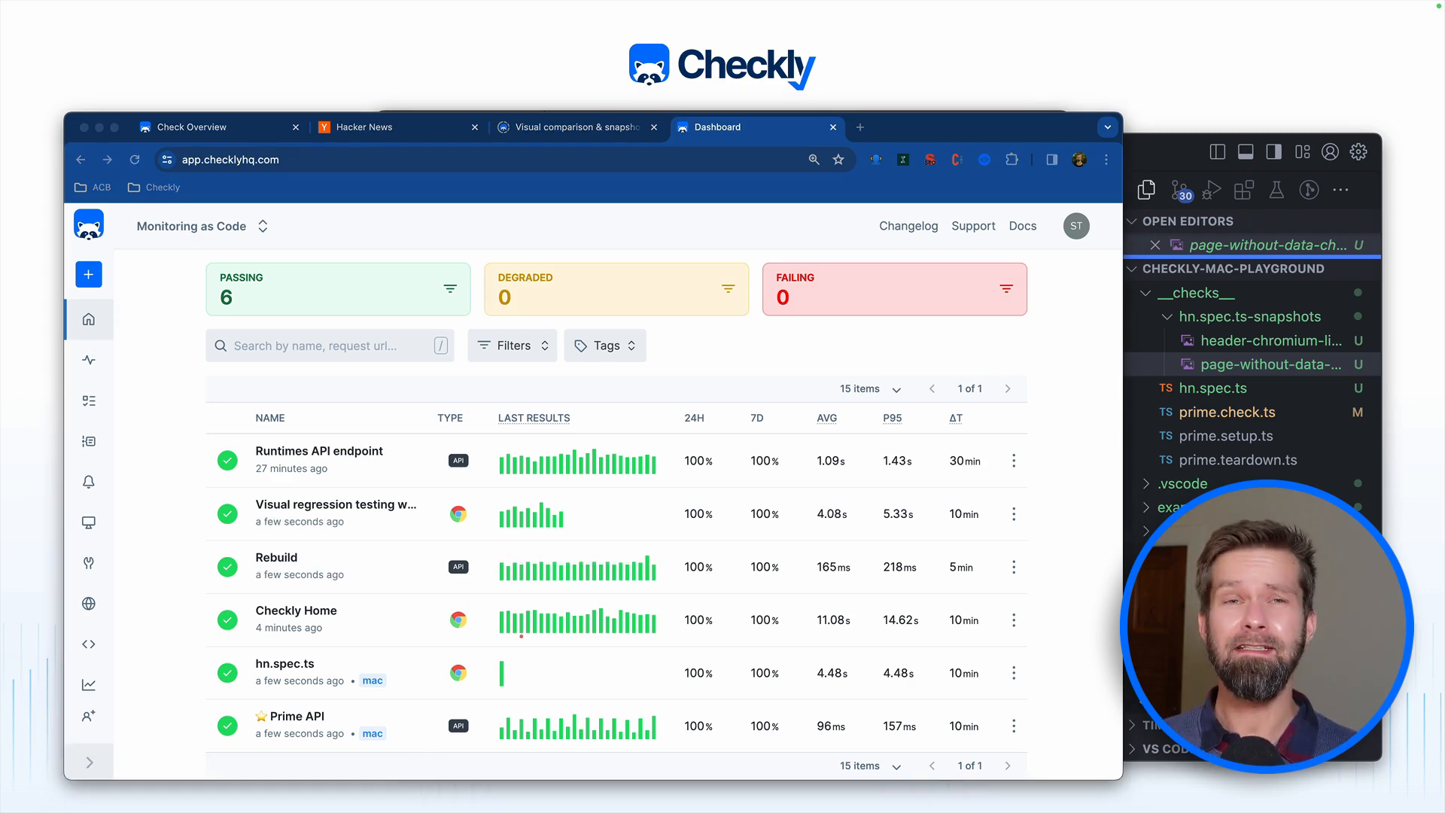